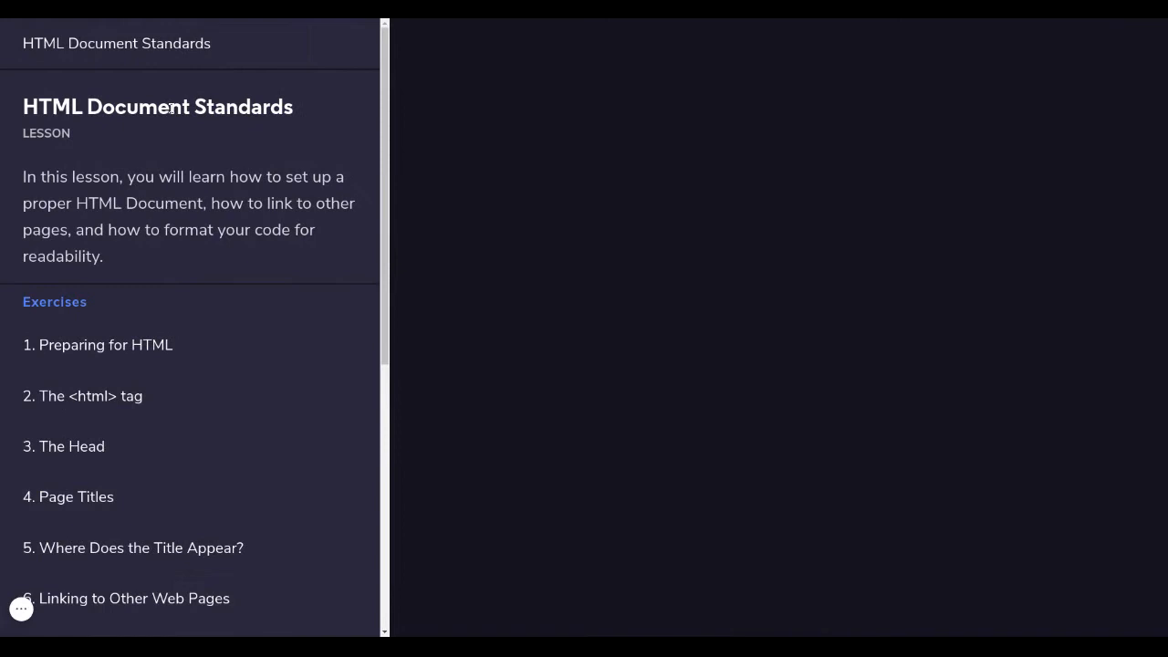
- Open exercise 11, Whitespace, and read its lesson text down to the indented body example
scroll("down", 3)
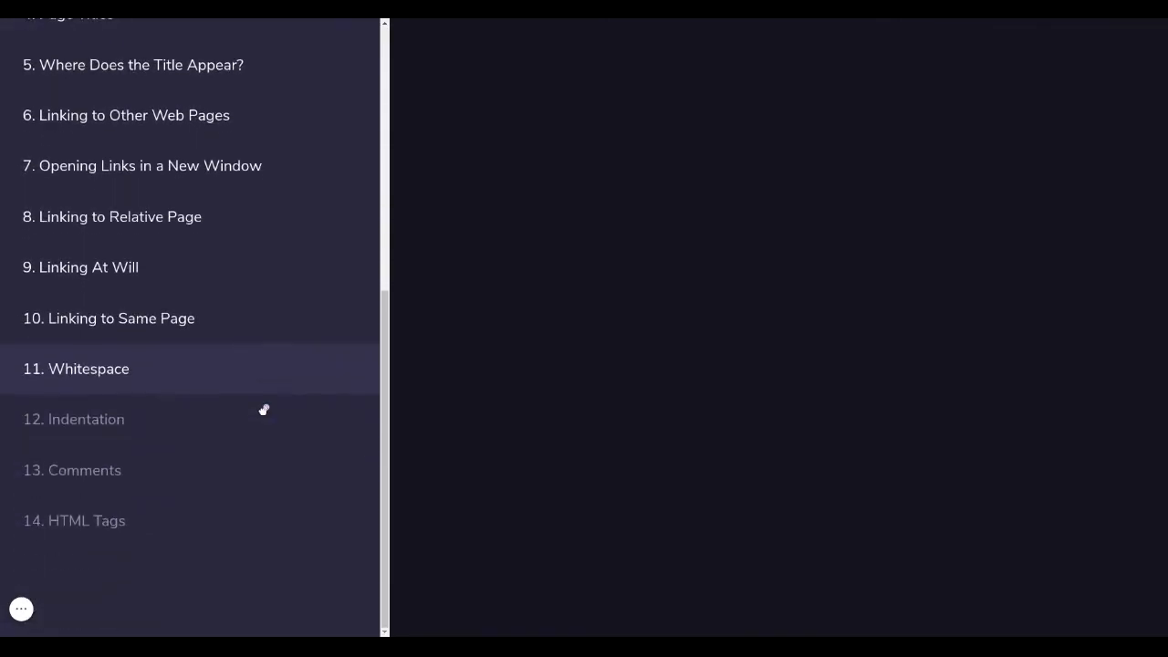
mouse_move(114, 429)
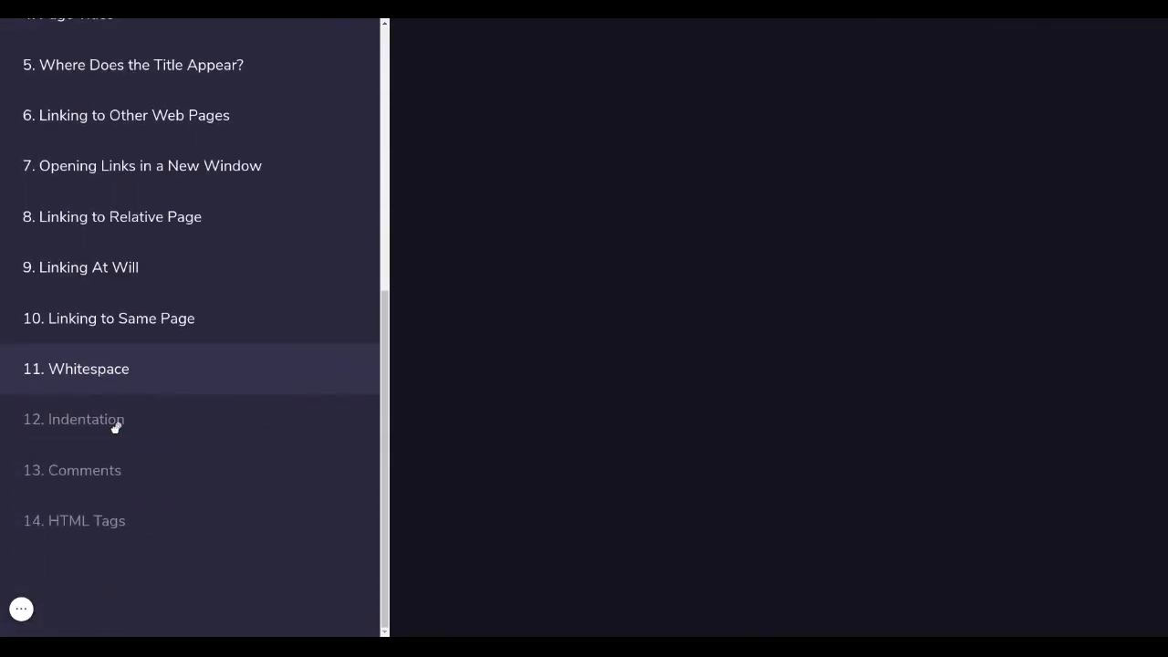
mouse_move(306, 204)
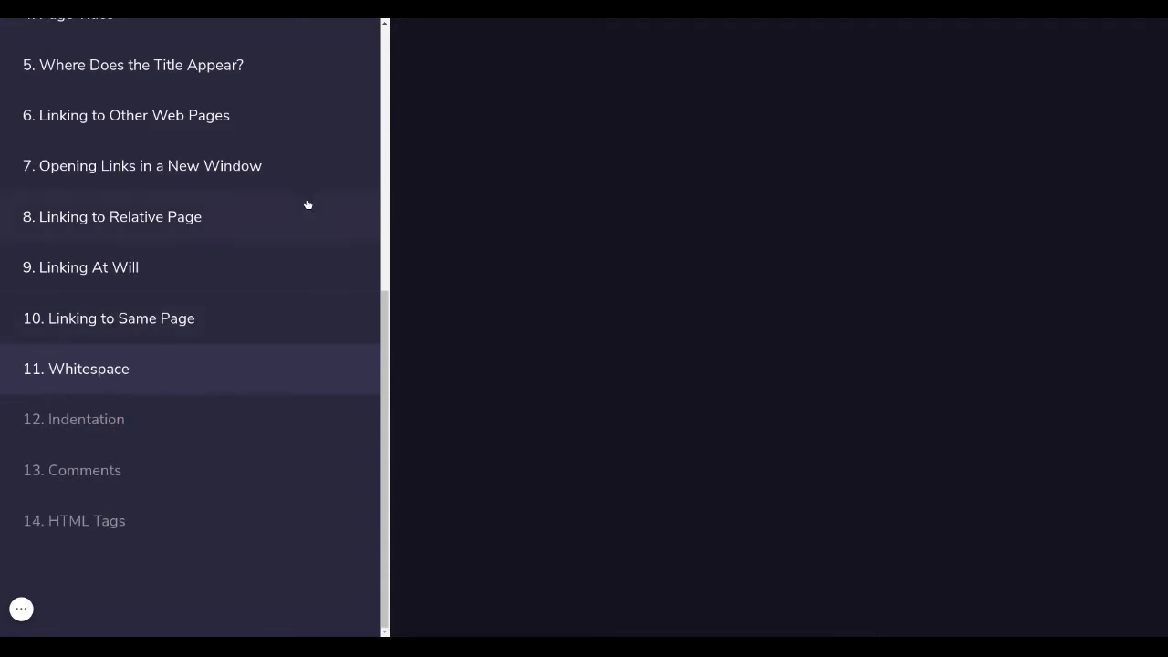
left_click(88, 369)
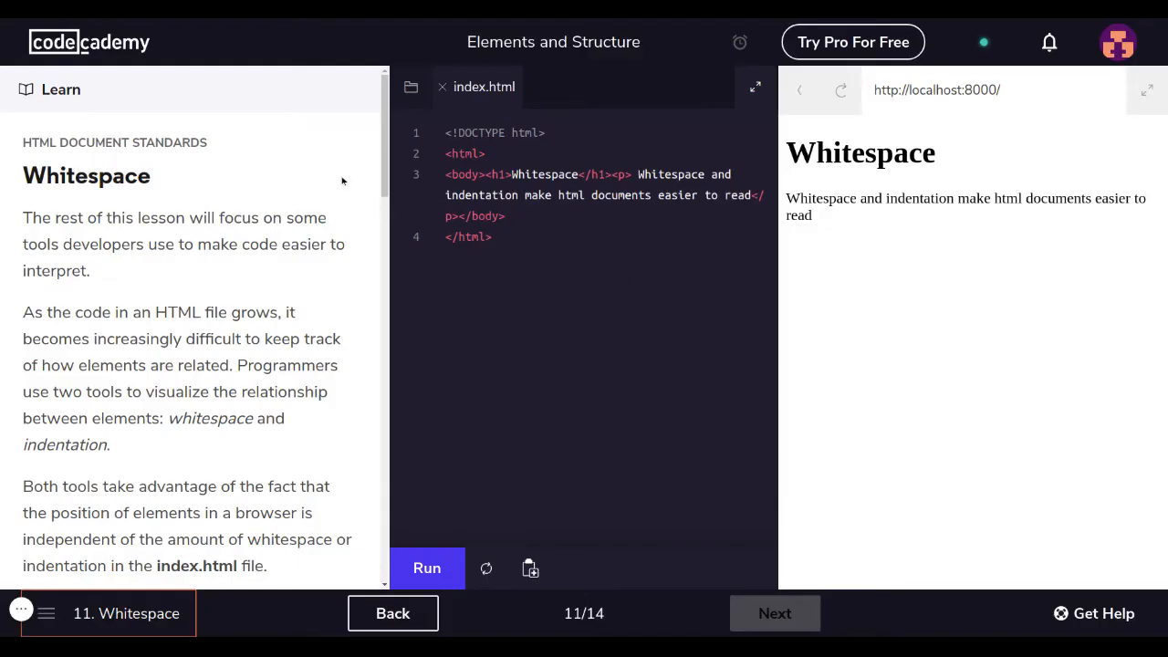
mouse_move(555, 258)
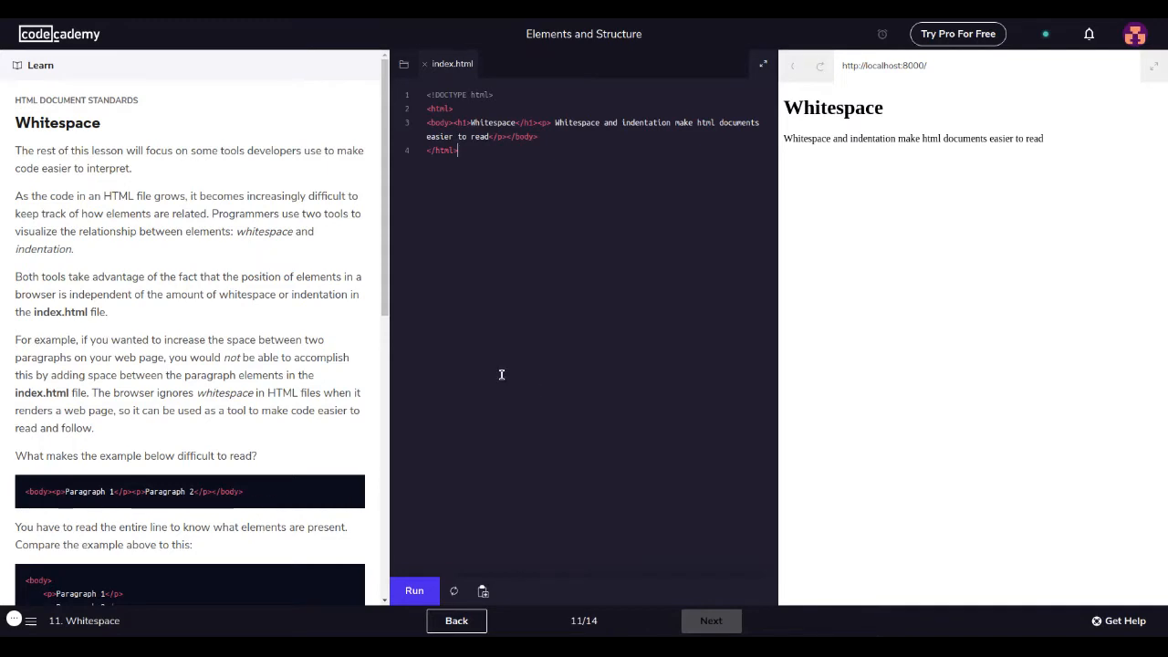
mouse_move(200, 181)
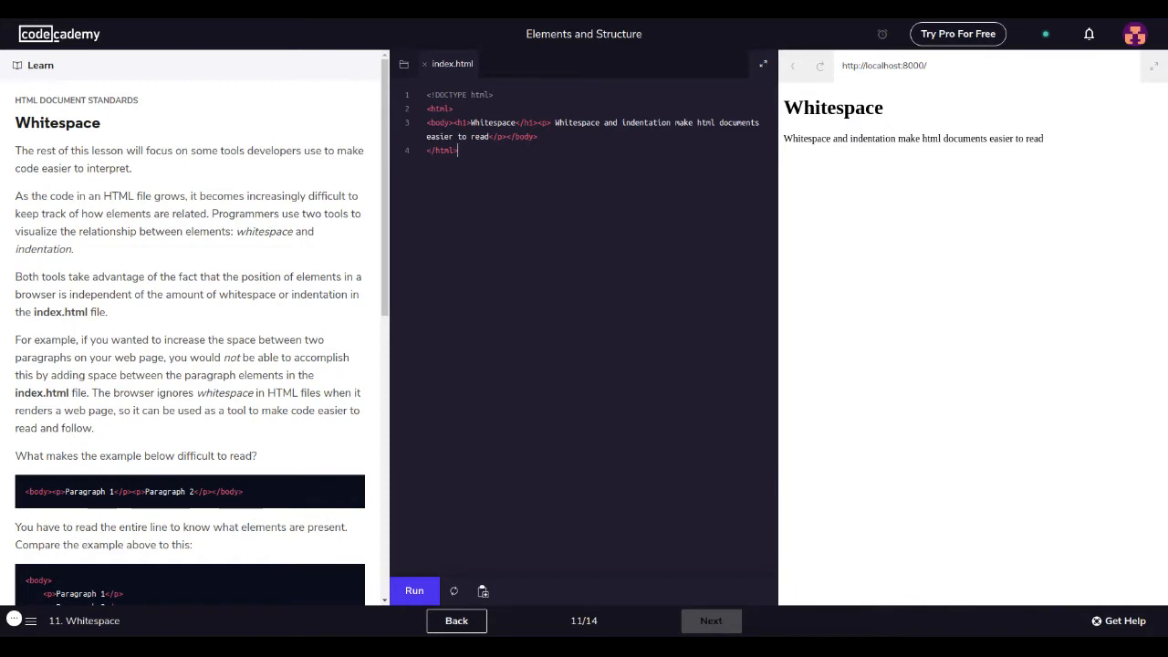
mouse_move(259, 318)
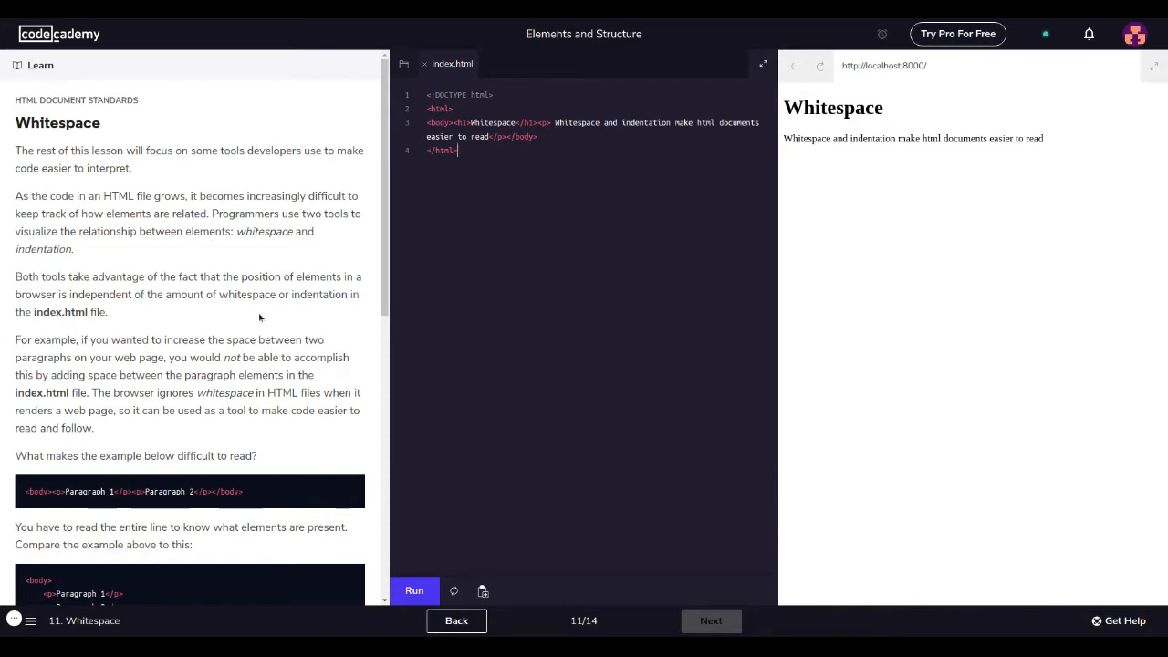
mouse_move(248, 285)
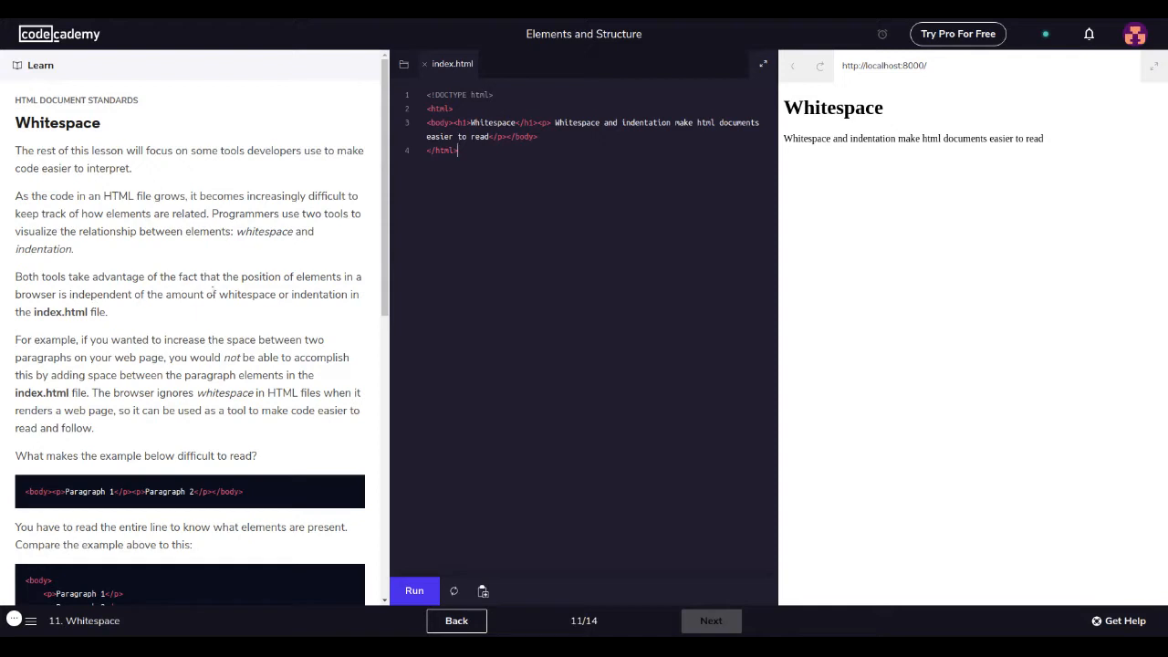
mouse_move(142, 310)
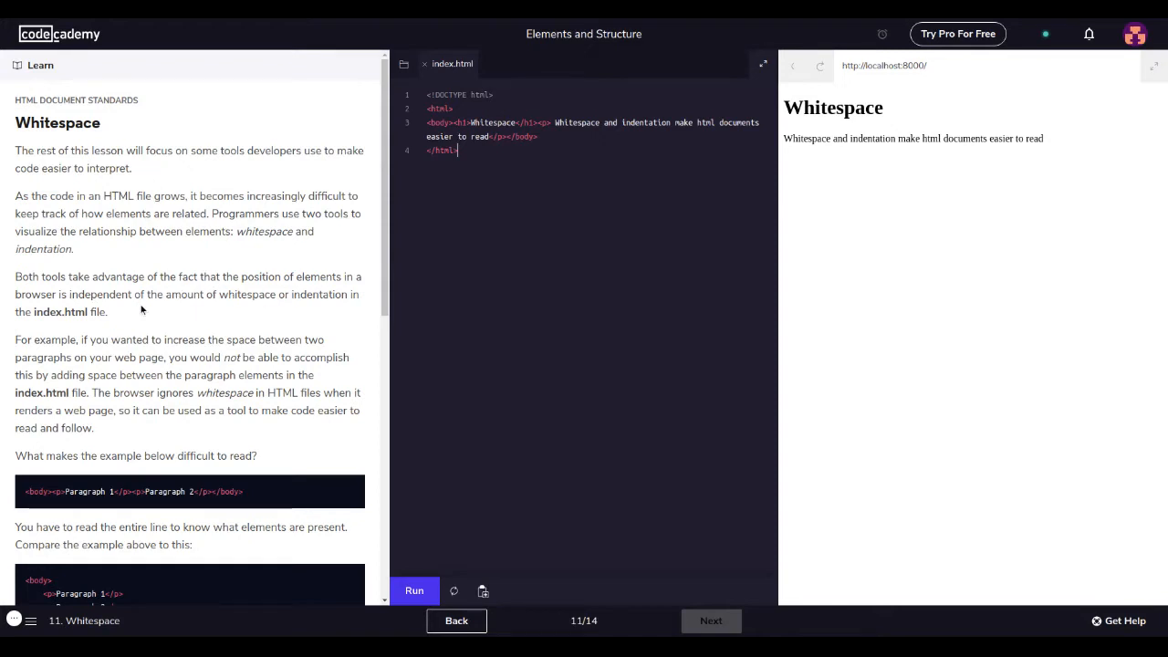
mouse_move(62, 312)
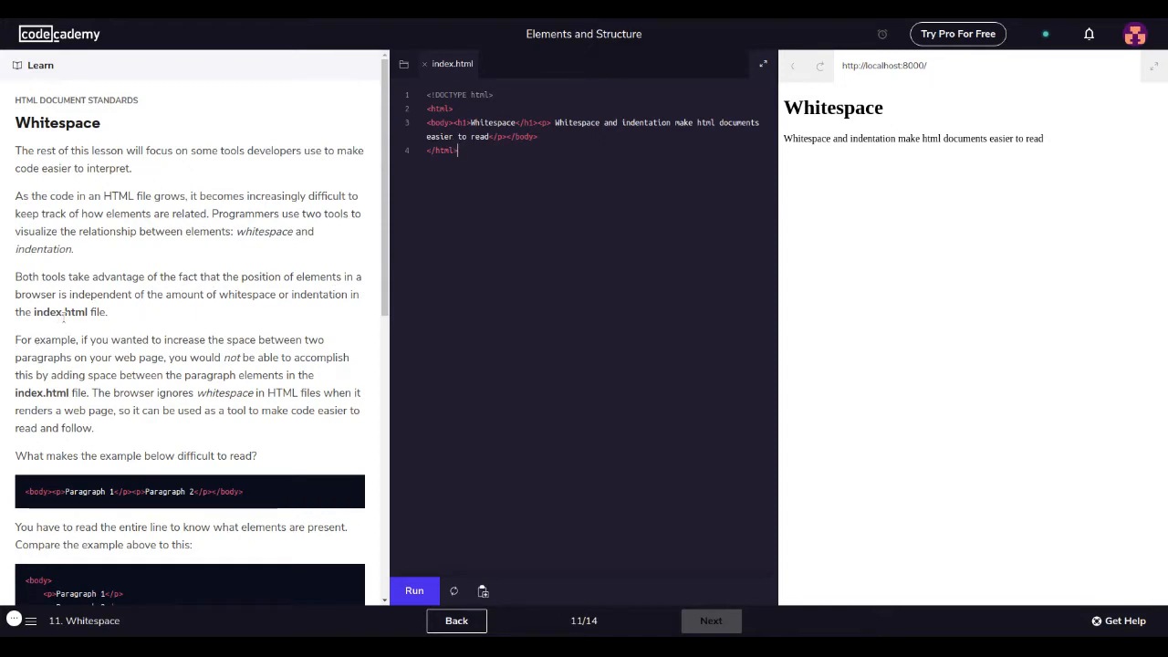
scroll("down", 3)
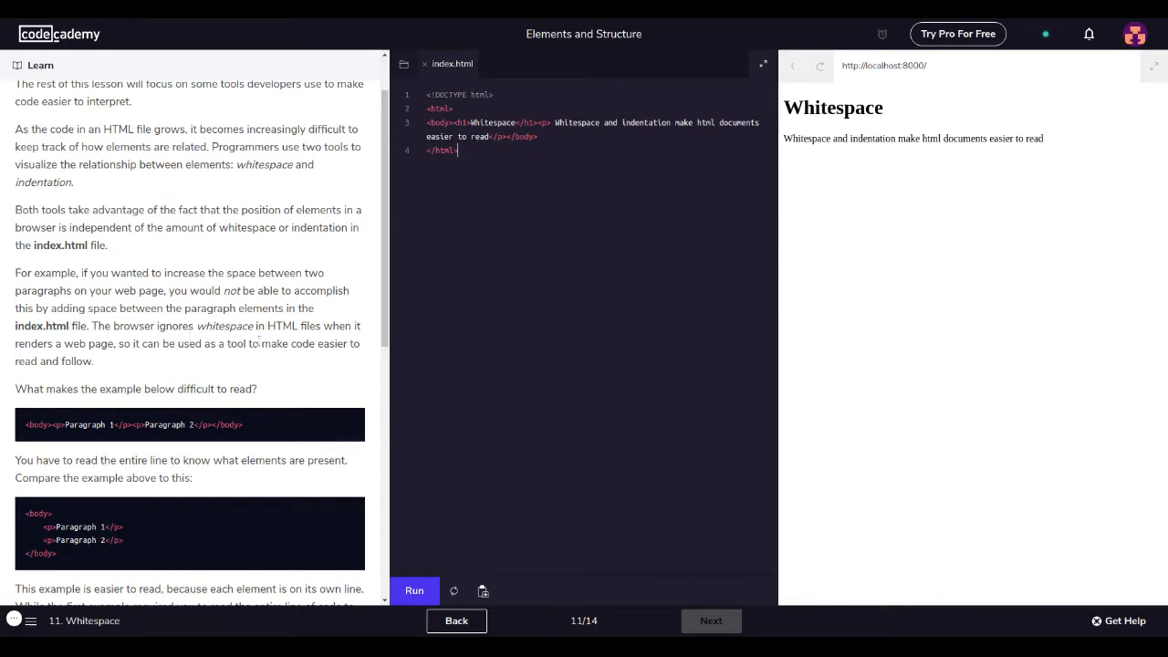
mouse_move(244, 356)
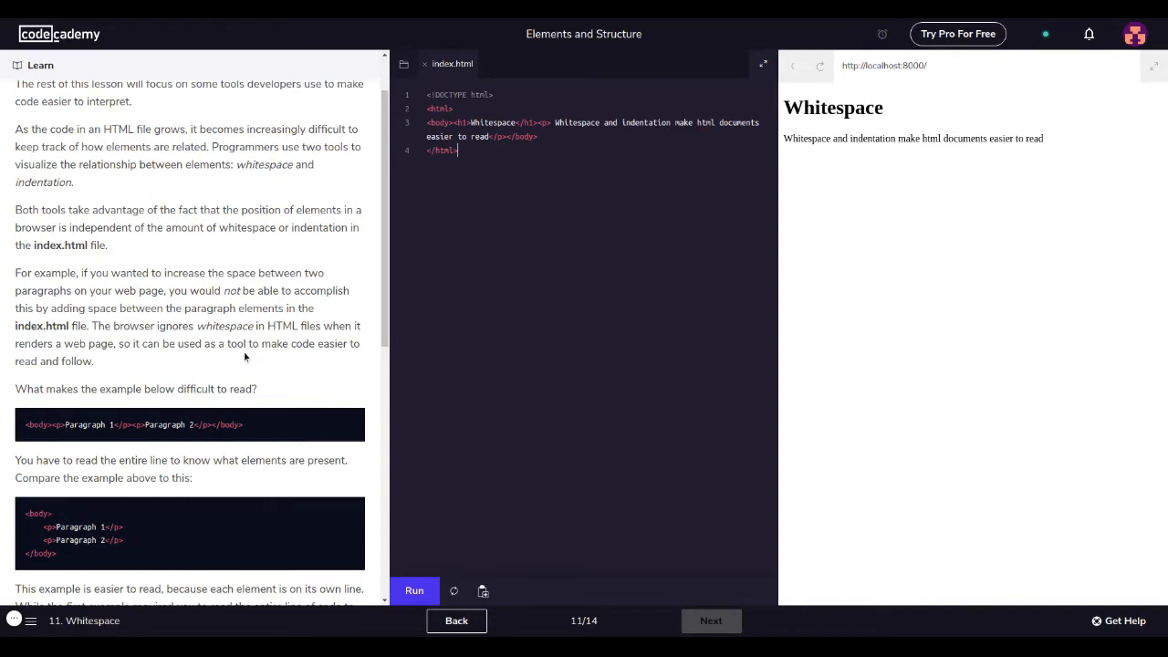
scroll("down", 3)
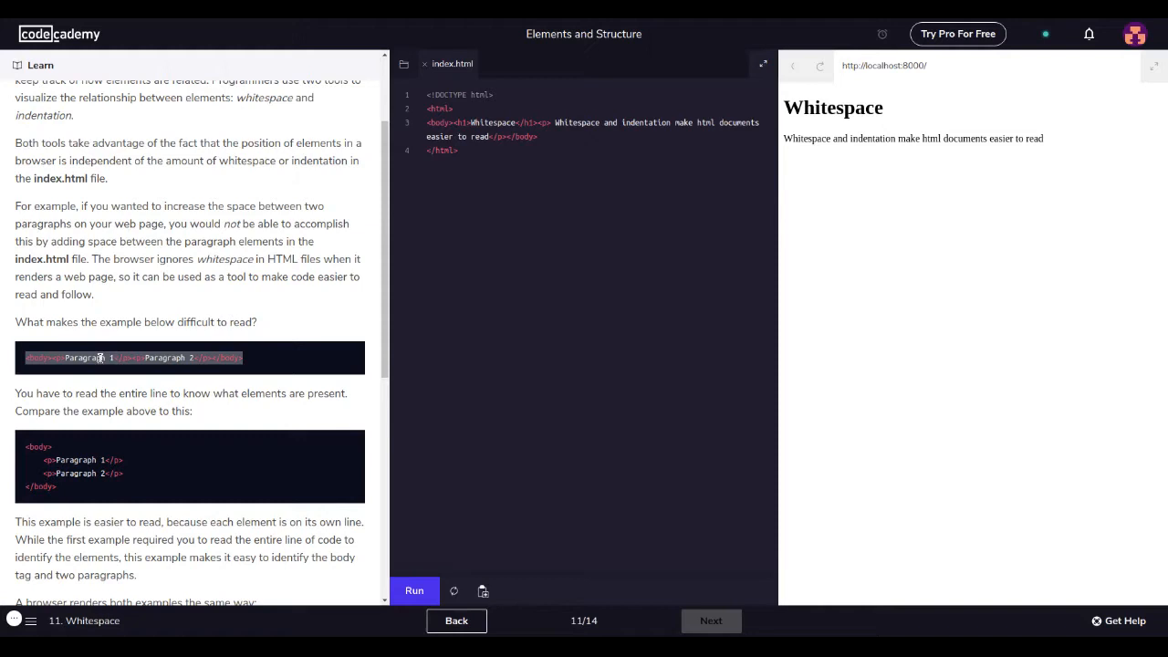
double_click(84, 355)
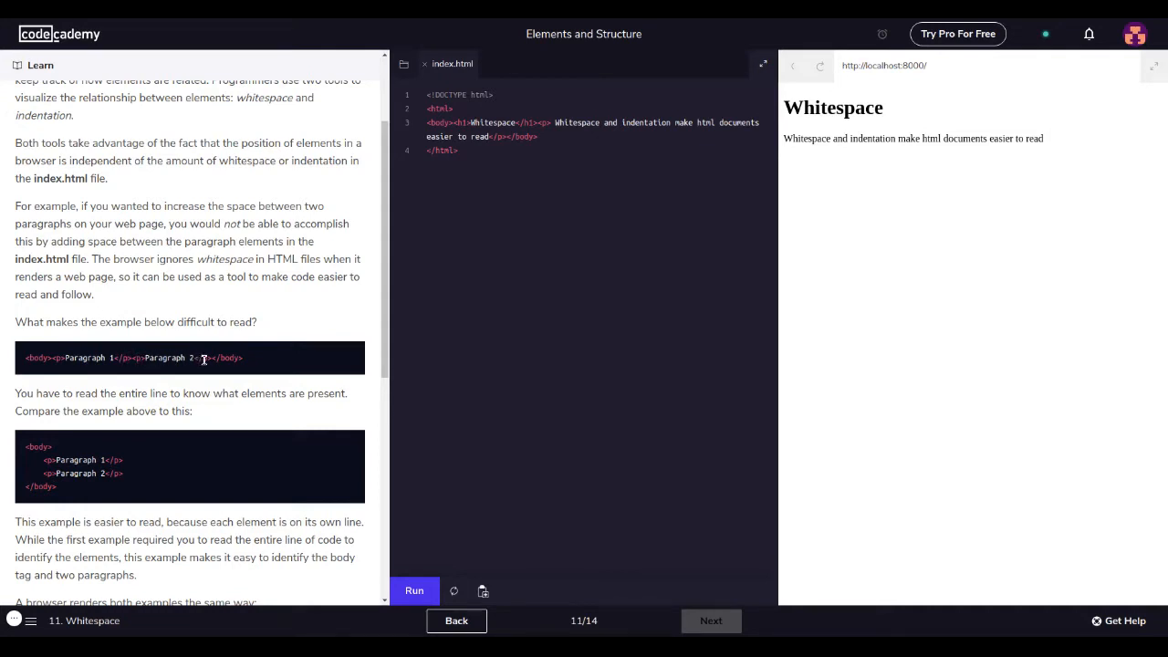
scroll("down", 3)
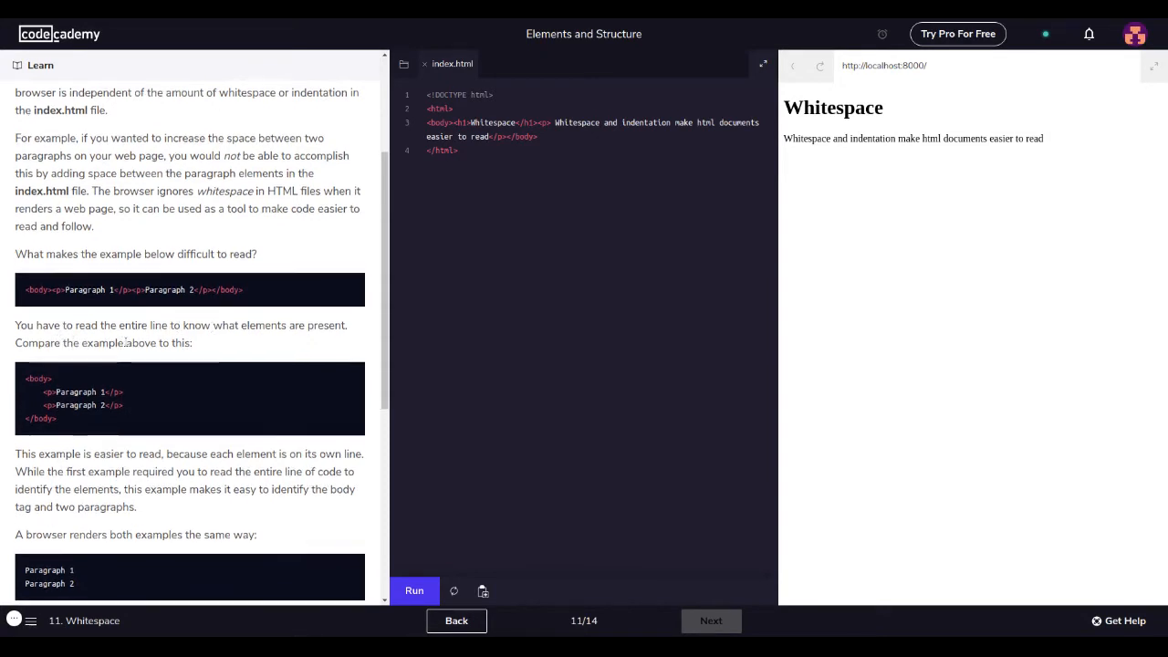
scroll("down", 3)
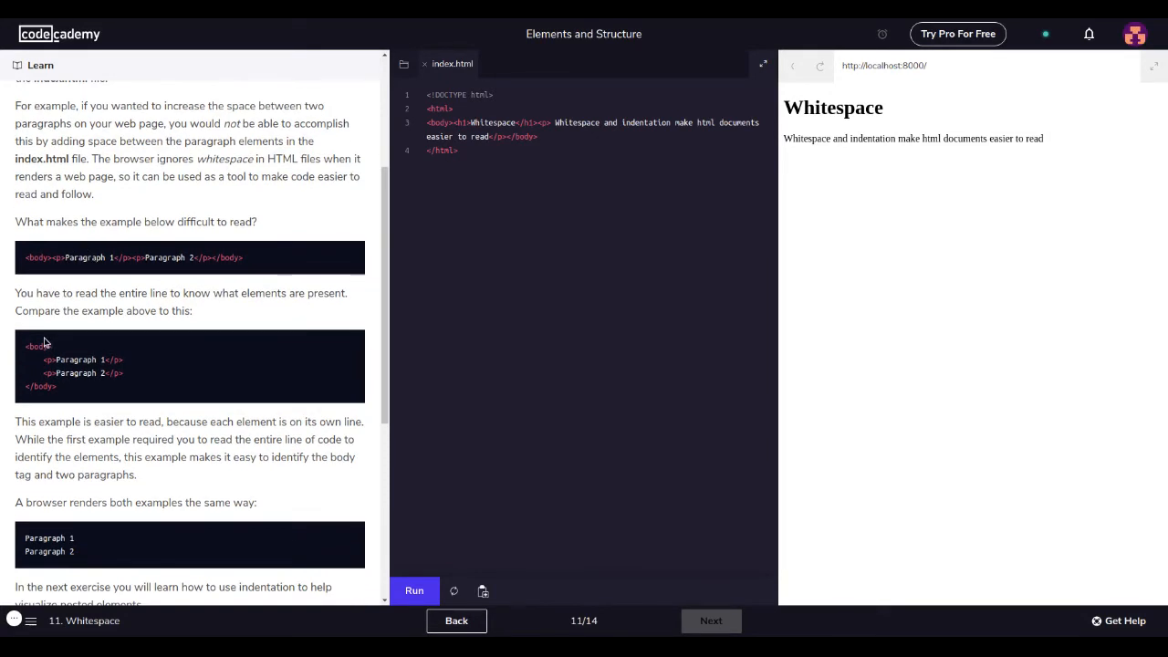
mouse_move(62, 390)
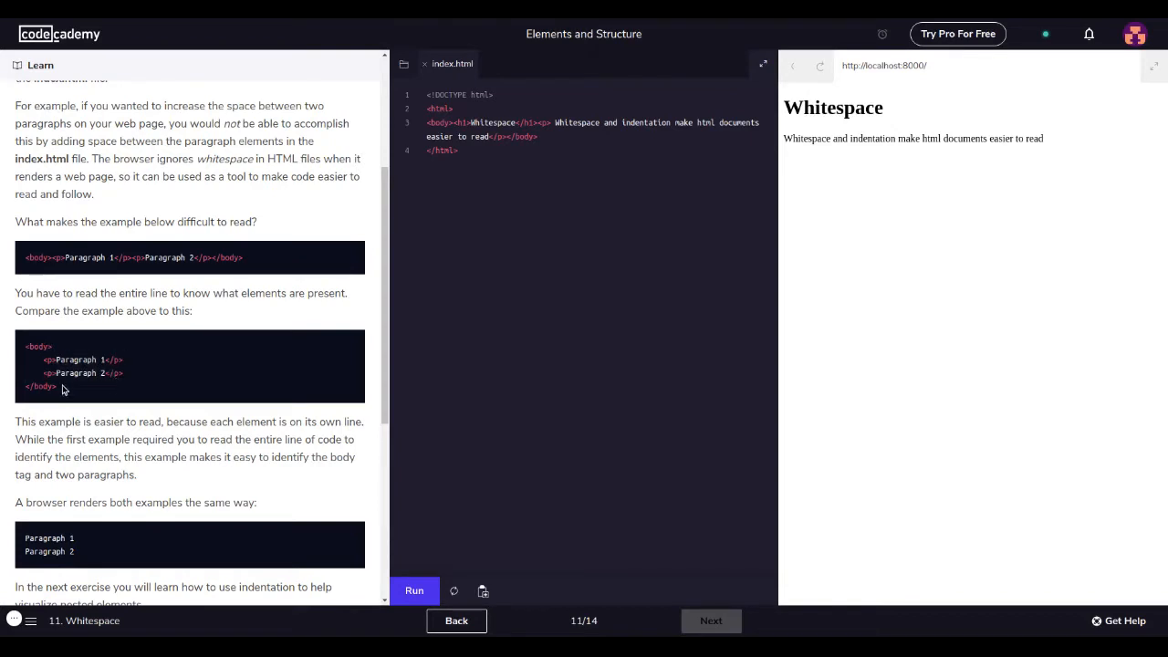
left_click_drag(27, 358, 57, 387)
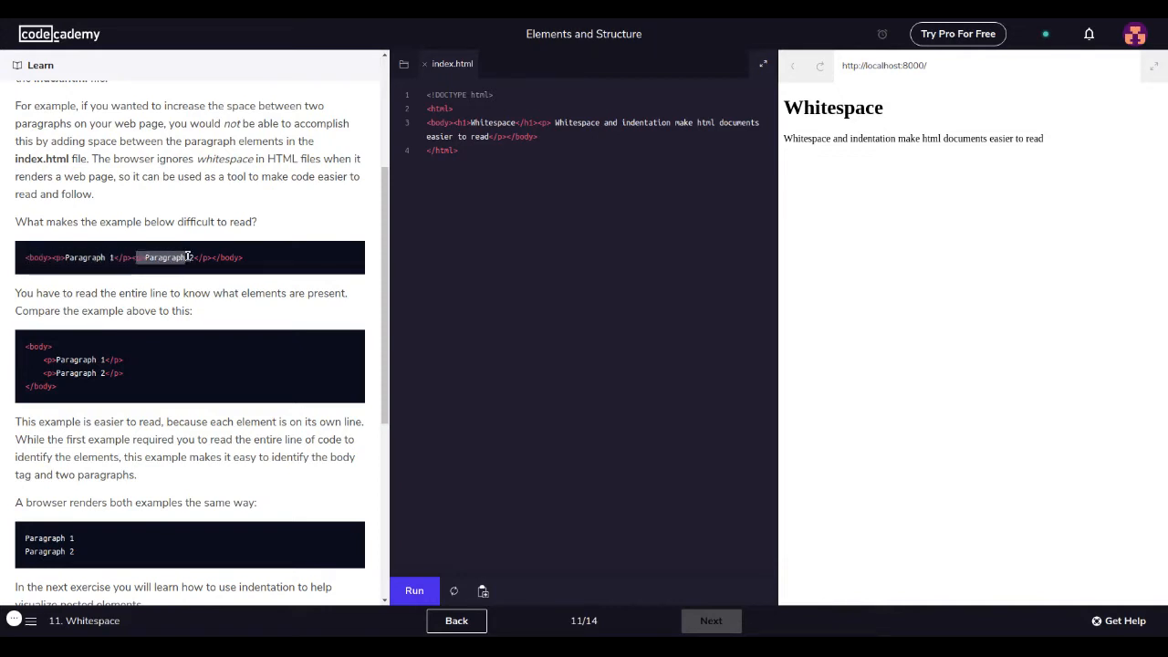
scroll("down", 3)
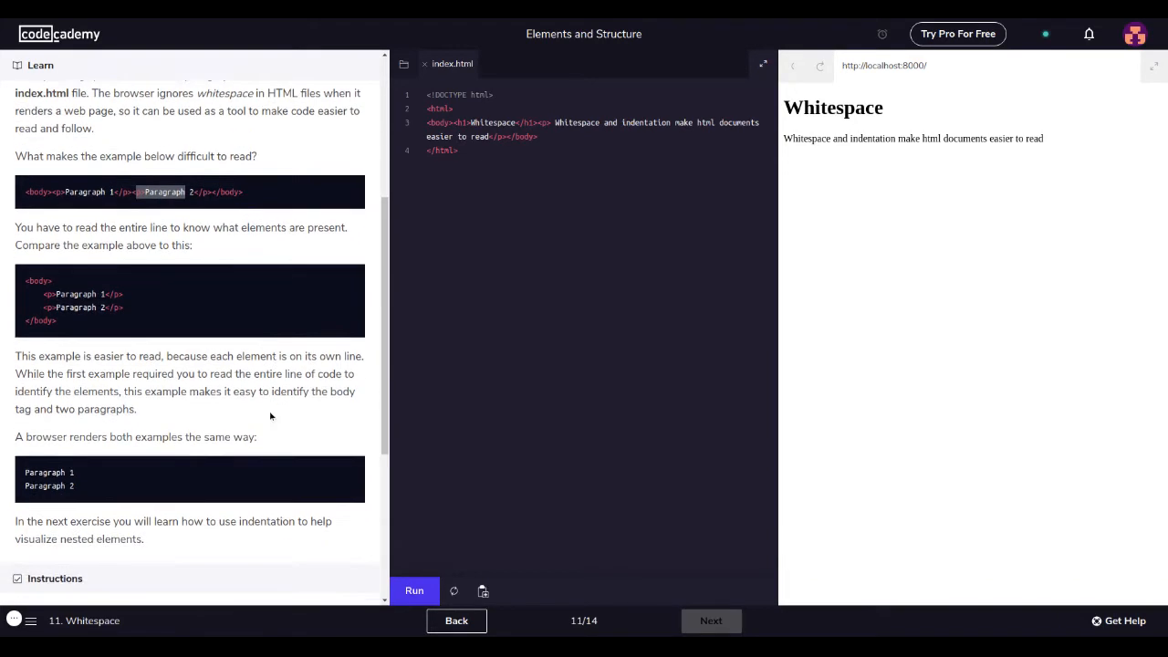
scroll("down", 3)
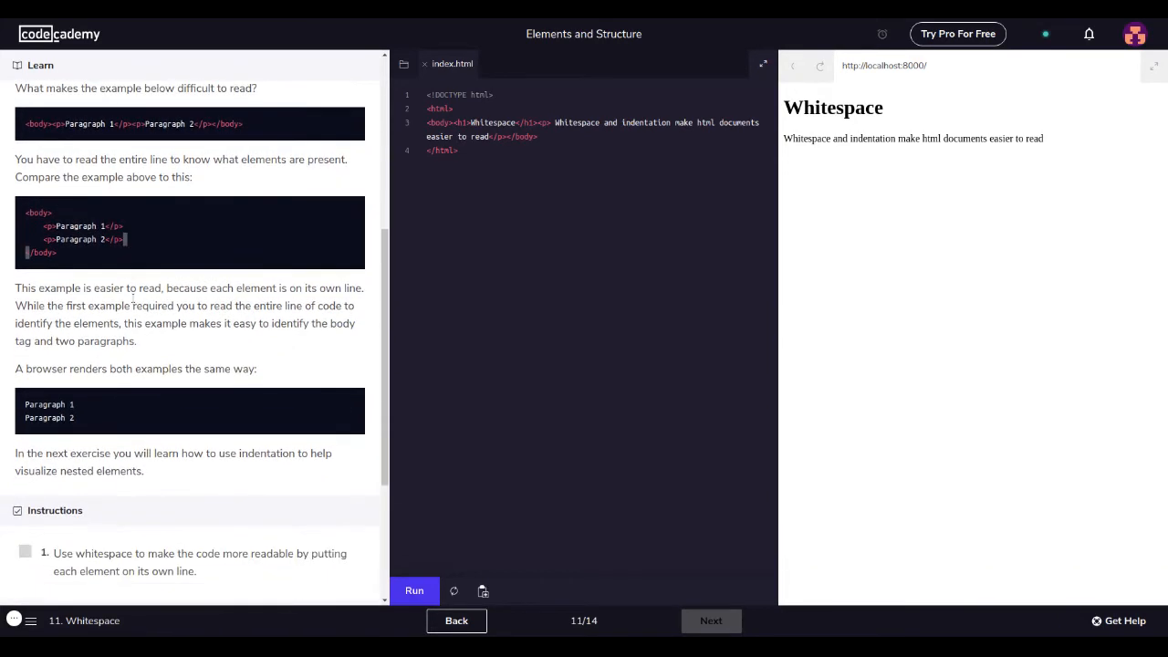
mouse_move(106, 248)
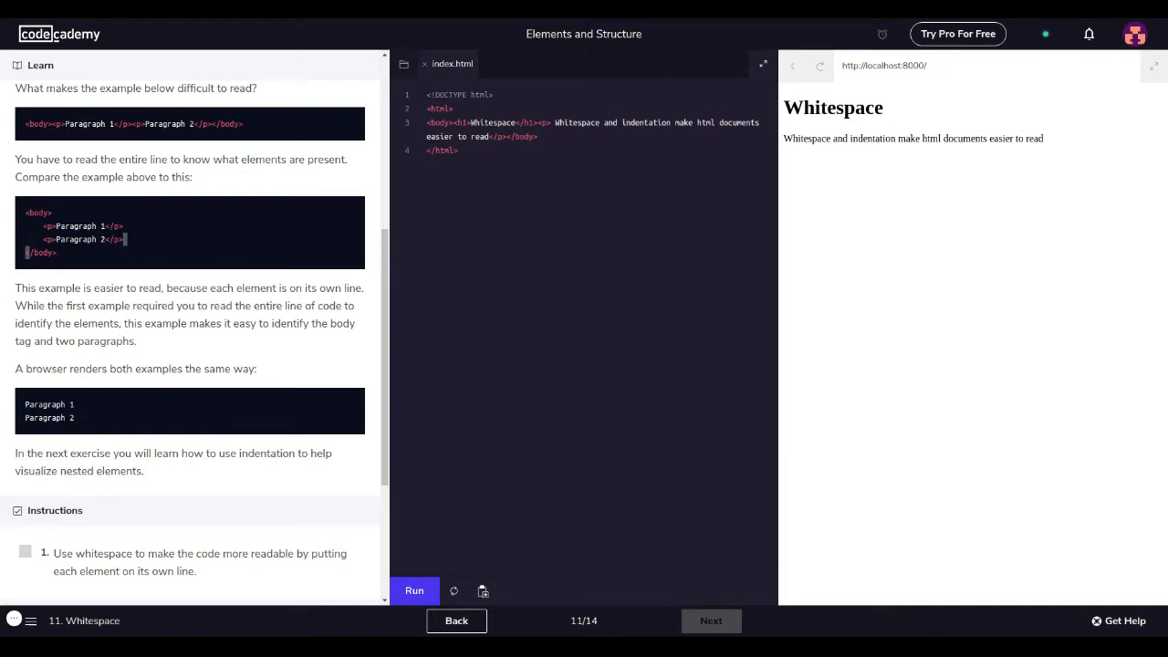
mouse_move(42, 423)
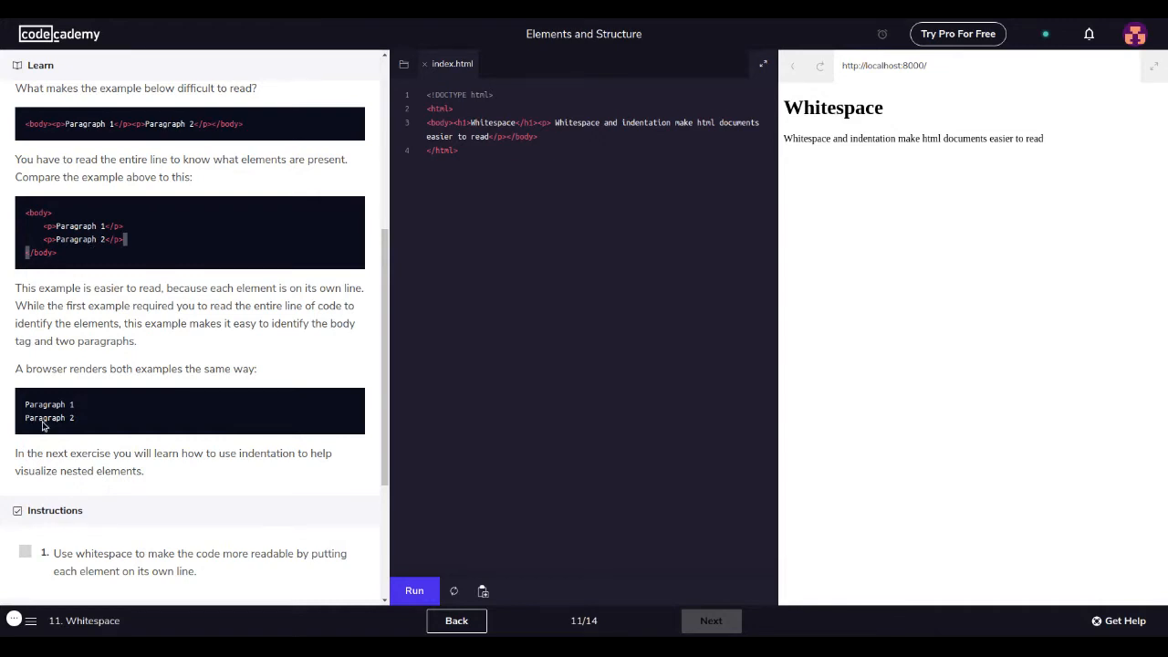
scroll("down", 3)
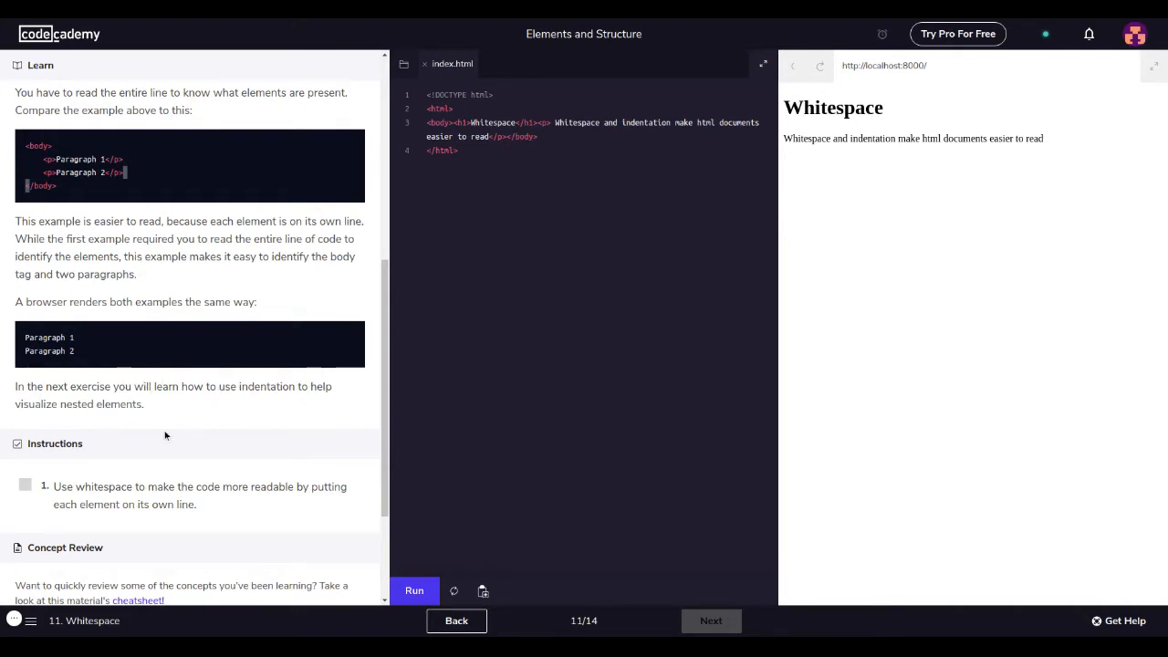
scroll("down", 3)
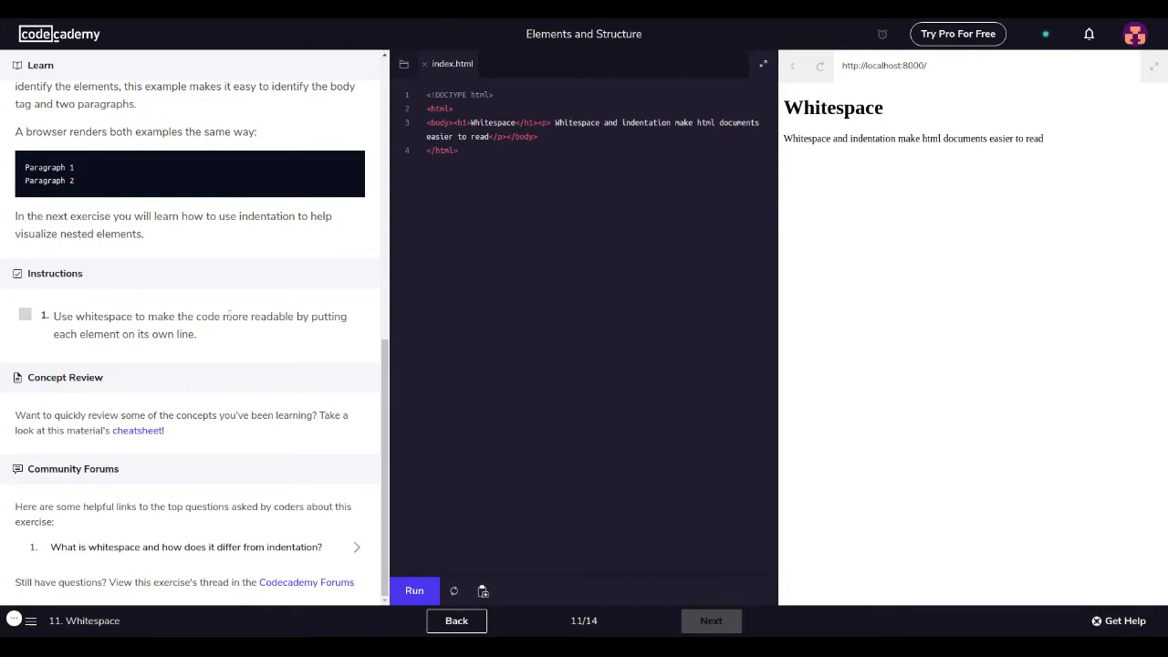
scroll("down", 3)
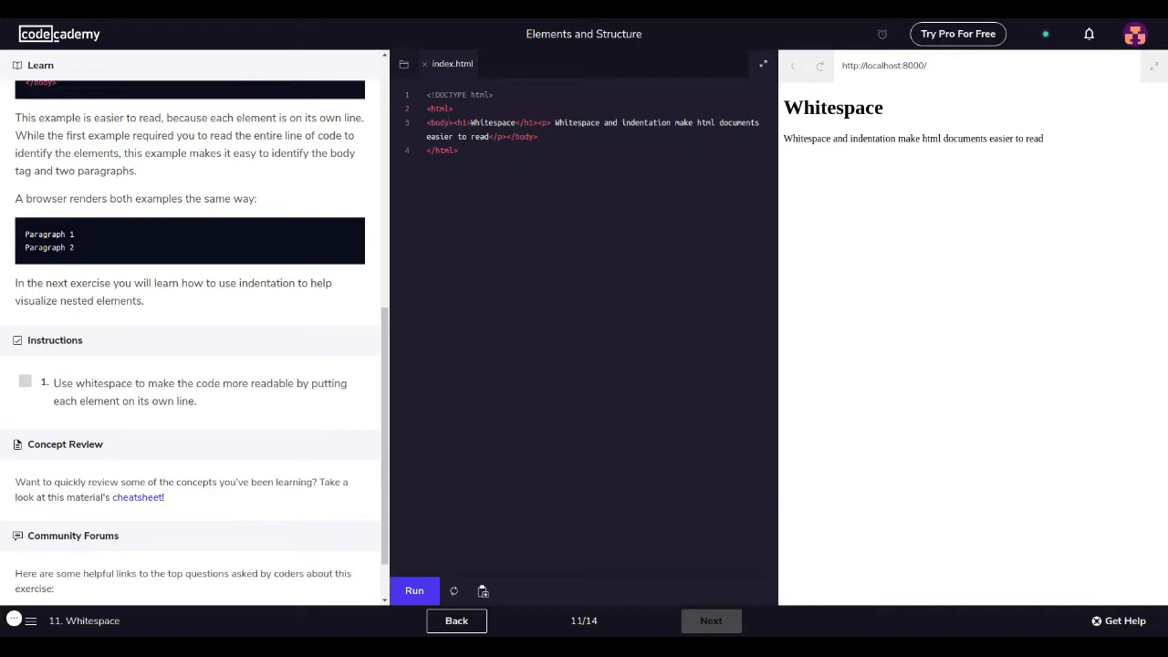
- Break the body code so each tag sits on its own line, then run the check
key("Enter")
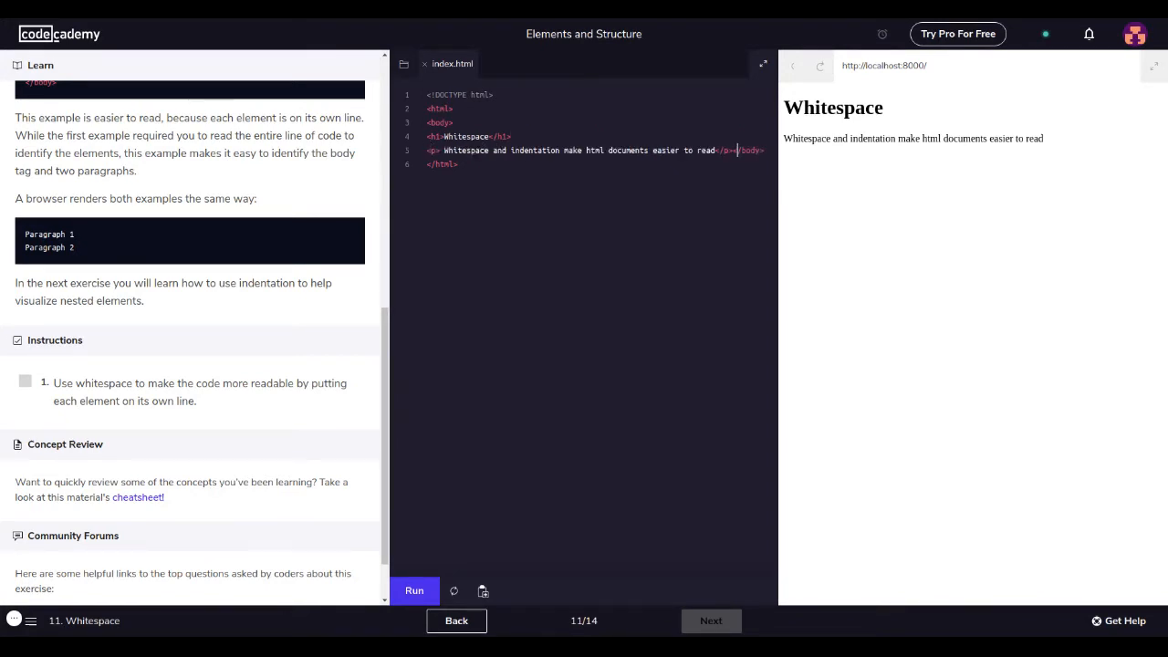
key("Enter")
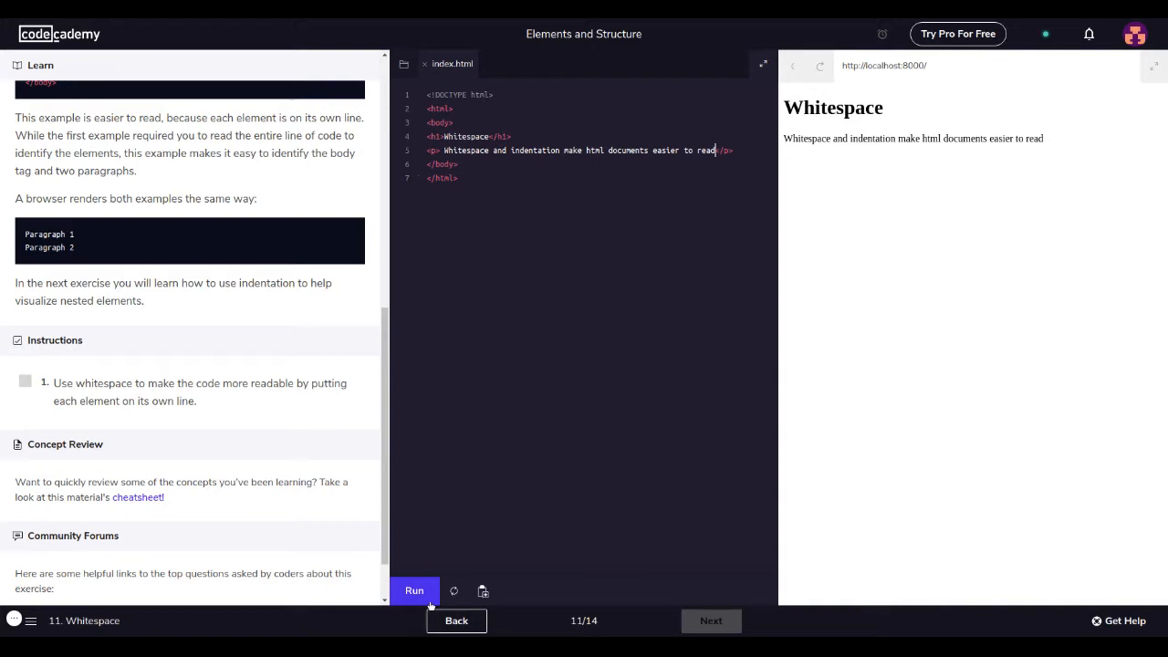
left_click(412, 591)
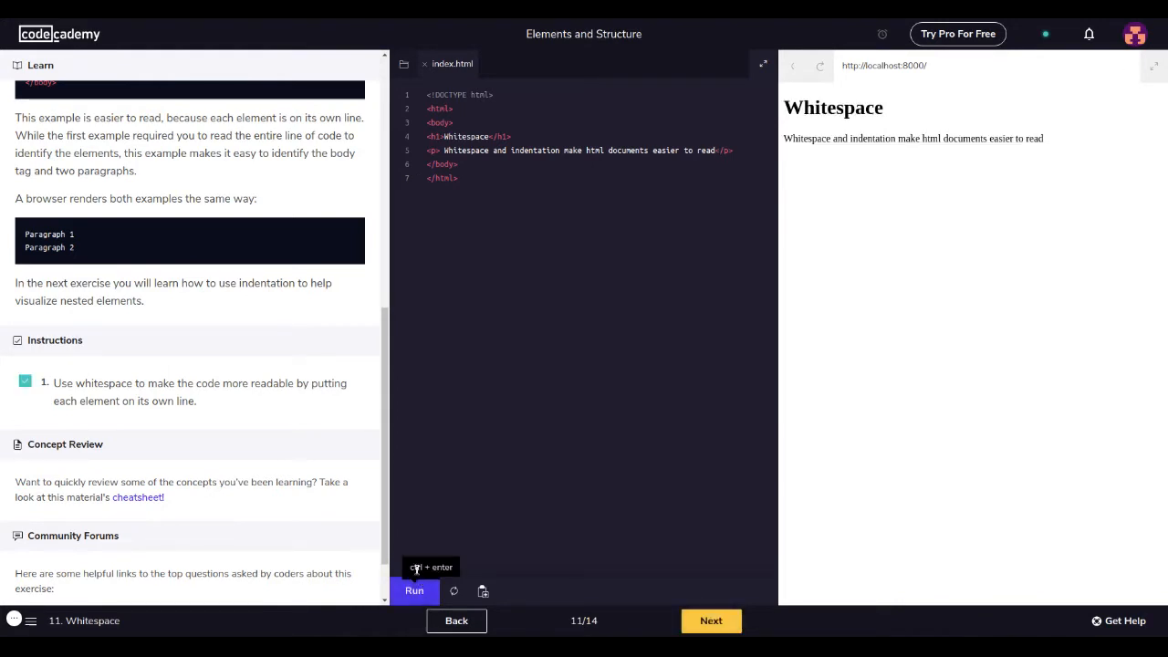
scroll("down", 3)
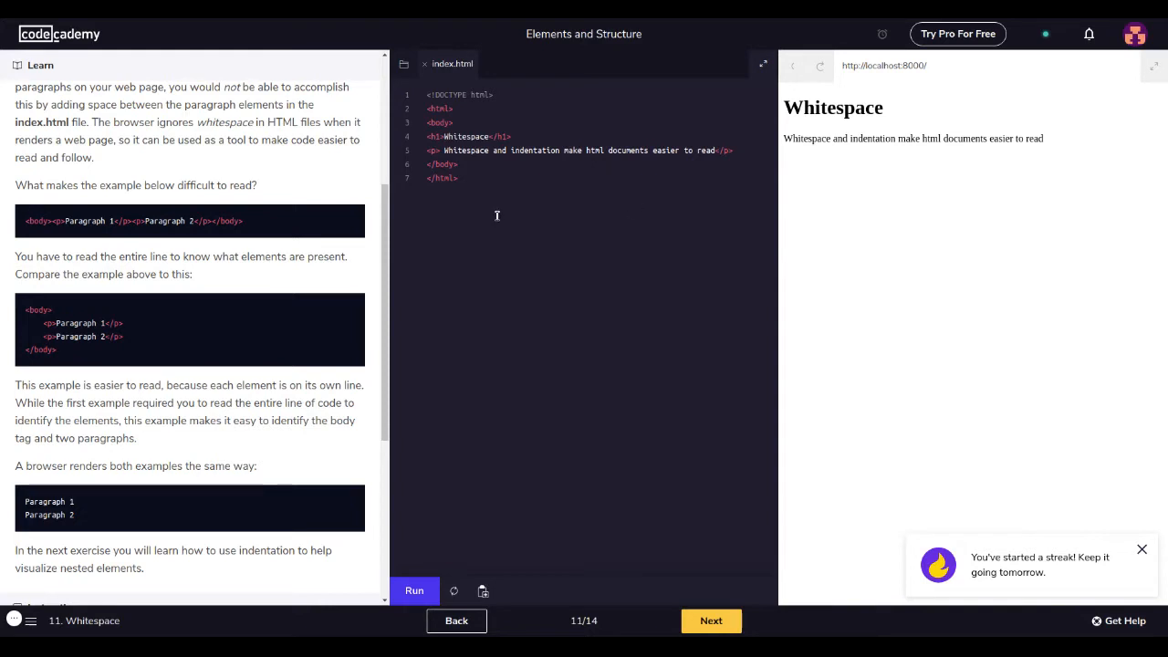
mouse_move(715, 244)
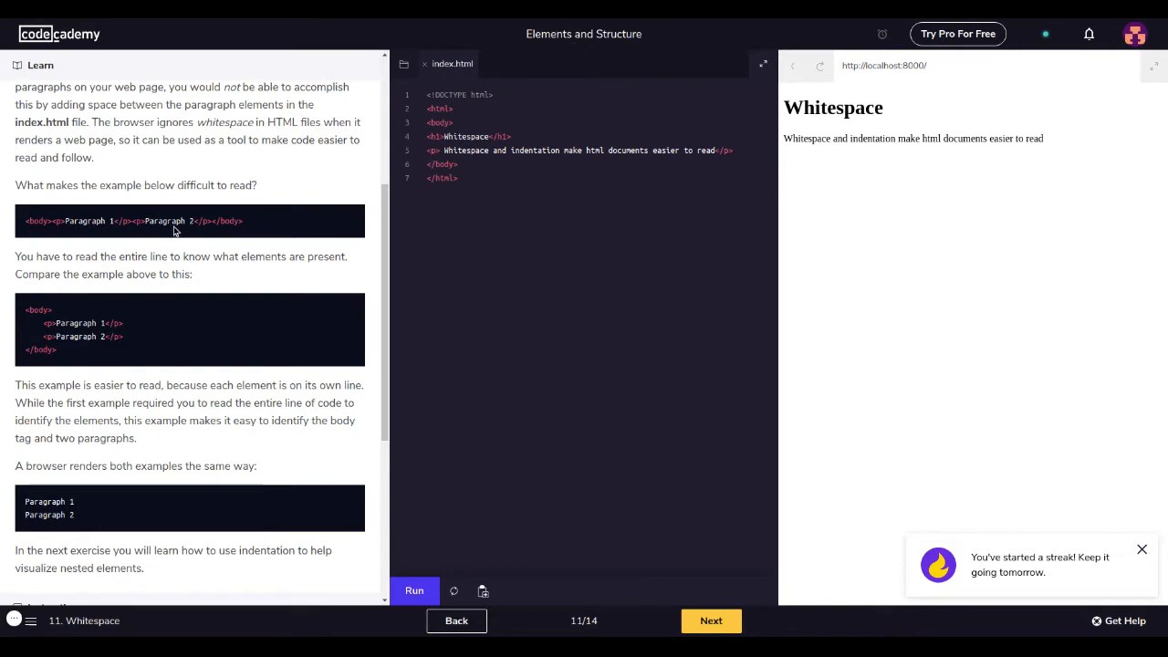
left_click_drag(66, 219, 241, 219)
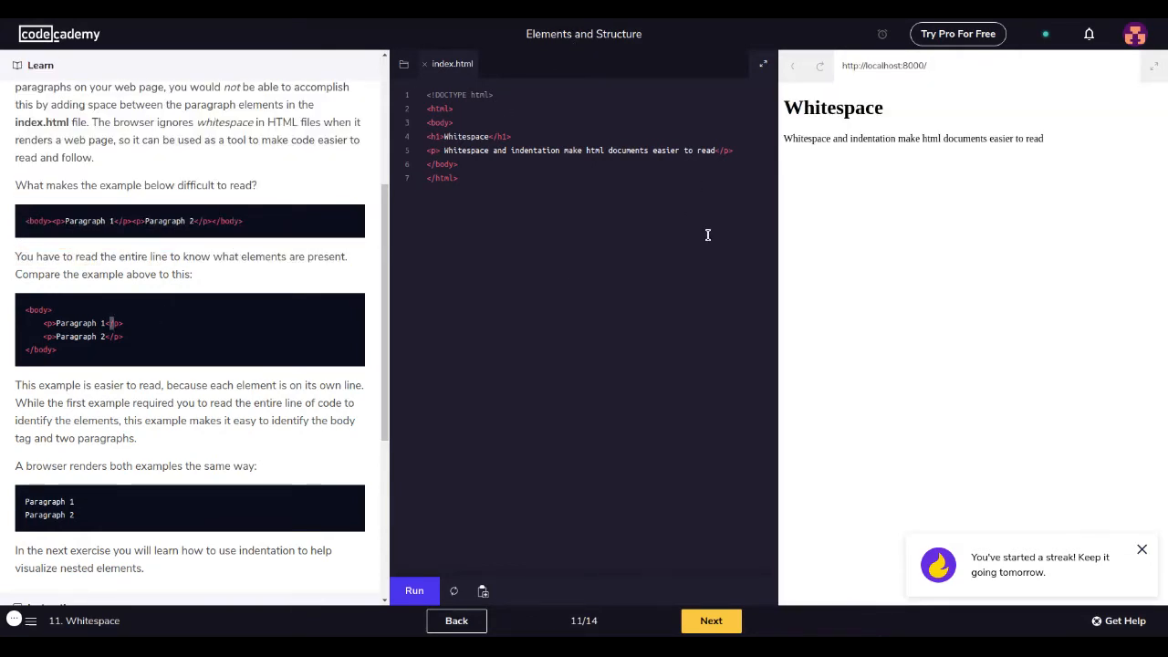
mouse_move(620, 504)
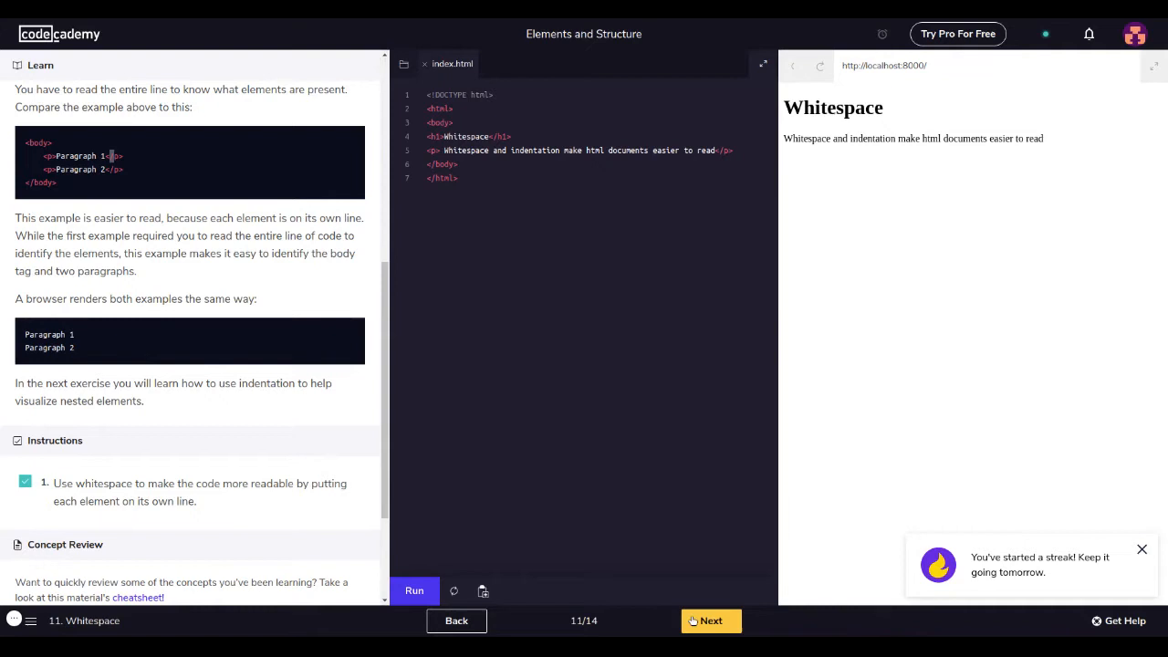
- Advance to lesson 12, Indentation
left_click(712, 620)
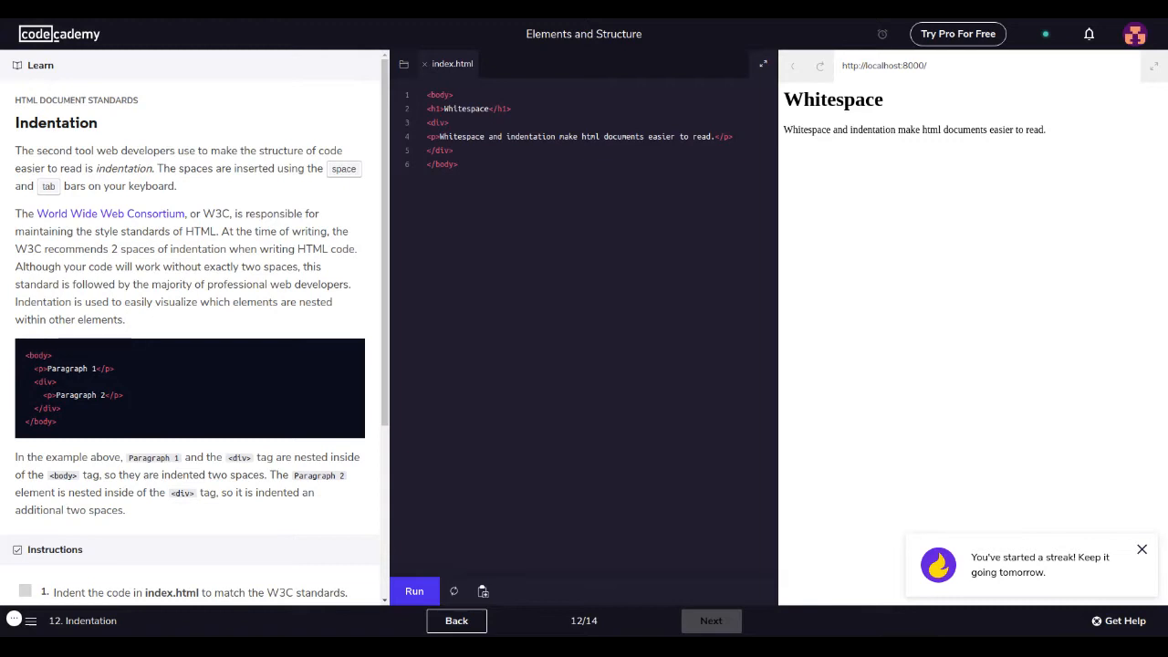
mouse_move(123, 130)
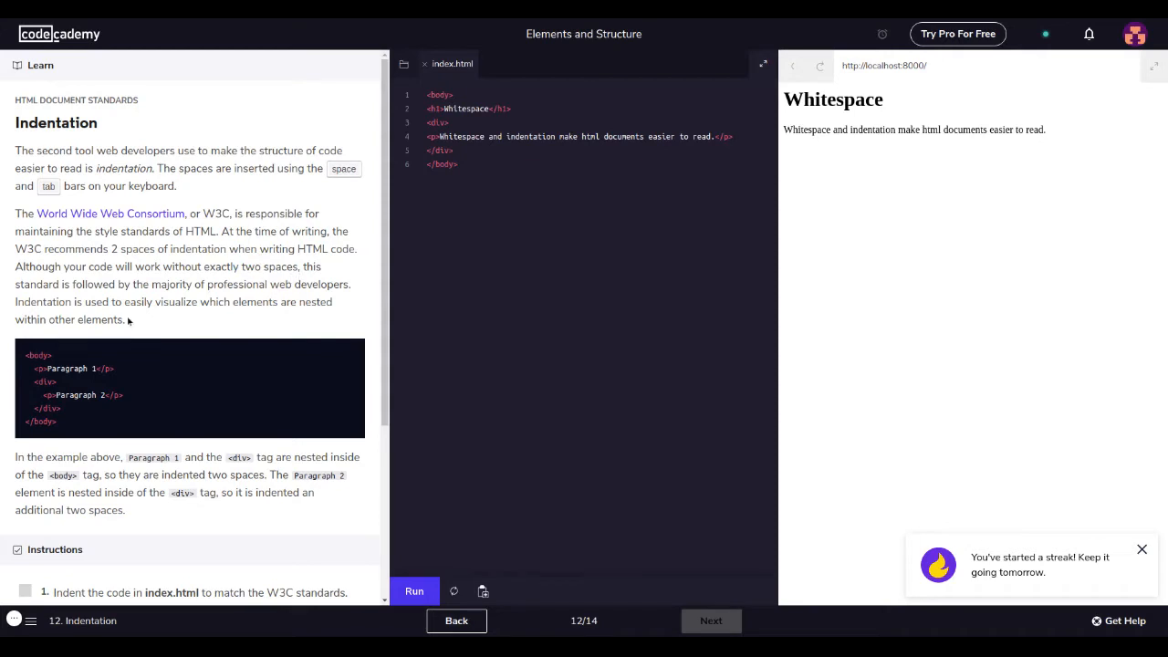
- Read the Indentation lesson text past the nested example down to the instruction
left_click_drag(14, 302, 91, 301)
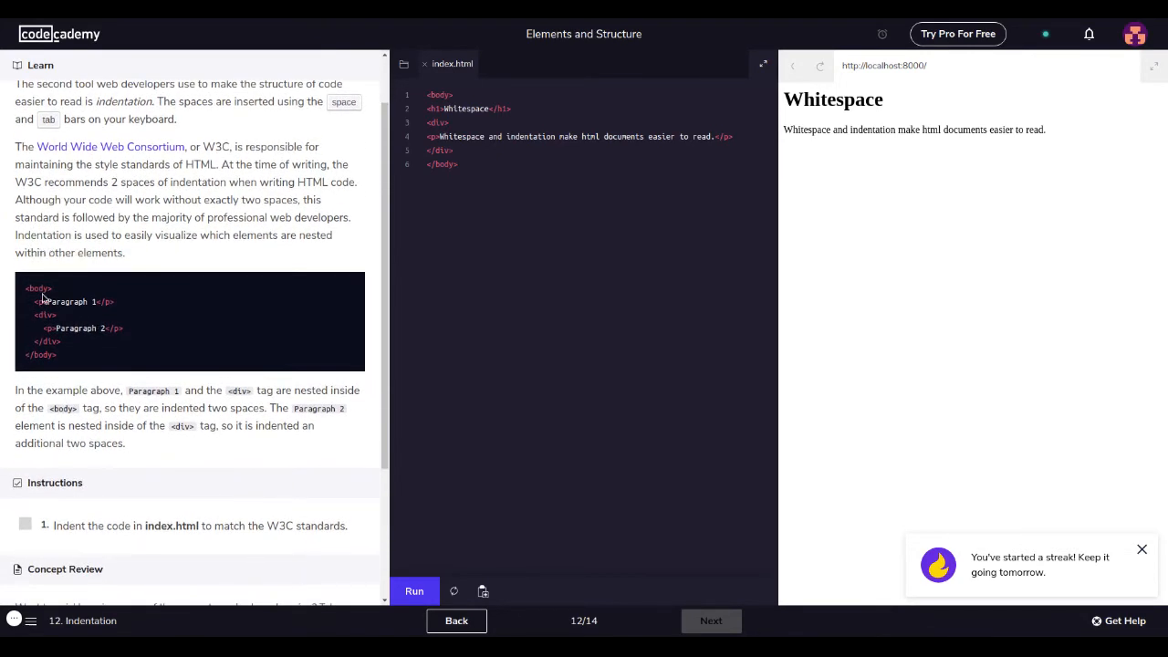
double_click(69, 301)
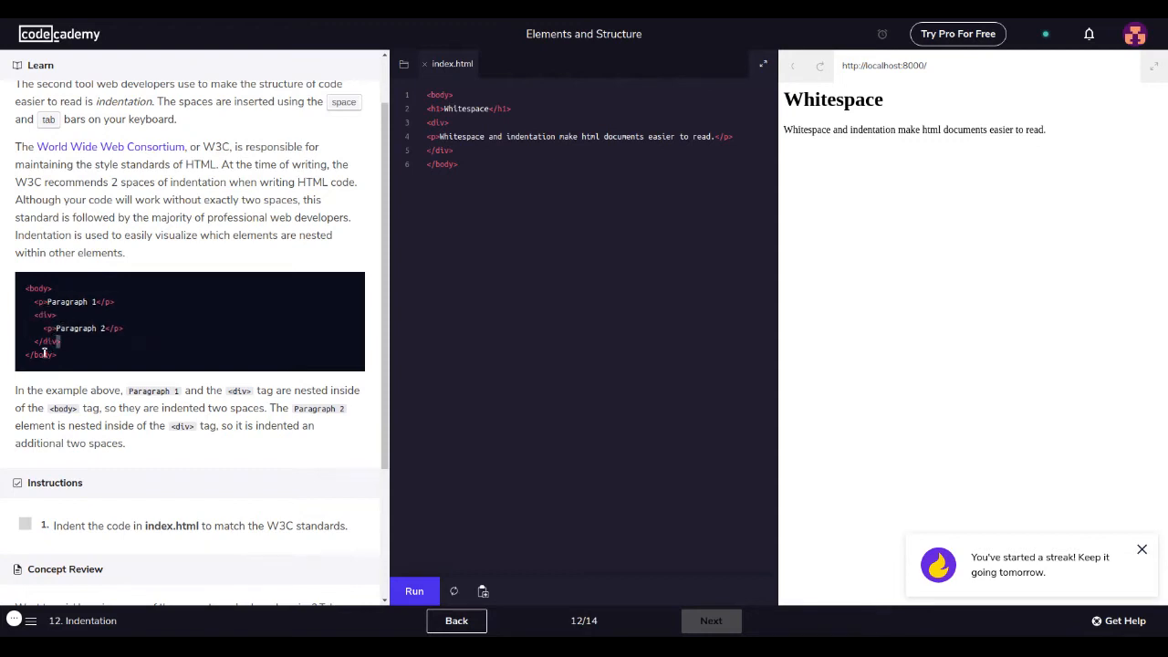
scroll("down", 3)
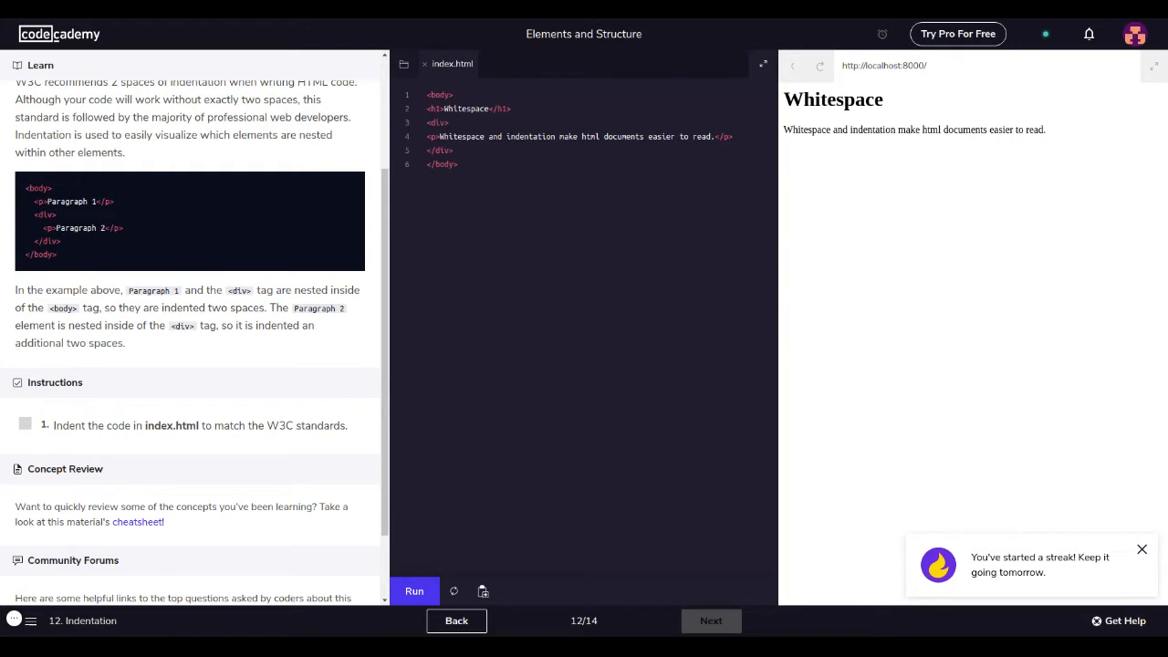
mouse_move(206, 345)
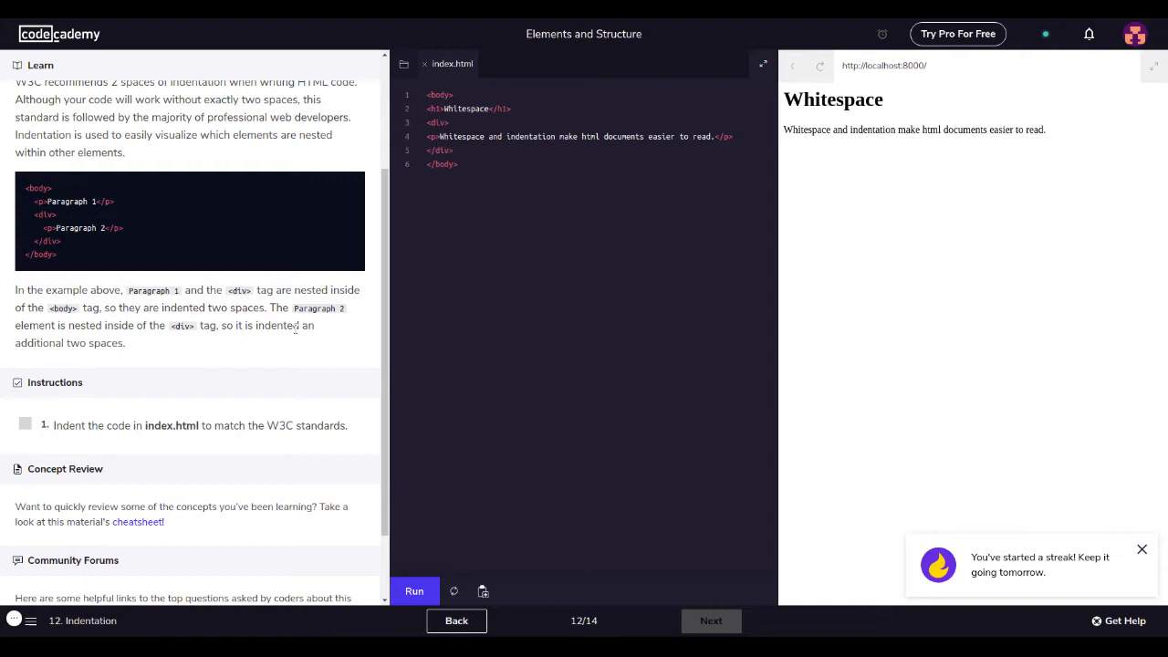
scroll("down", 3)
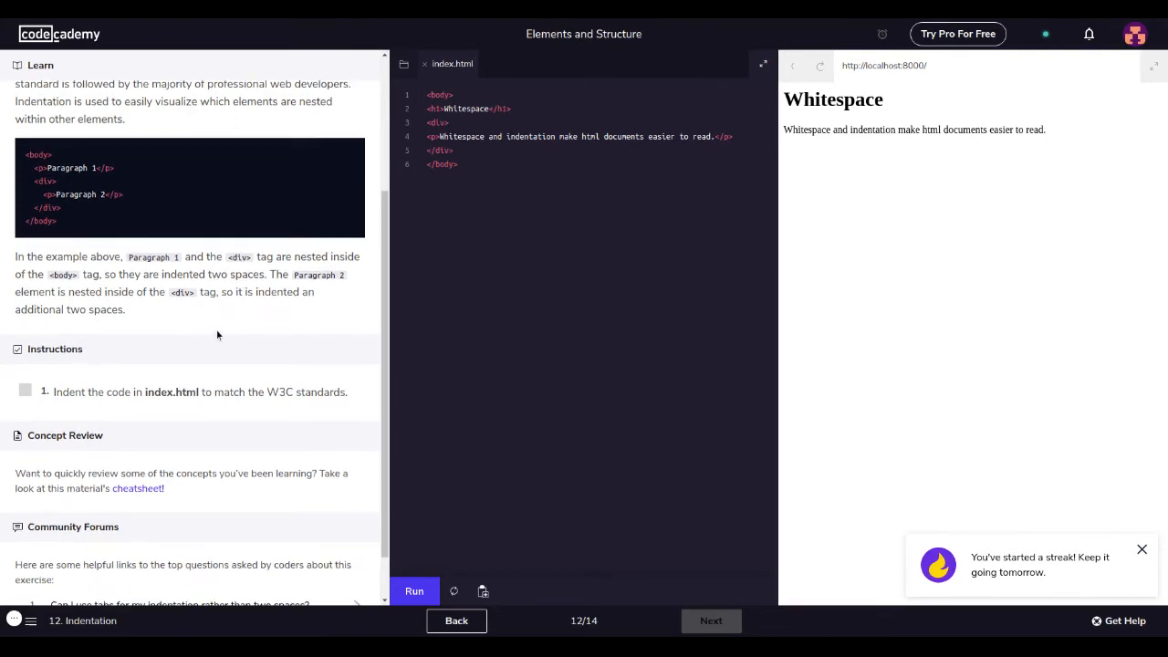
mouse_move(91, 381)
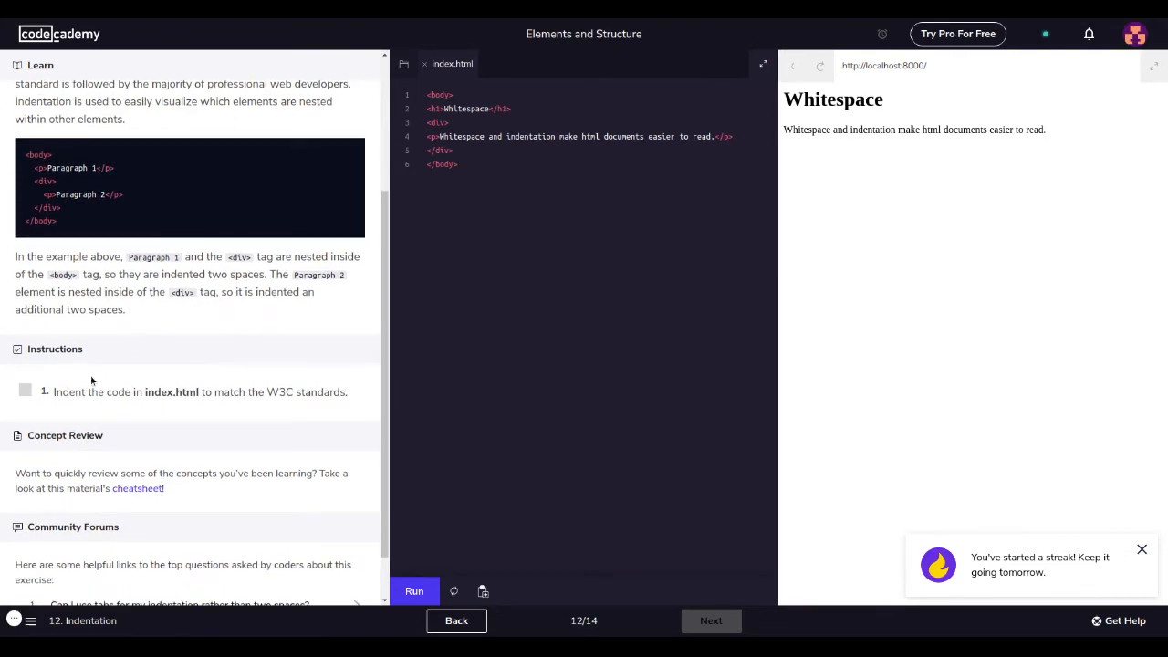
mouse_move(513, 252)
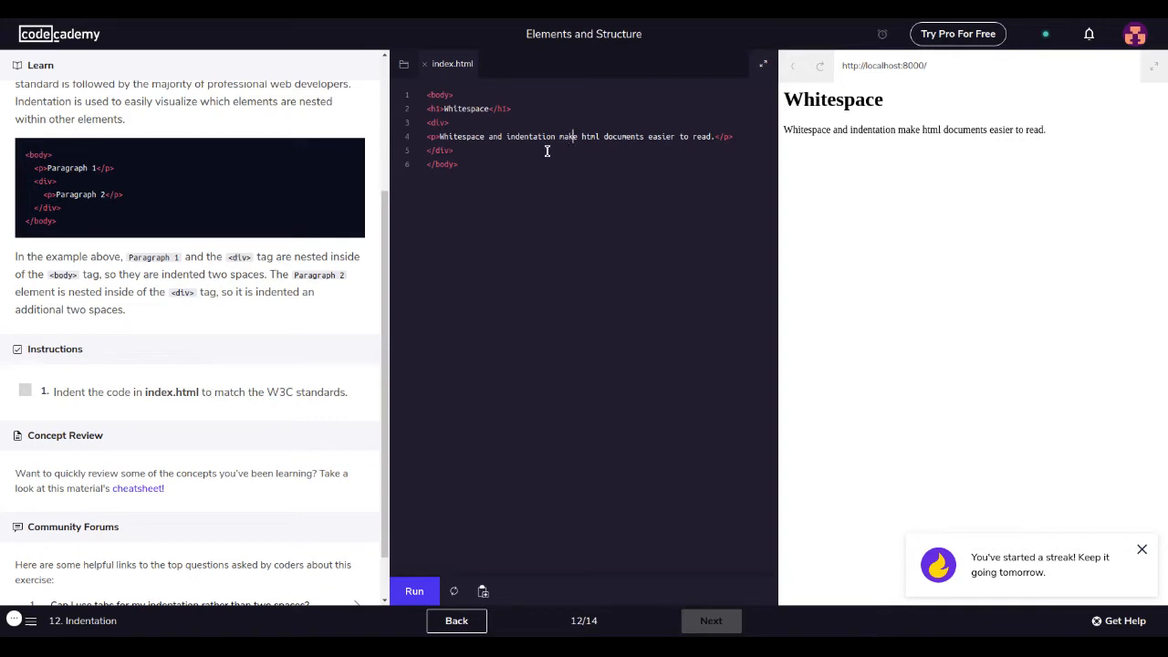
mouse_move(418, 161)
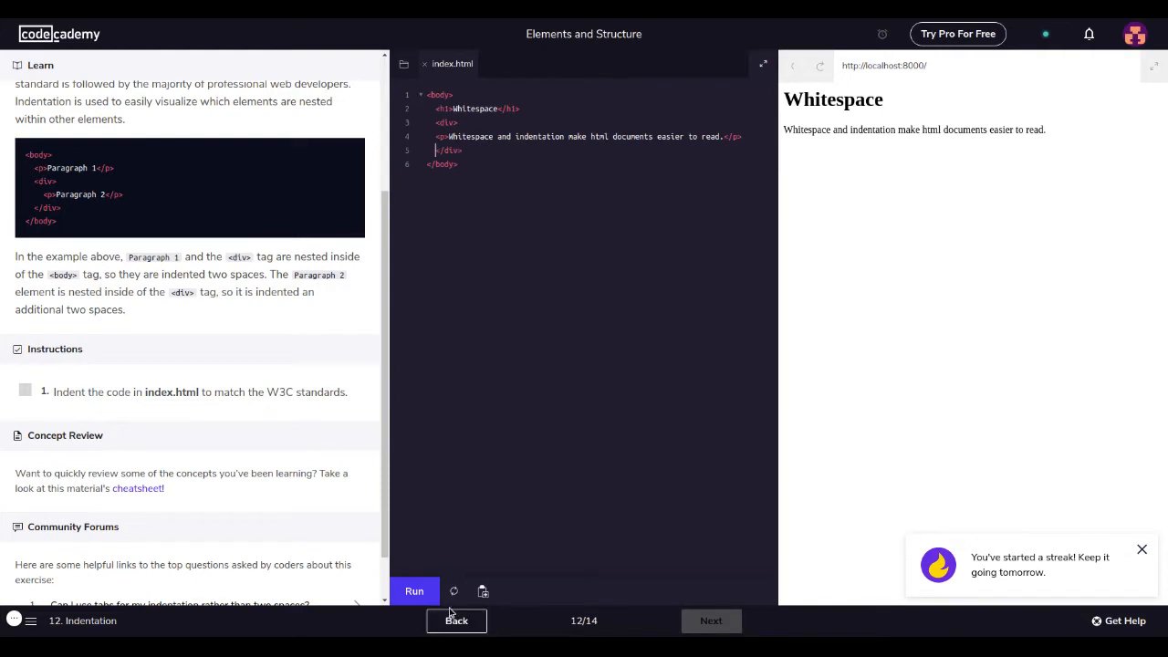
- Run the indentation check twice, the first run flagged as improperly indented
left_click(413, 591)
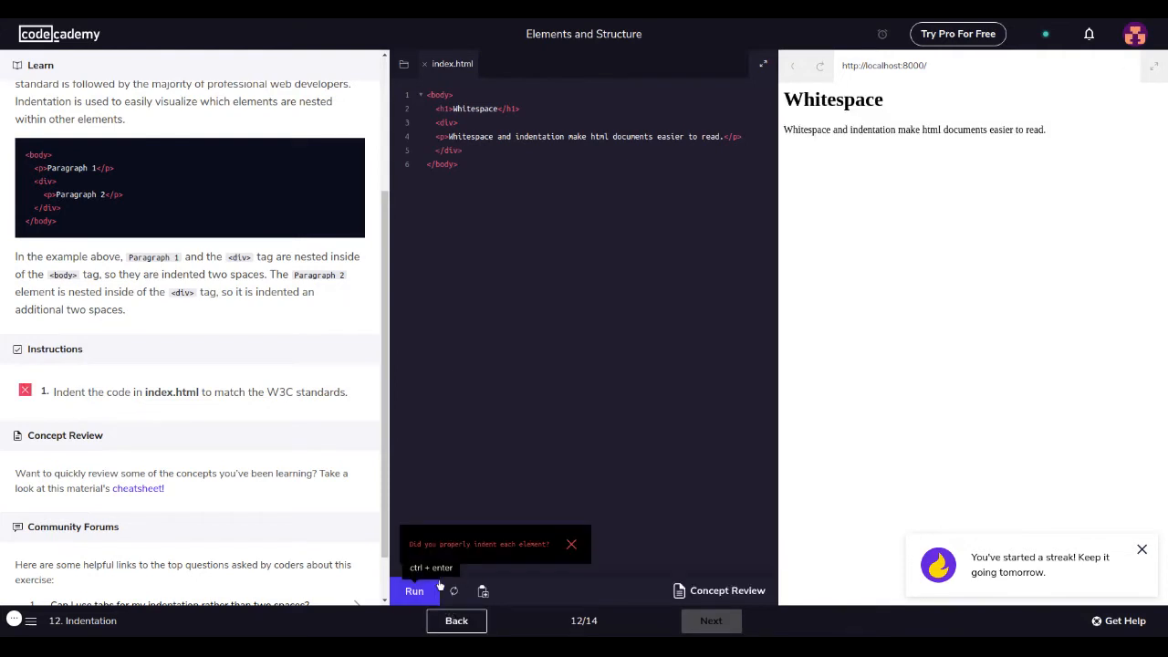
mouse_move(416, 43)
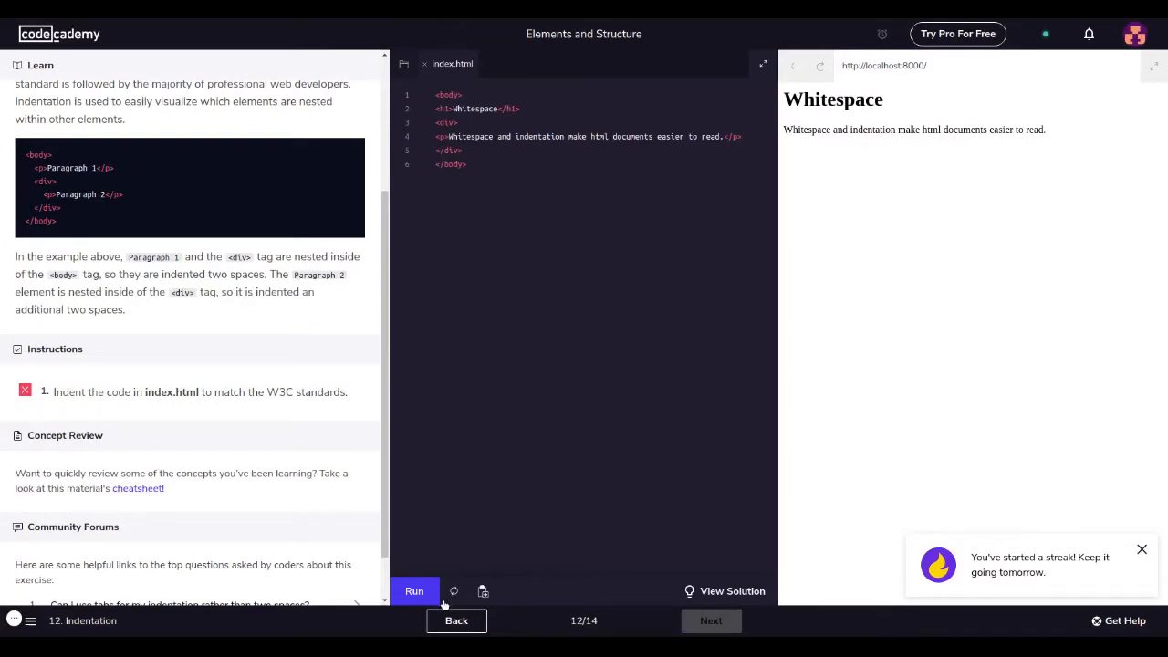
left_click(412, 592)
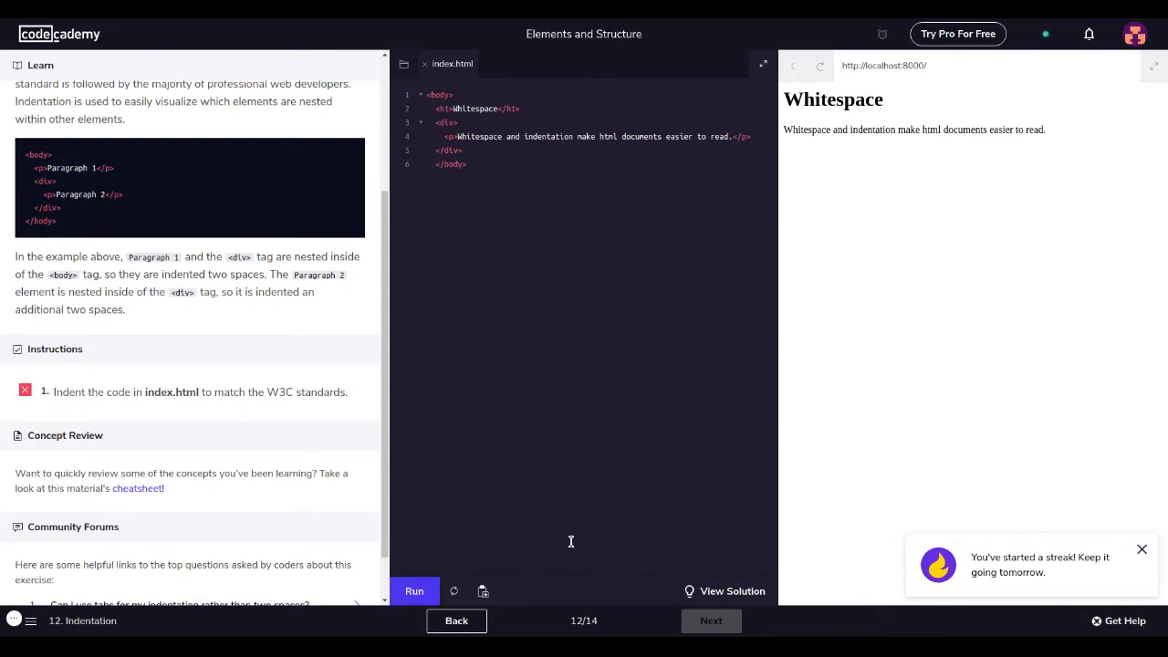
mouse_move(162, 398)
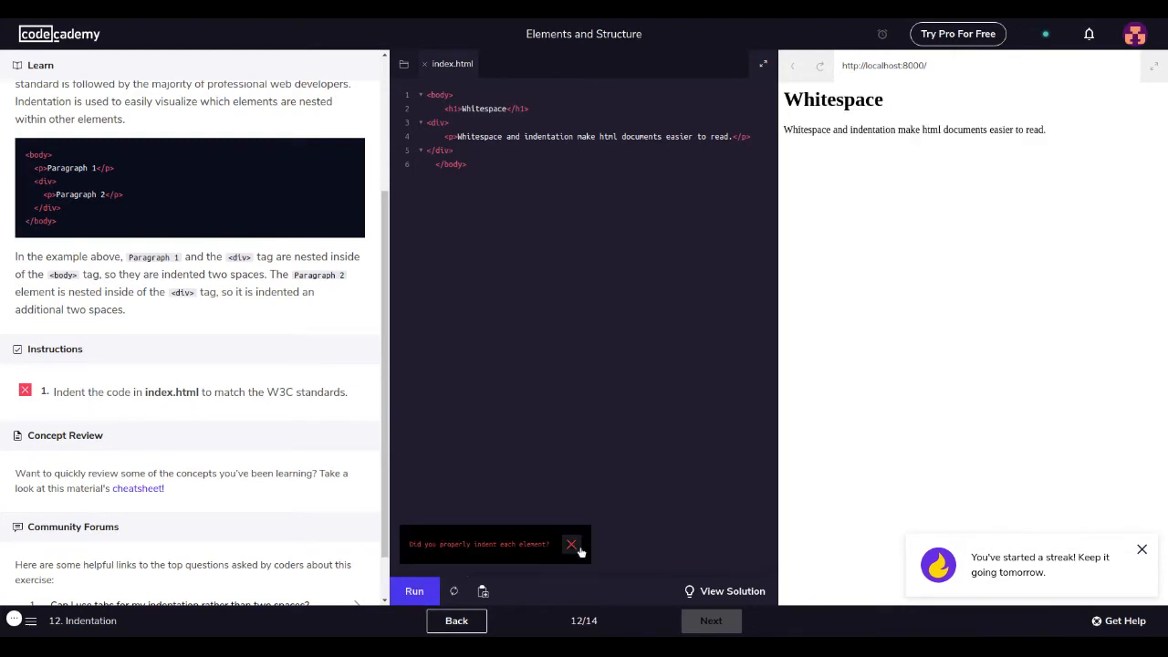
- Dismiss the indentation error and reset the exercise to its original starter code
left_click(573, 544)
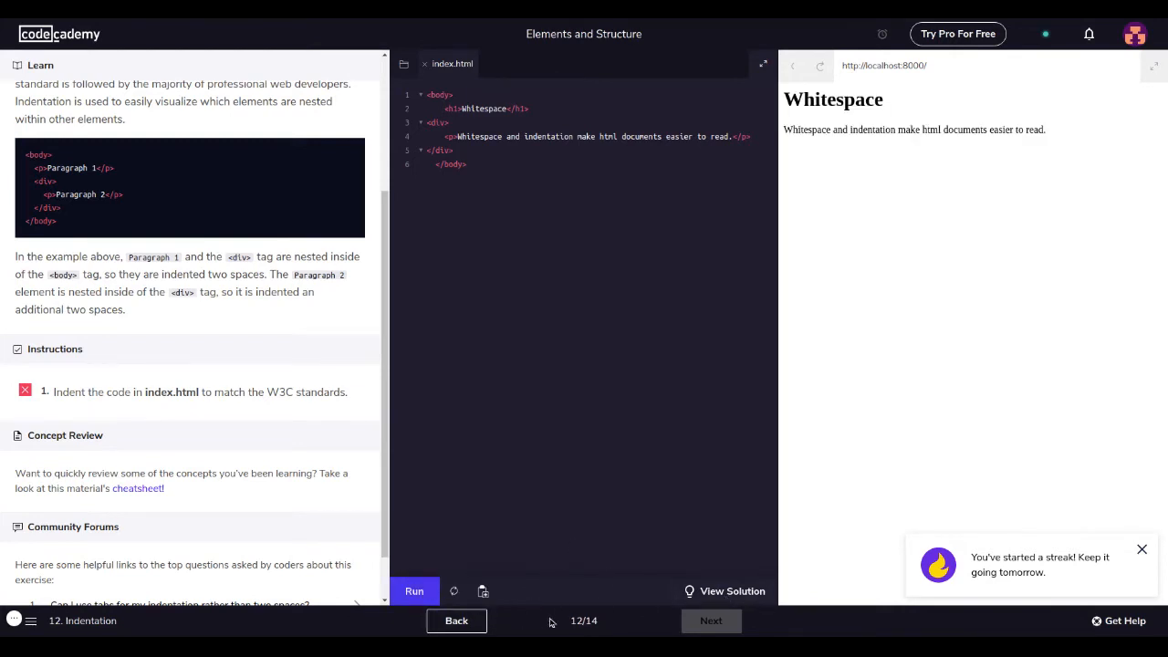
mouse_move(453, 591)
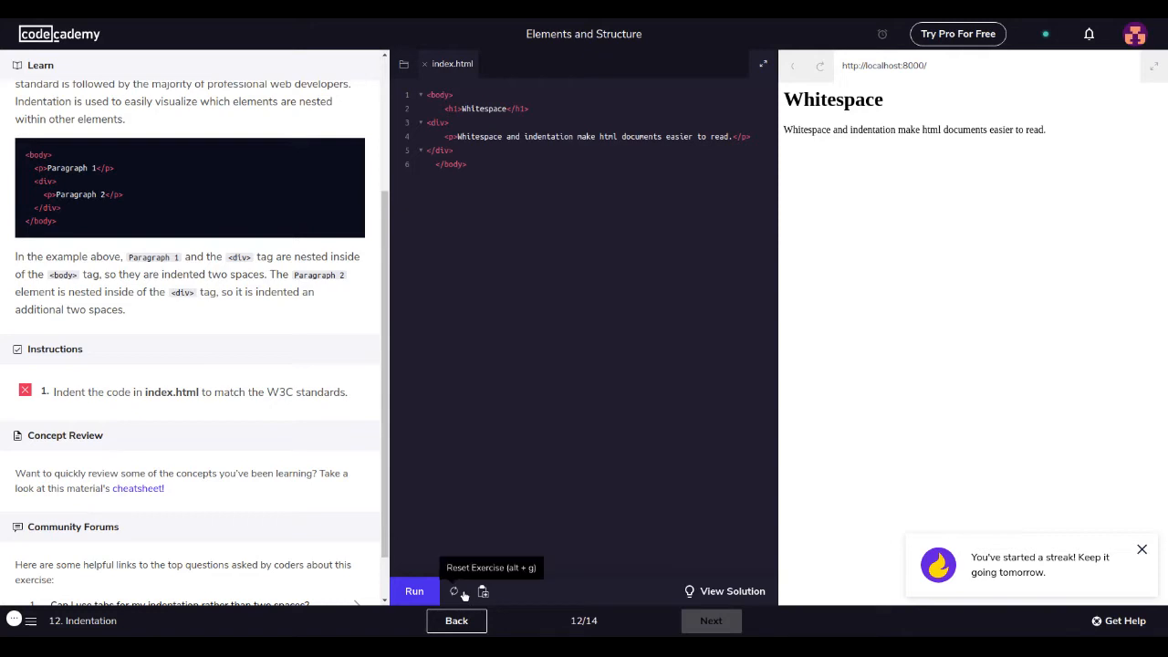
left_click(453, 591)
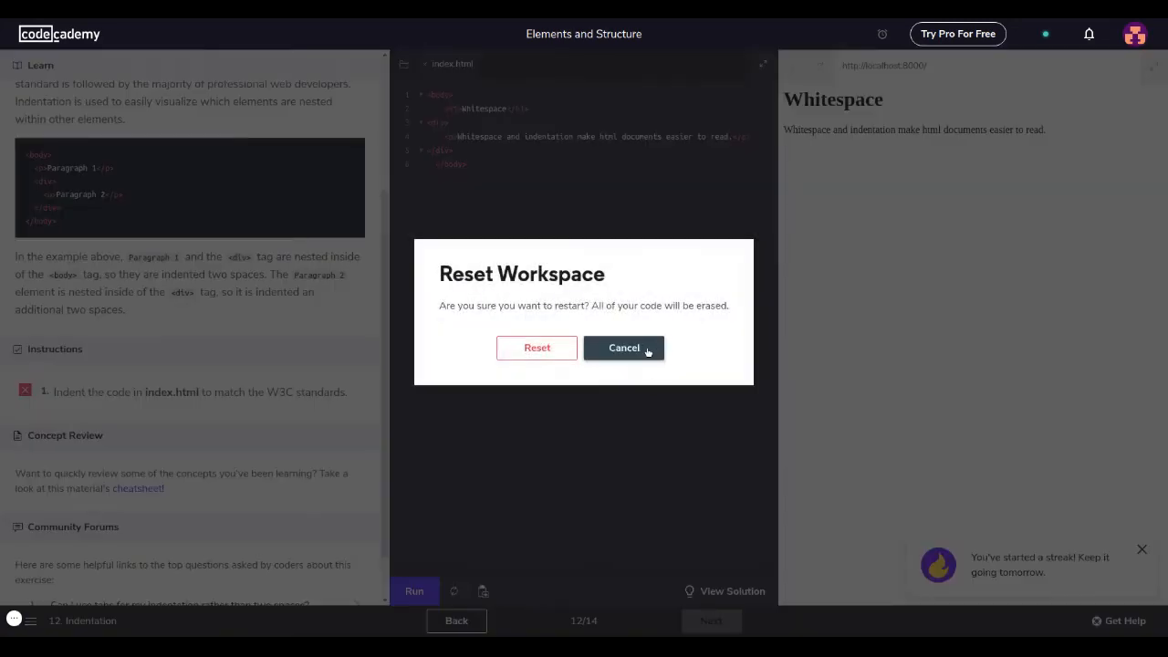
left_click(537, 347)
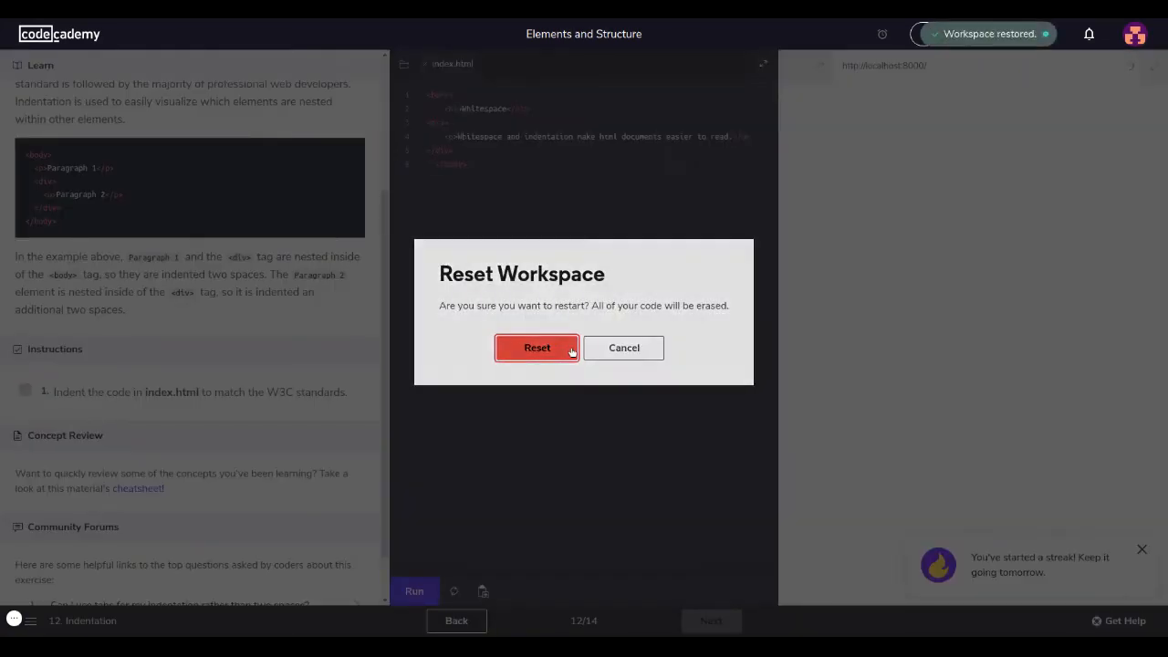
left_click(537, 347)
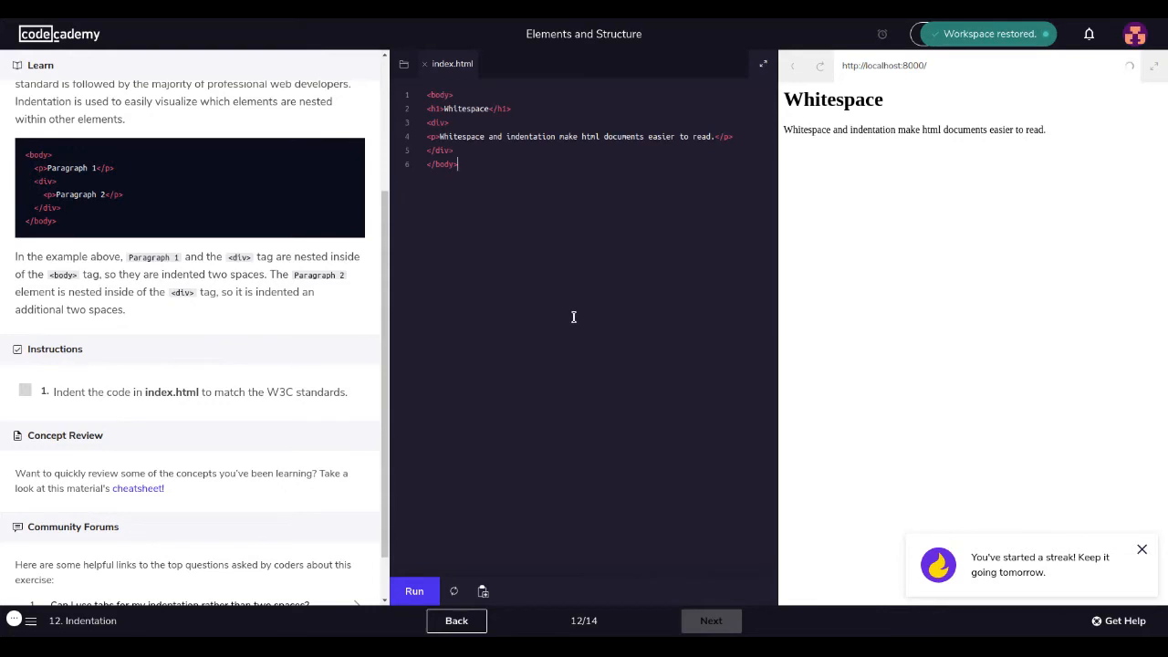
- Re-indent the restored code with two spaces and run the check so it passes
left_click(412, 591)
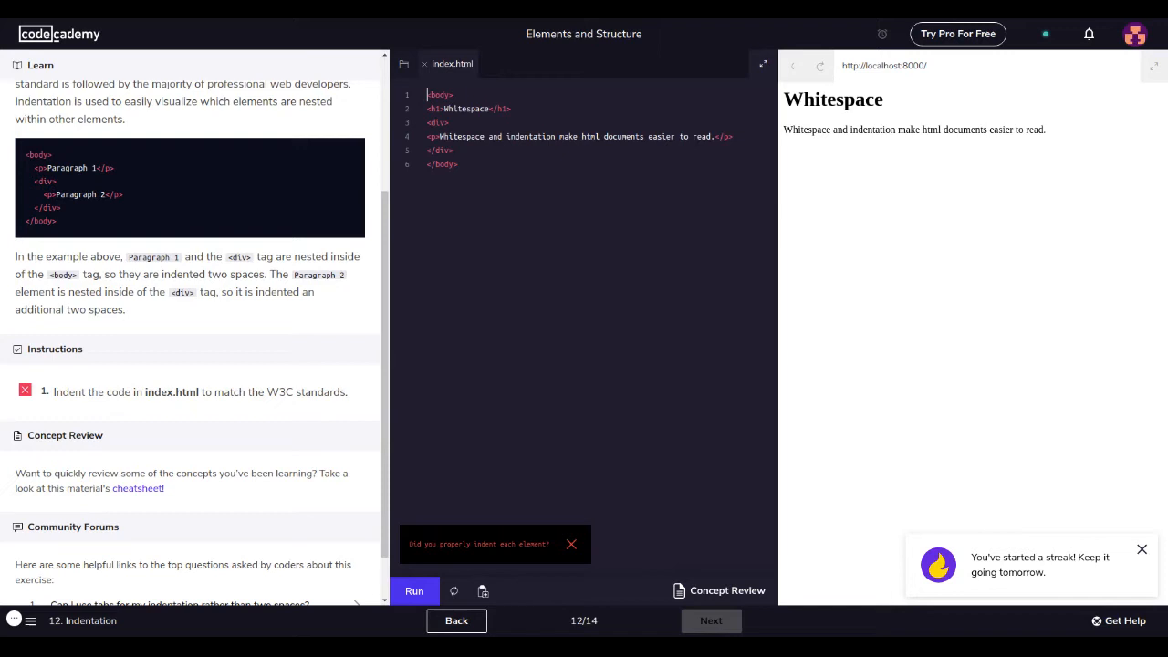
type("\"  \"")
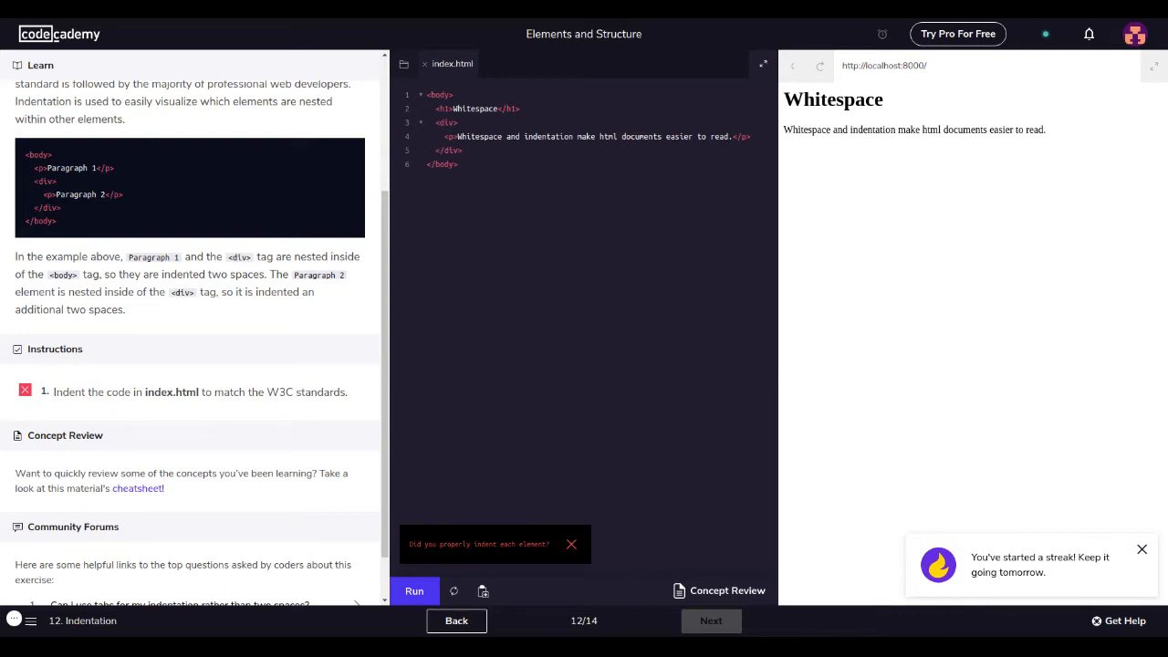
left_click(414, 592)
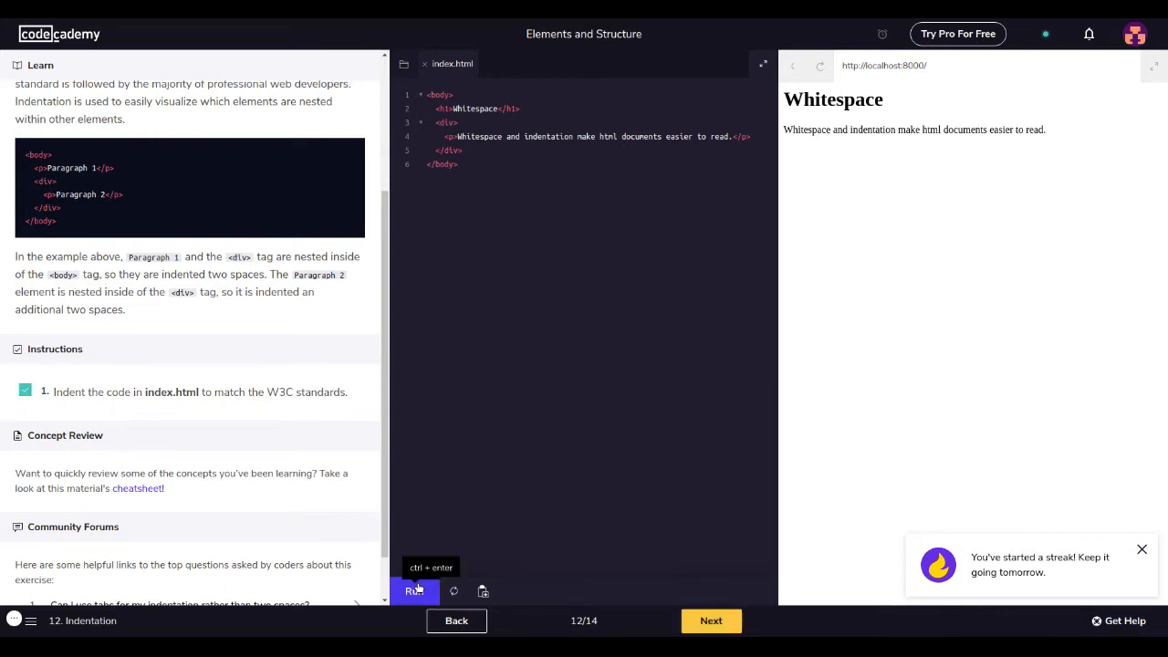
mouse_move(423, 51)
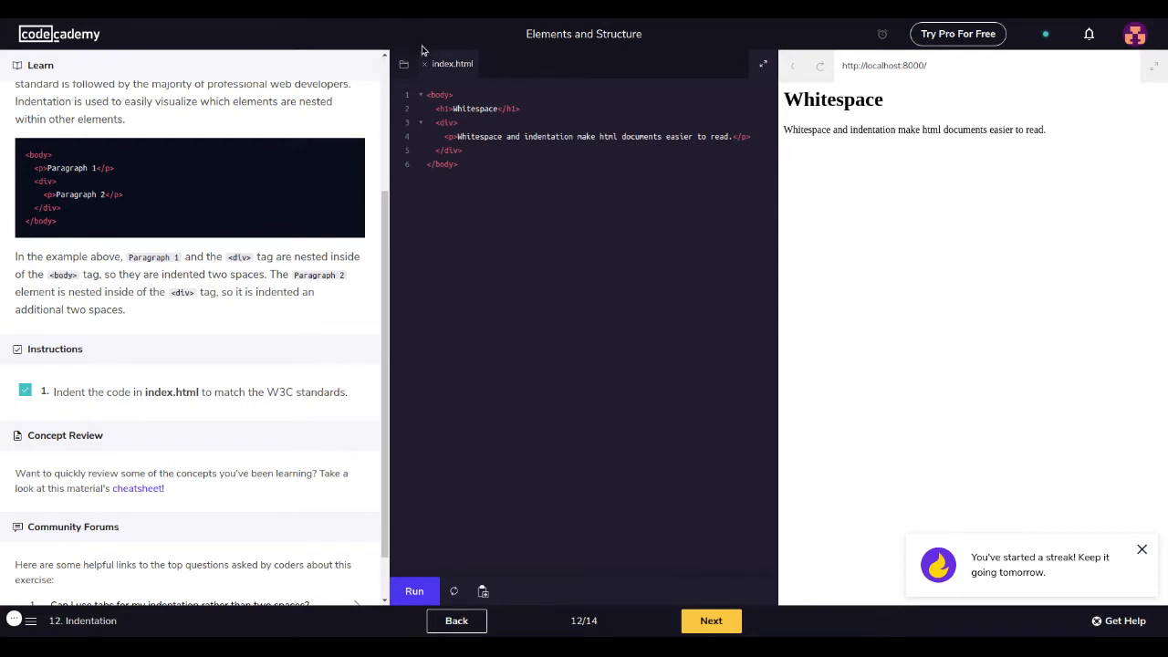
- Select a line of the passing nested code in index.html
triple_click(473, 109)
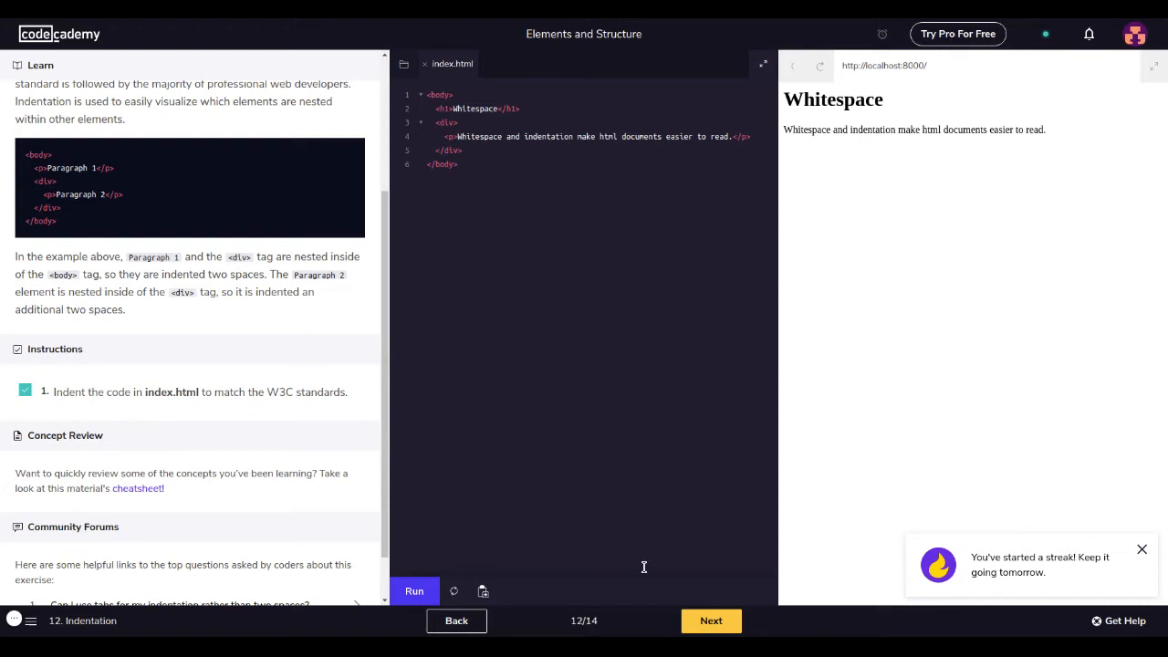
mouse_move(361, 486)
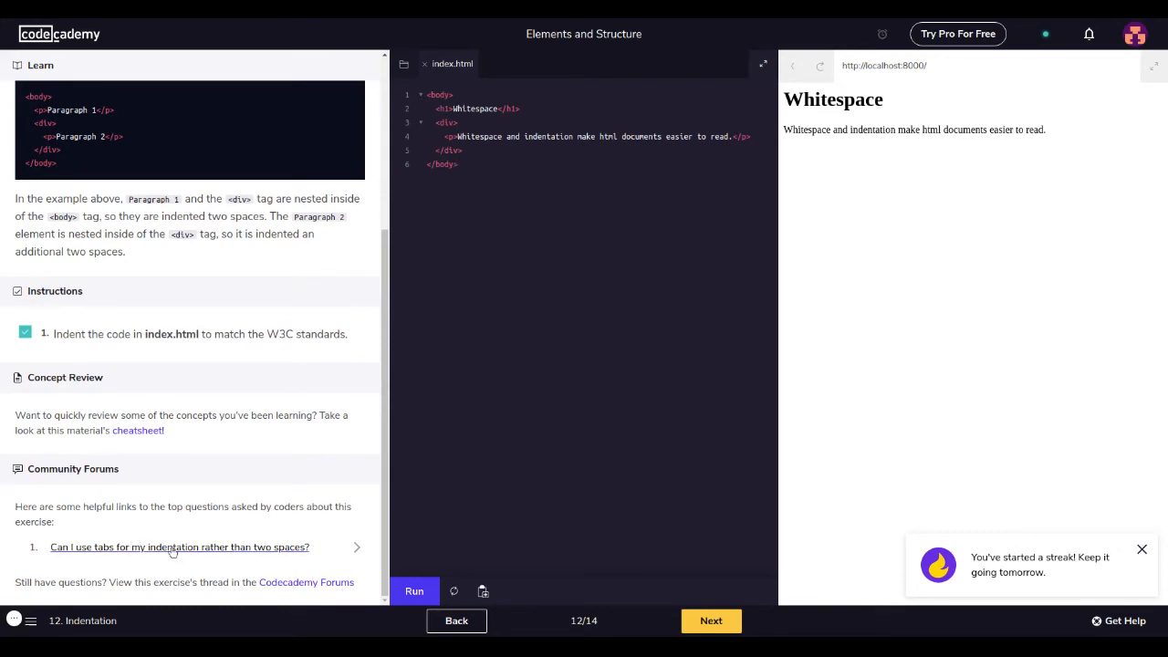
mouse_move(759, 628)
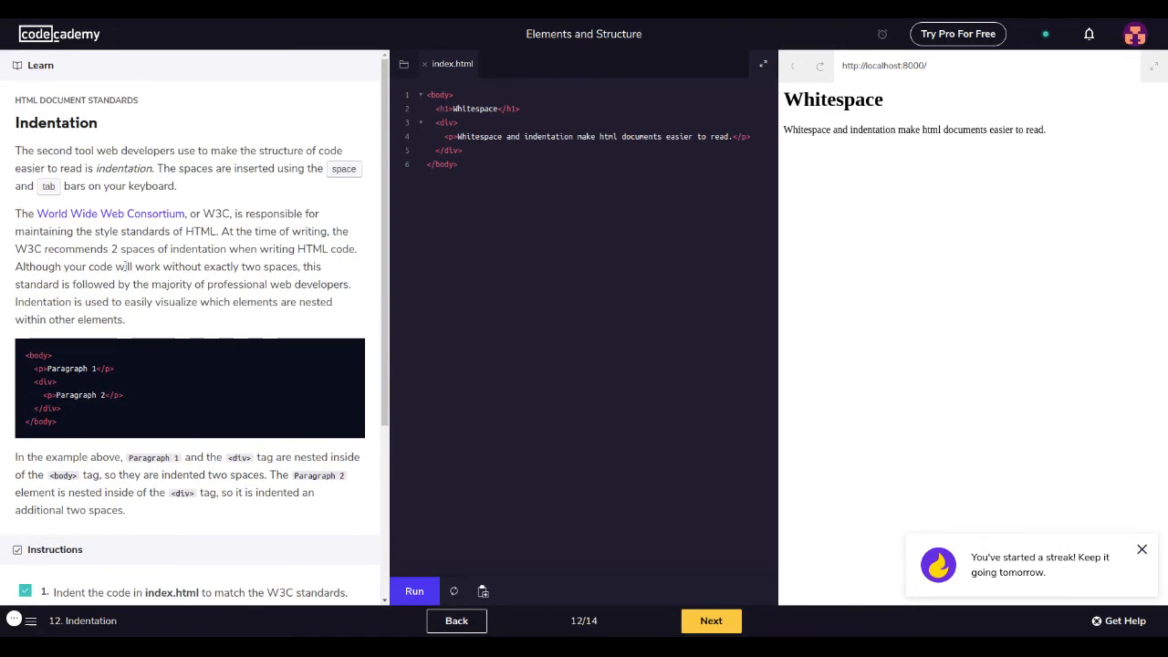
mouse_move(325, 197)
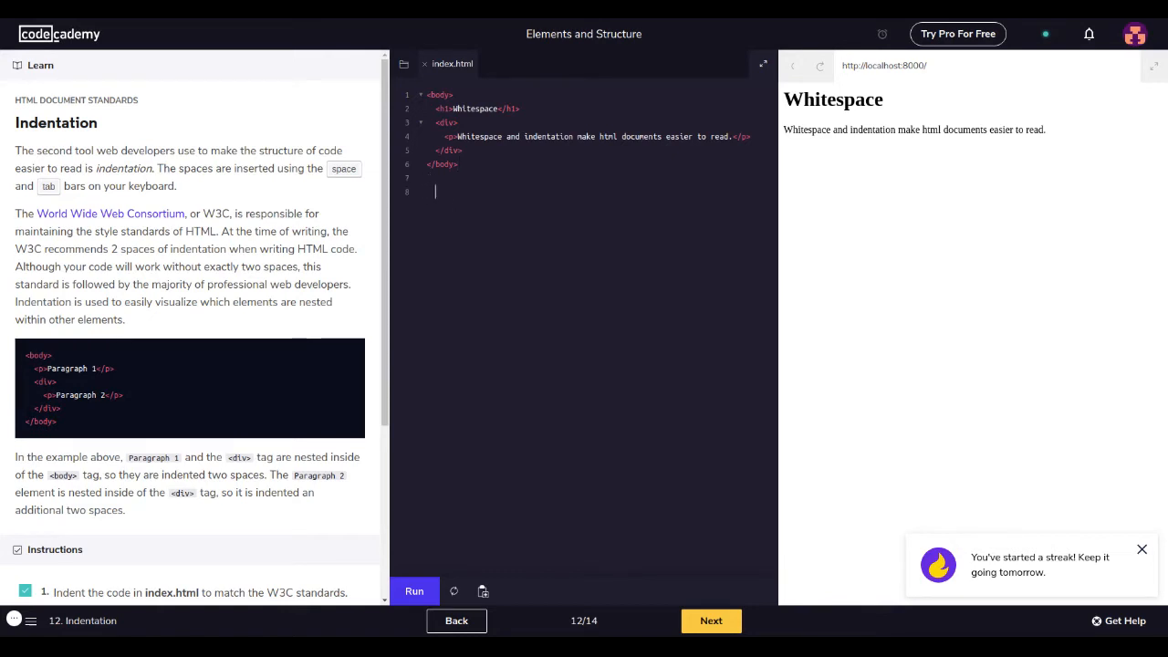
key("Backspace")
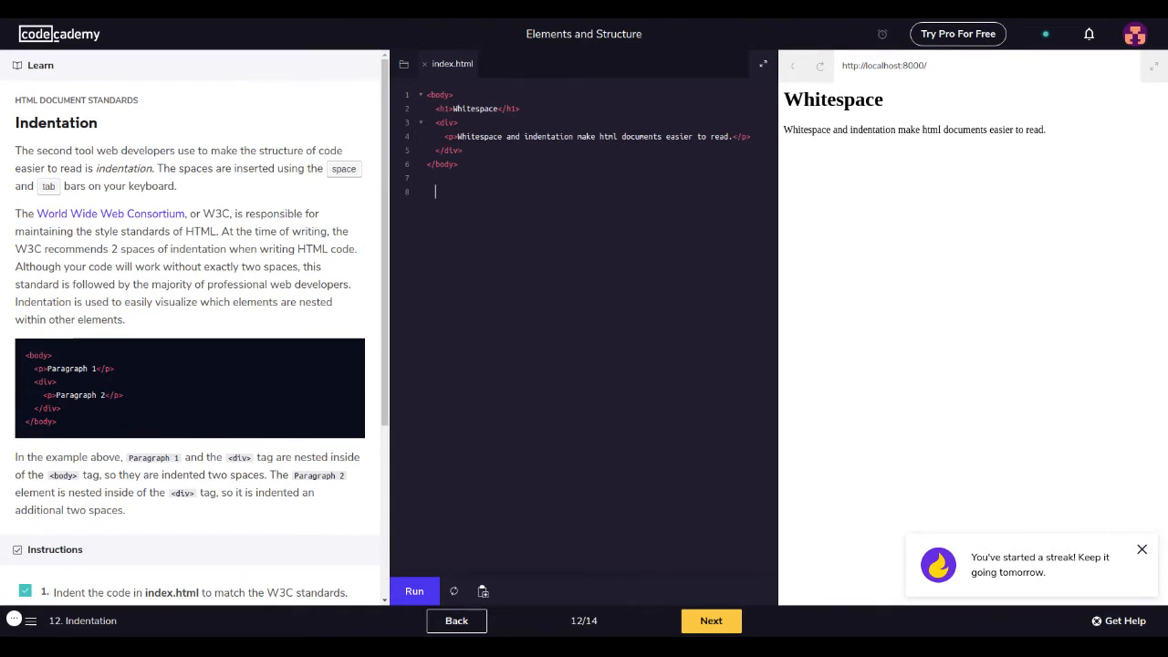
type("1")
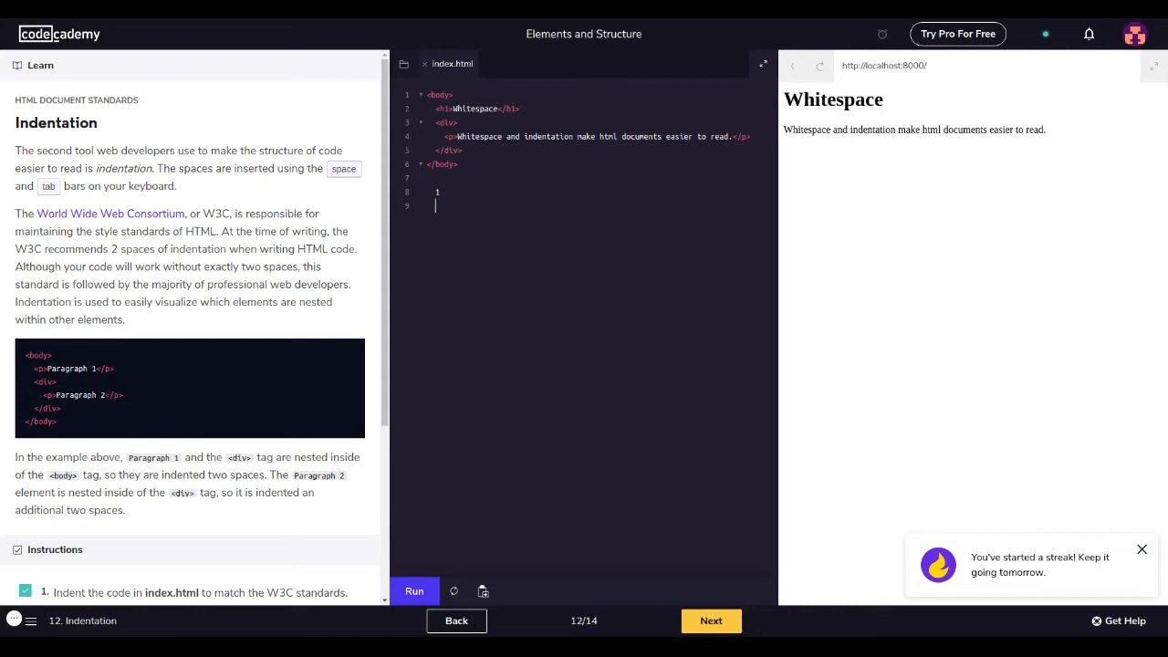
type("2")
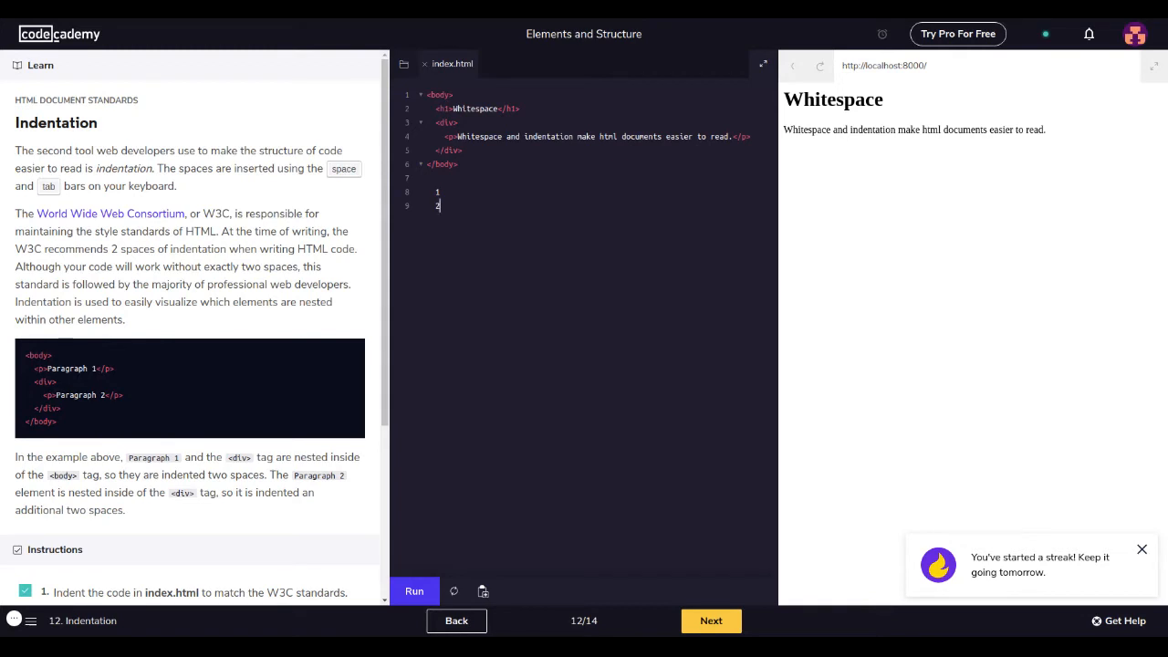
key("enter")
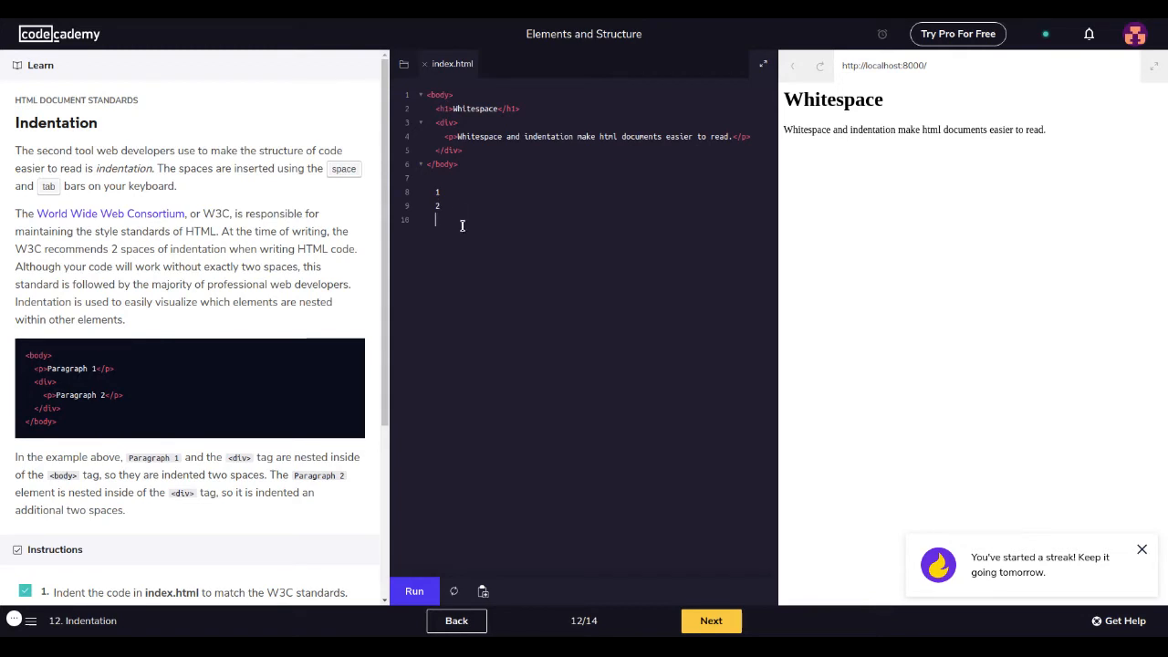
key("enter")
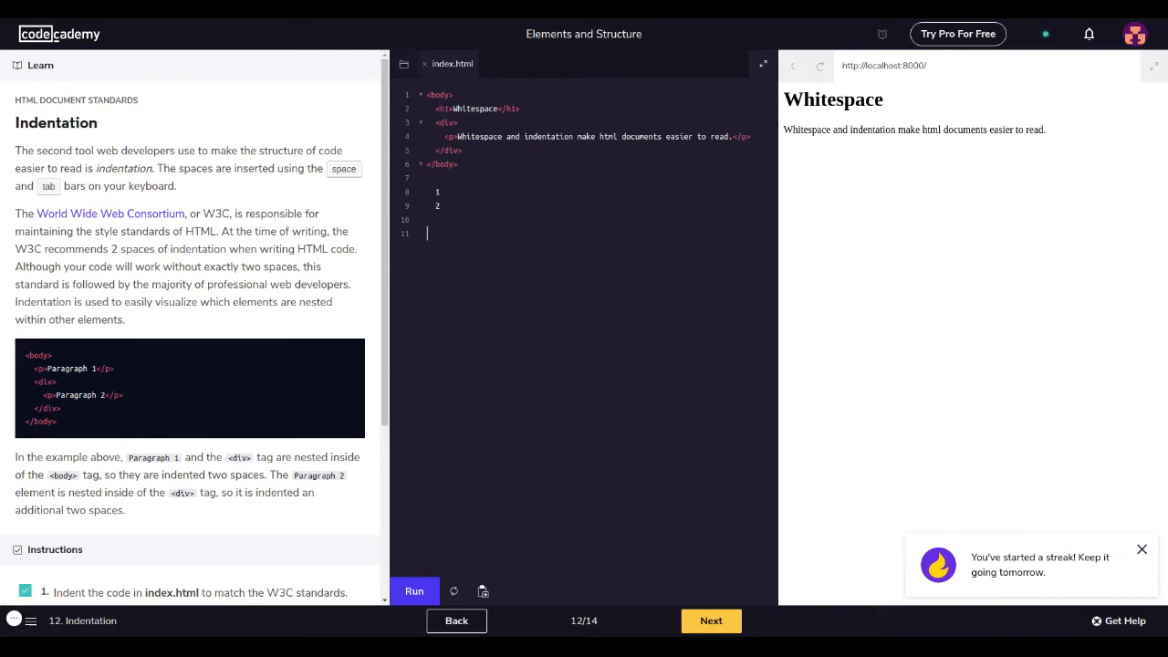
key("backspace")
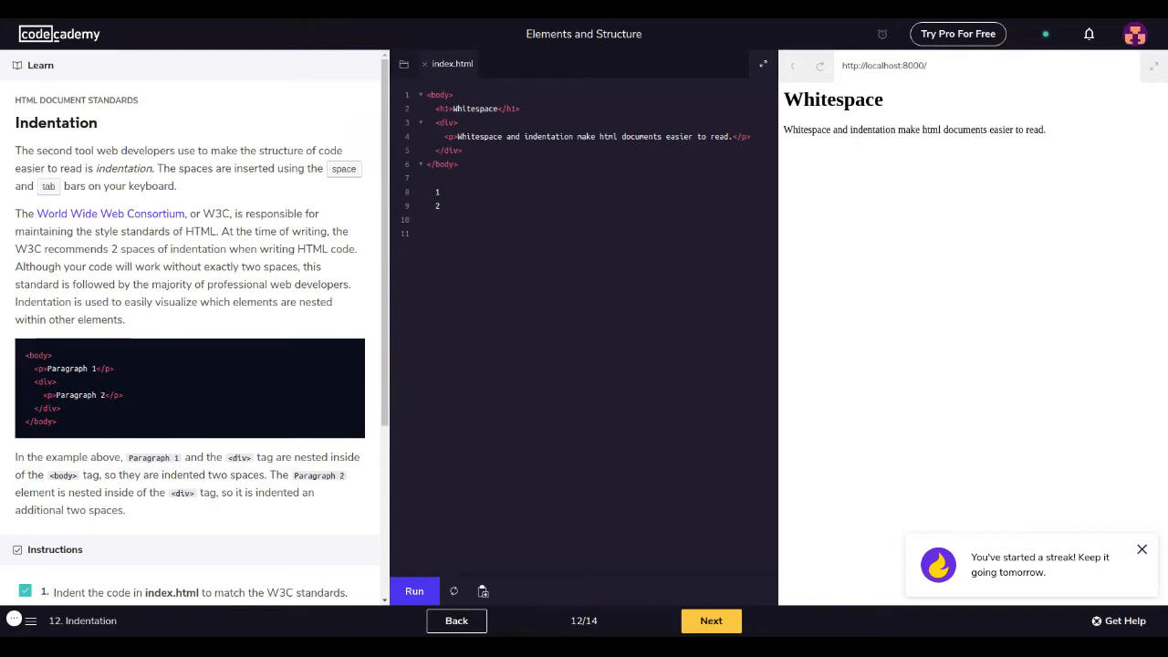
type("1")
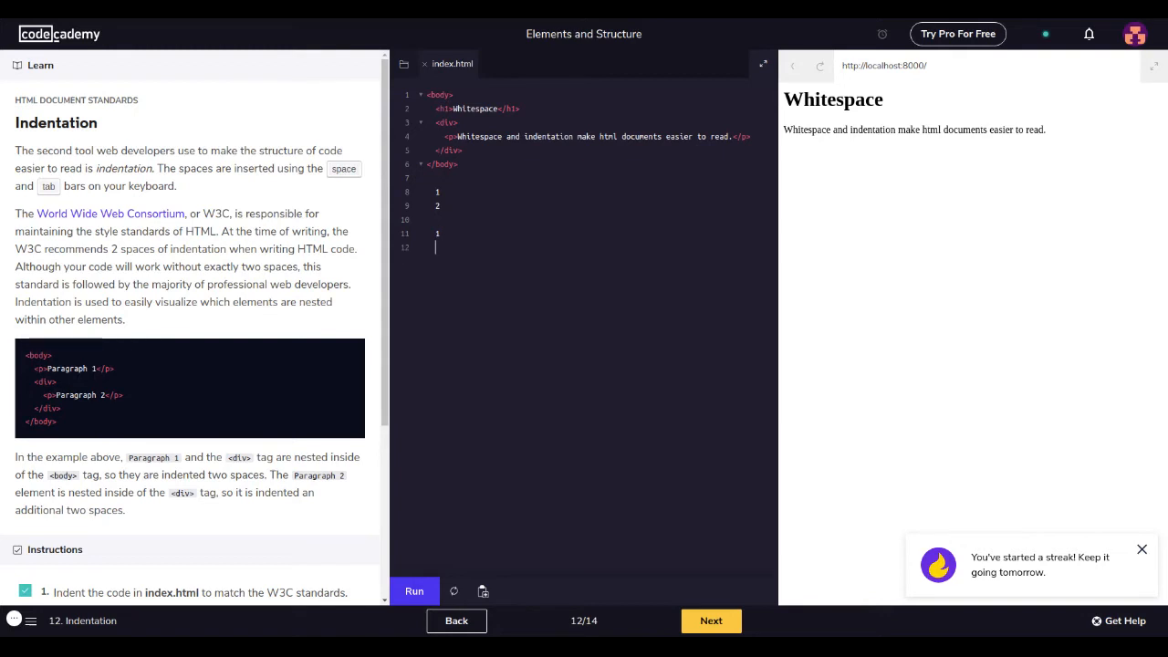
type("2")
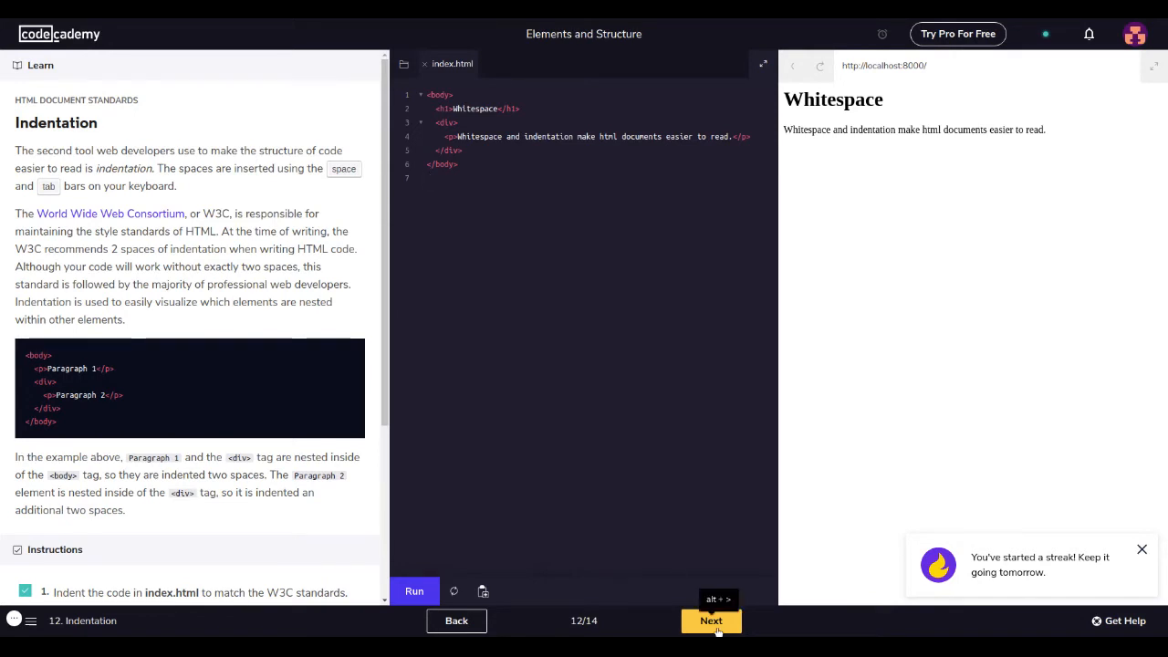
- Advance to lesson 13, Comments, with its Frida Kahlo quote starter code
left_click(712, 621)
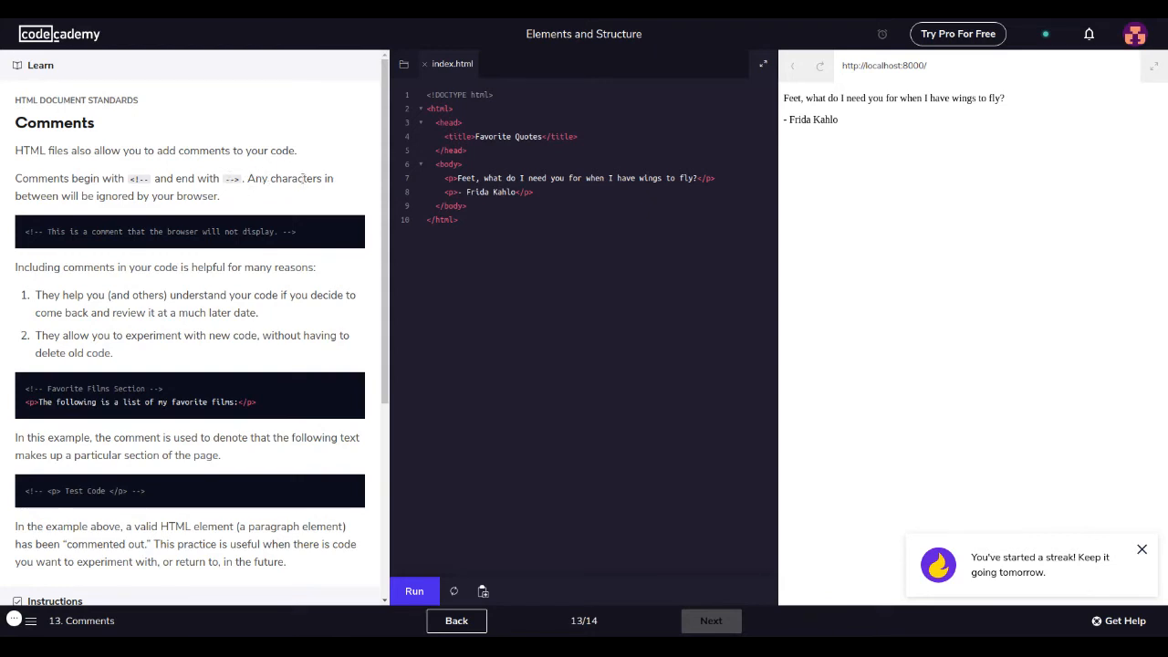
left_click_drag(20, 195, 91, 196)
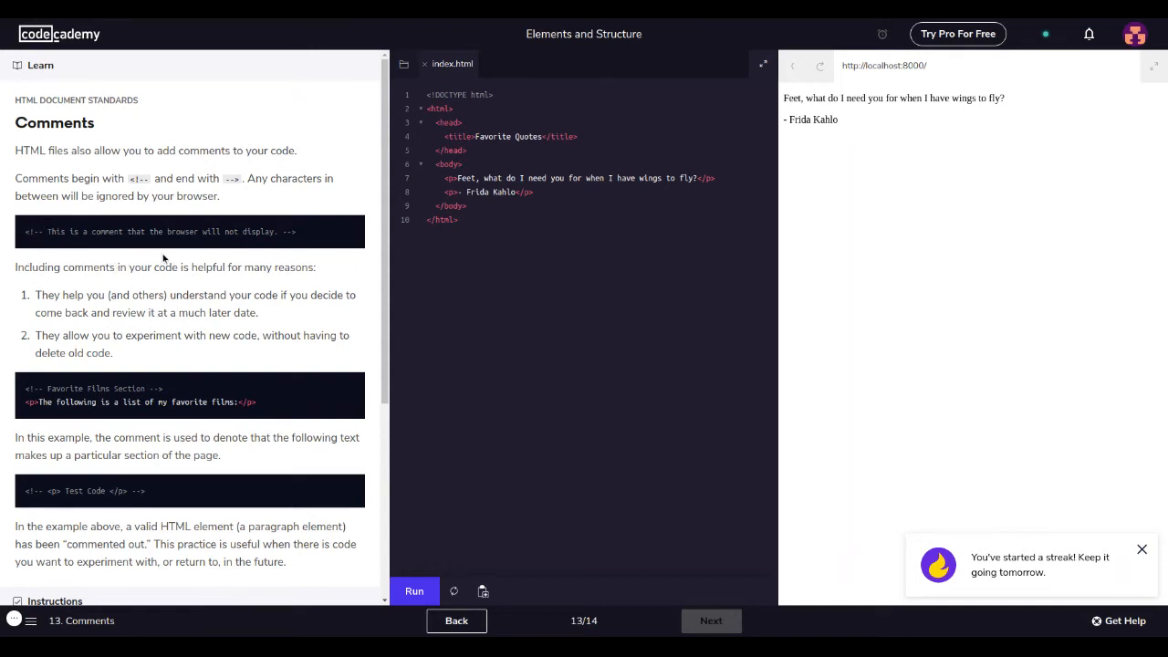
mouse_move(90, 299)
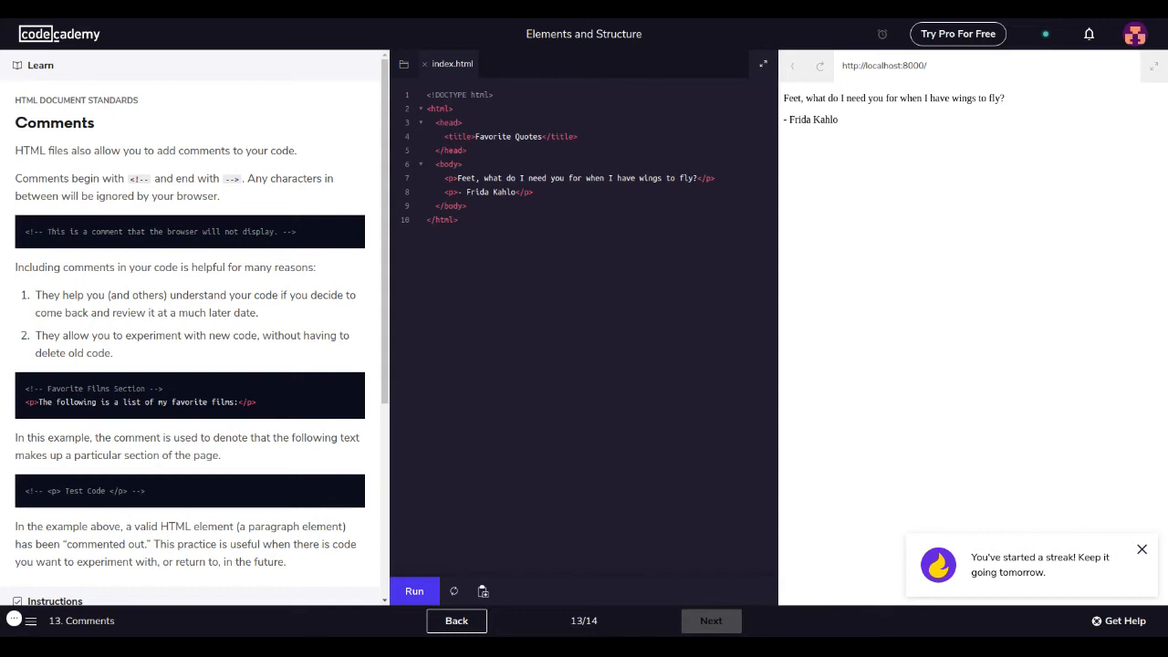
mouse_move(25, 385)
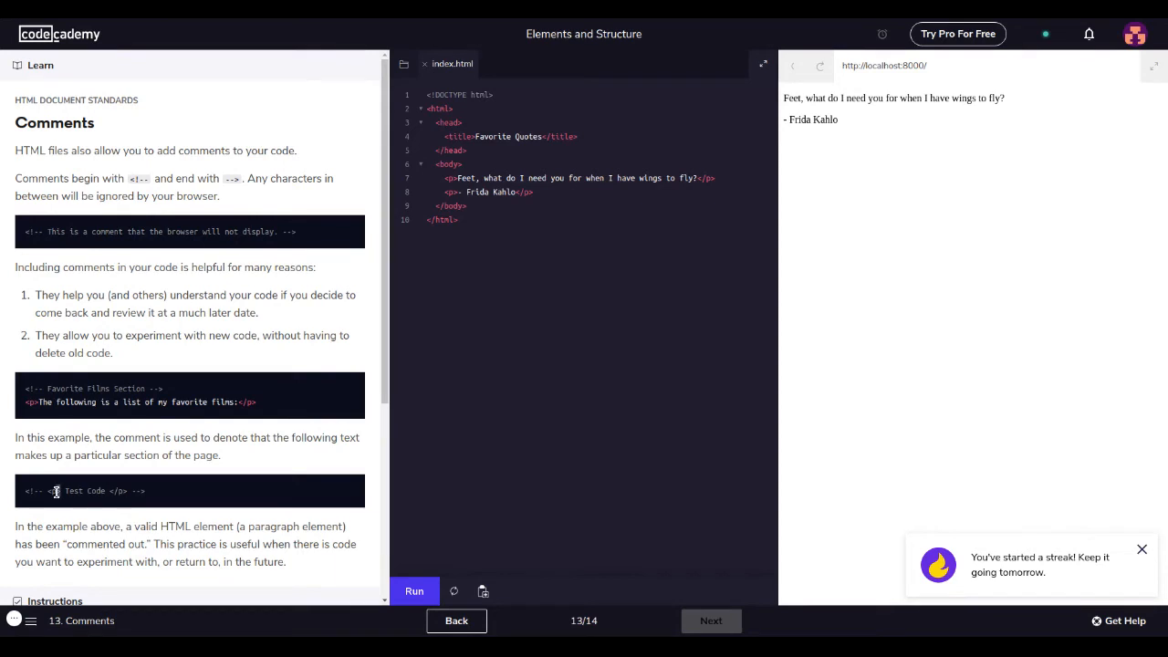
double_click(84, 491)
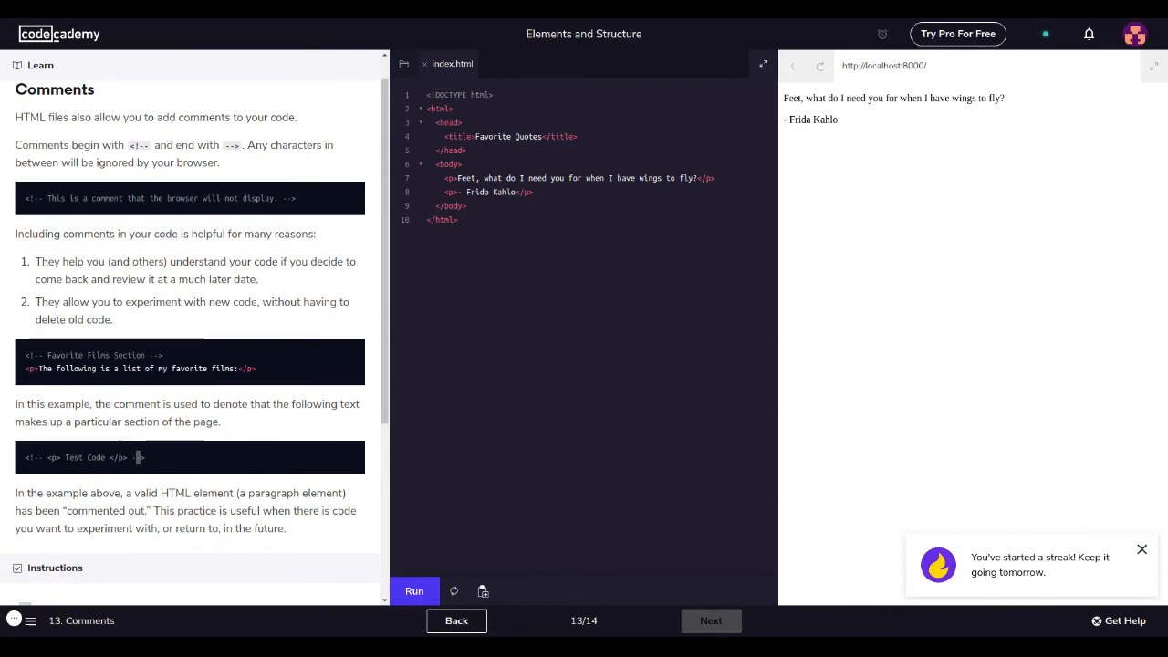
mouse_move(161, 511)
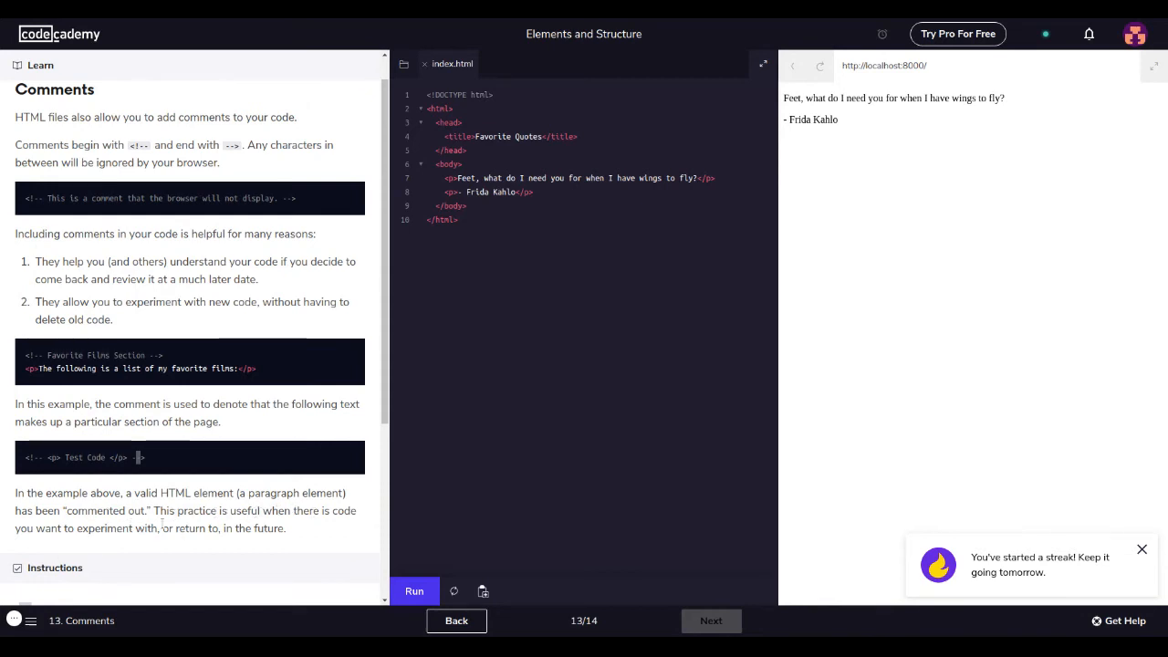
- Add a 'This is a comment' line above the title inside the head
scroll("down", 3)
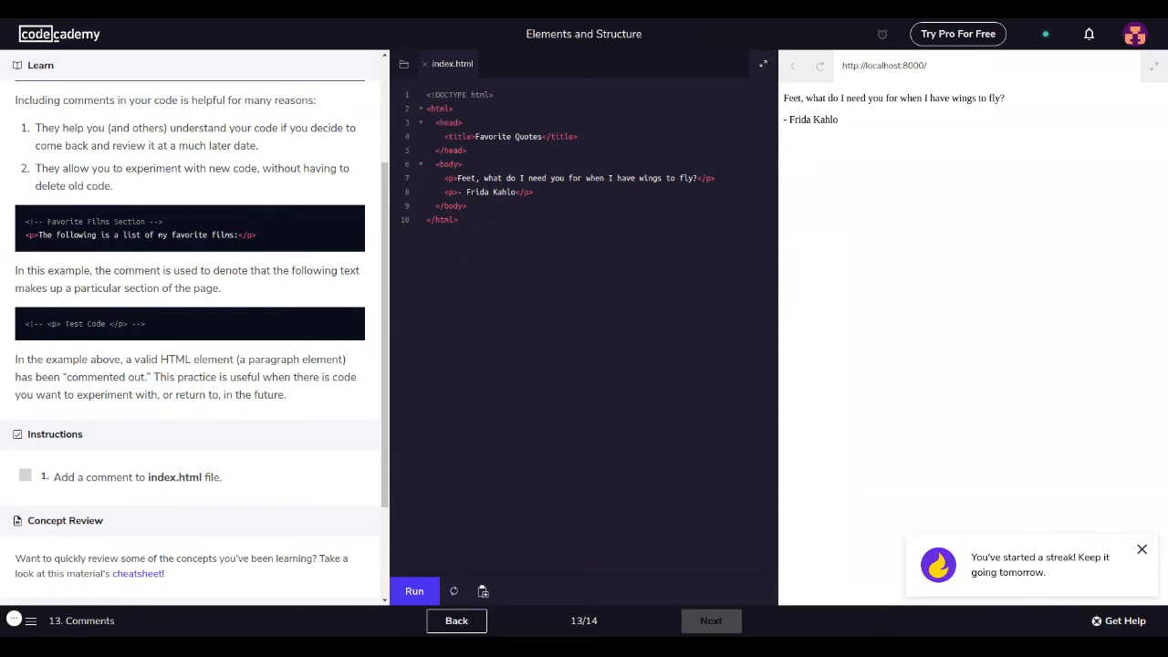
left_click(447, 135)
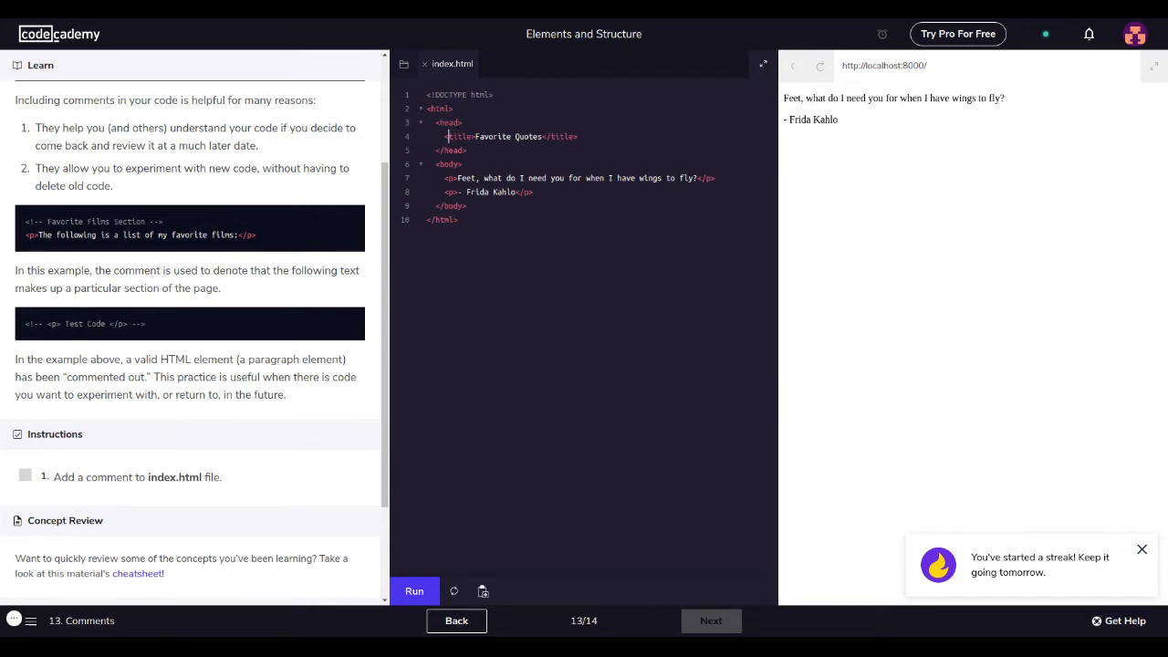
key("Enter")
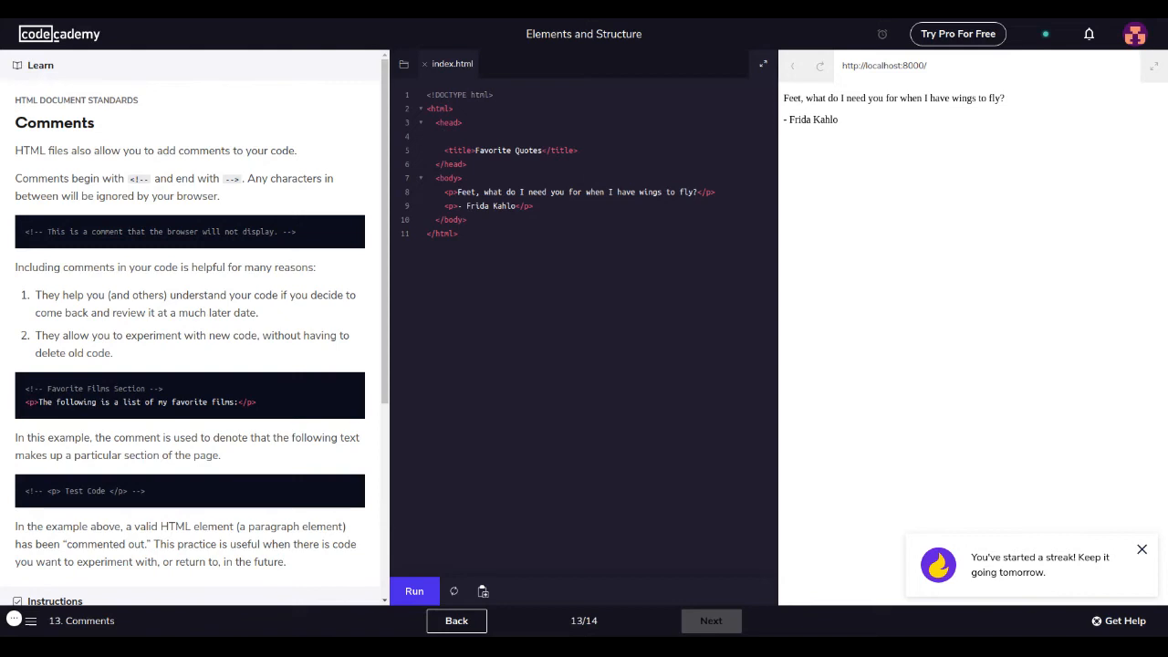
type("This")
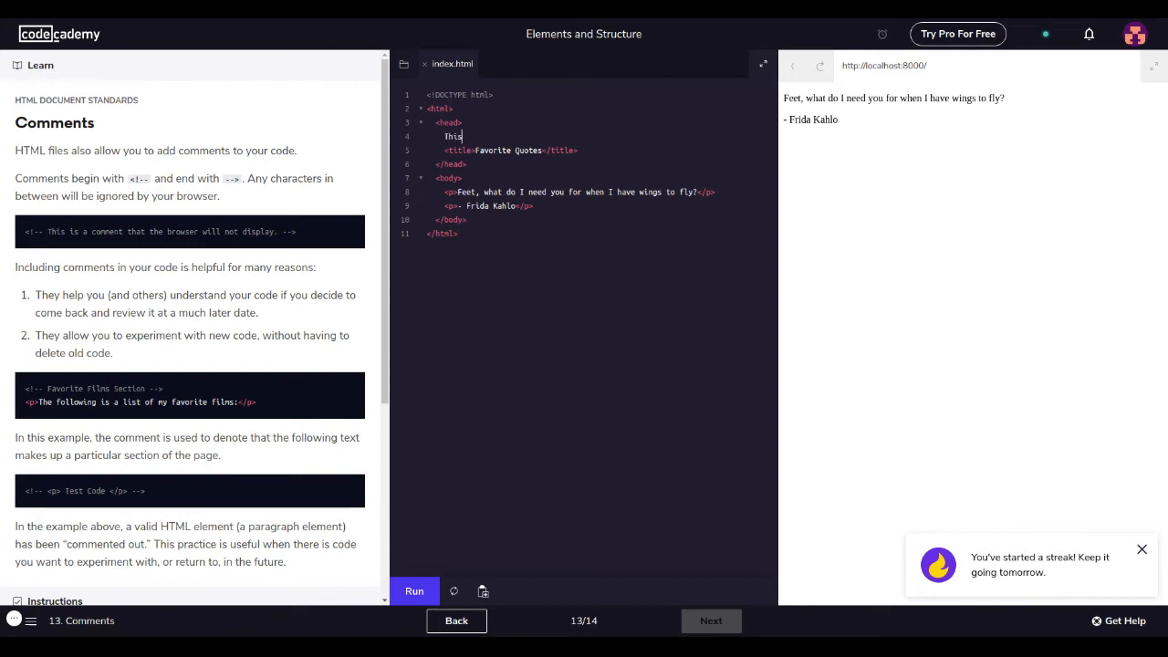
type("is a comment -->")
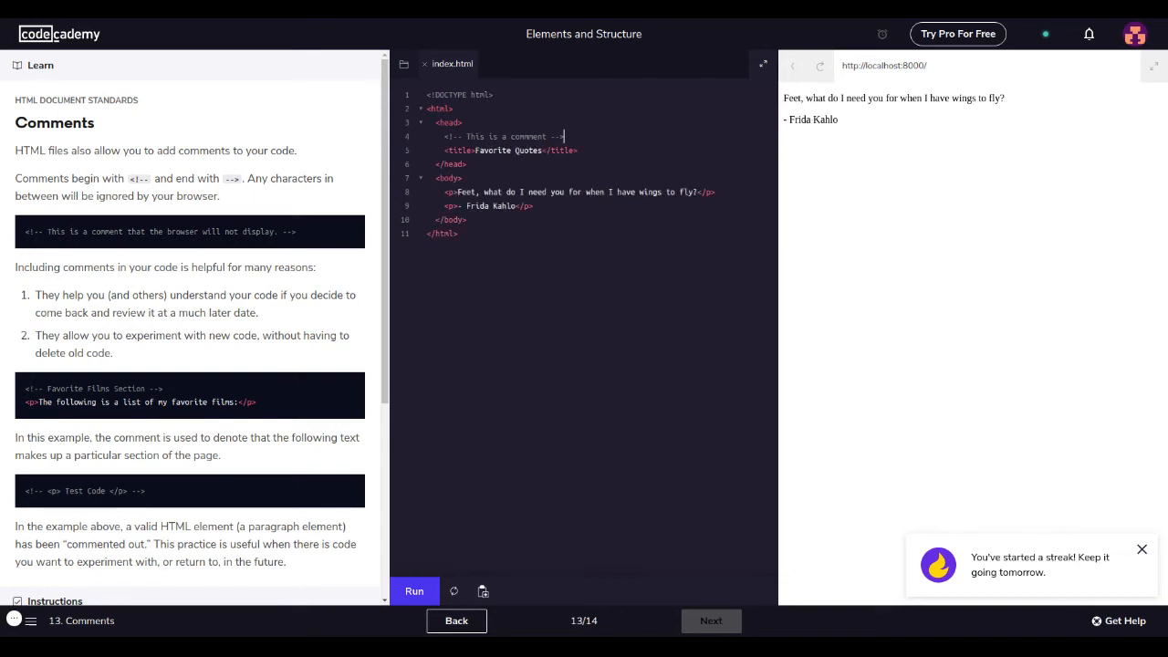
mouse_move(431, 409)
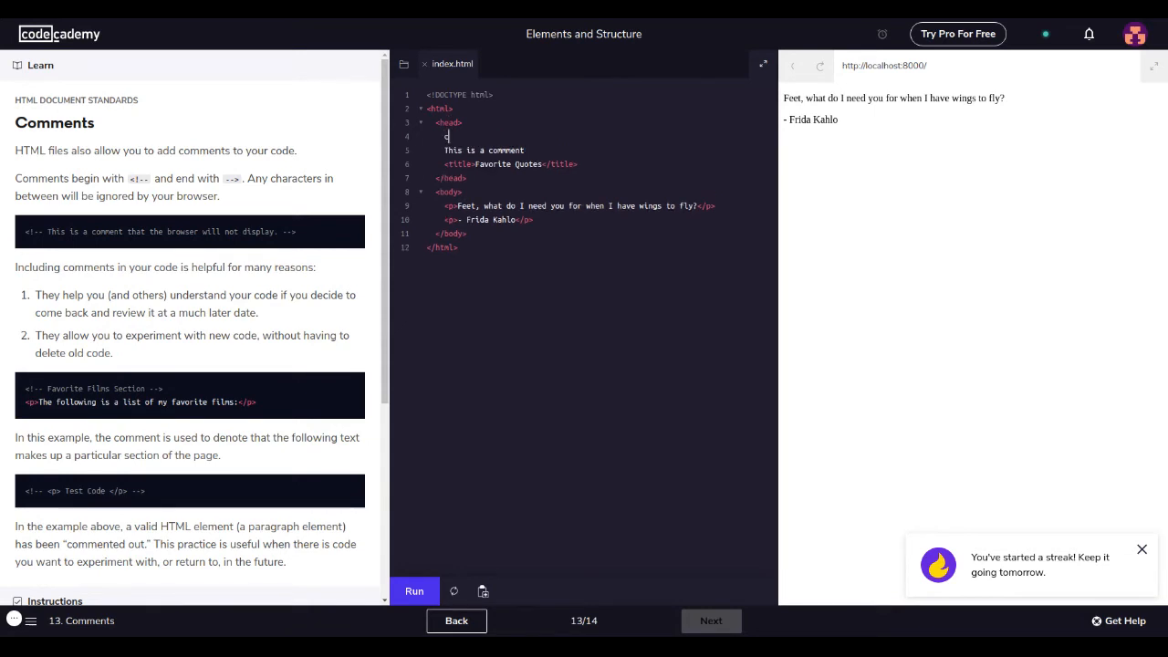
- Add a 'Ctrl /' line and toggle commenting with Ctrl+/ on the note lines
type("trl")
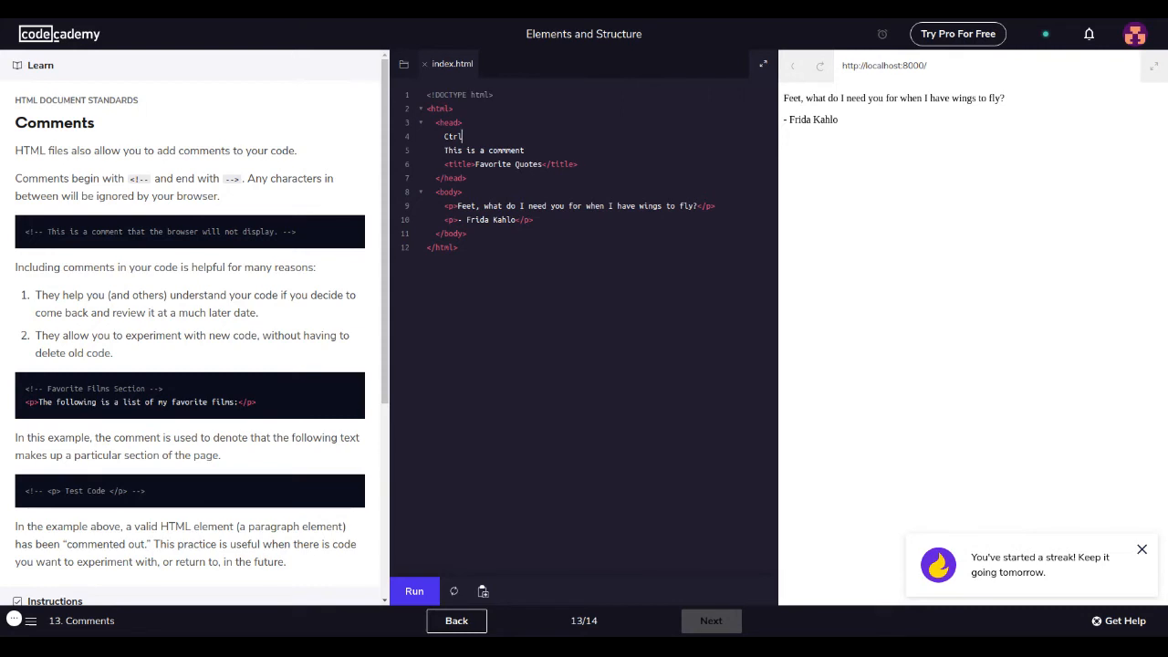
type("/")
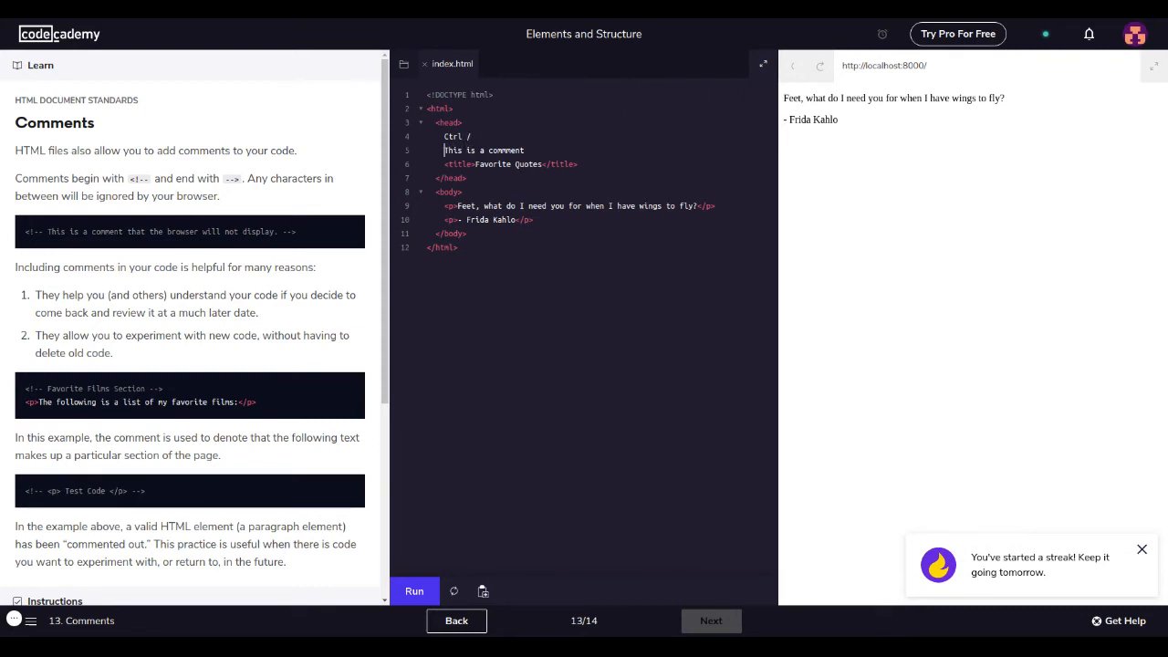
double_click(484, 150)
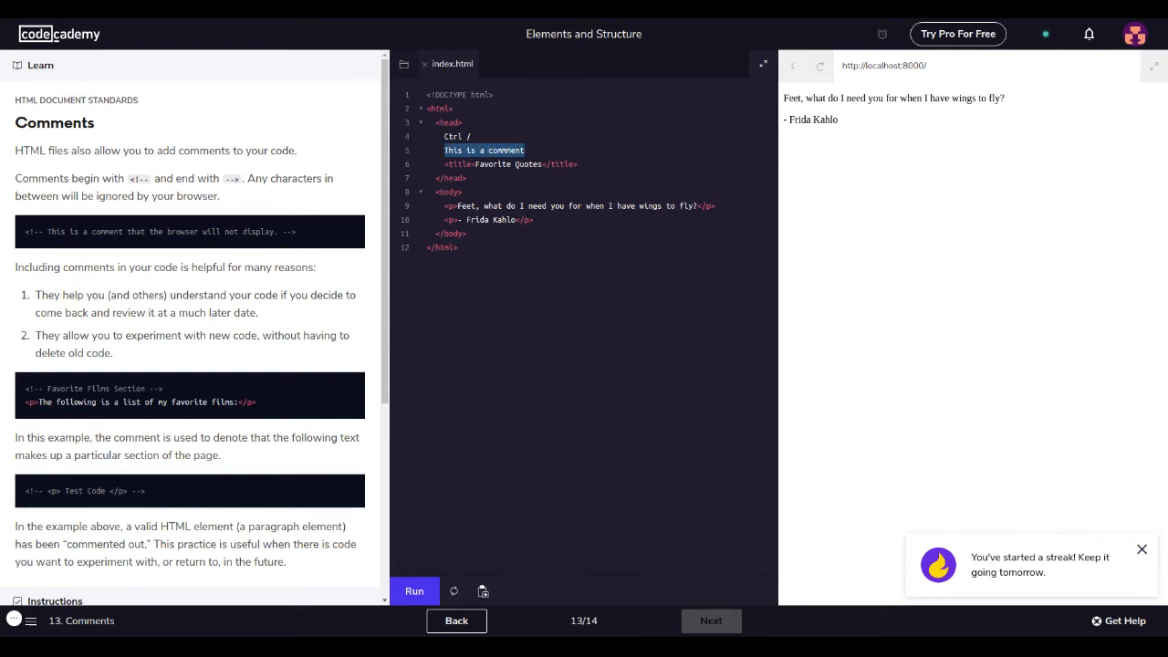
key("Ctrl+/")
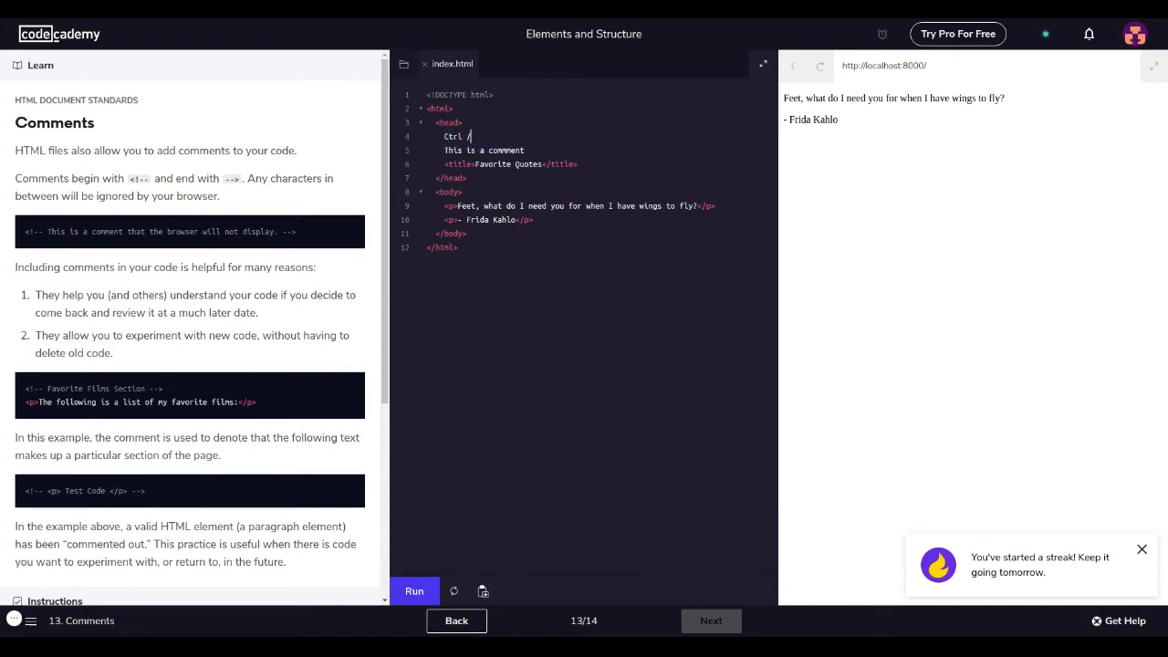
type(" Windows")
key("enter")
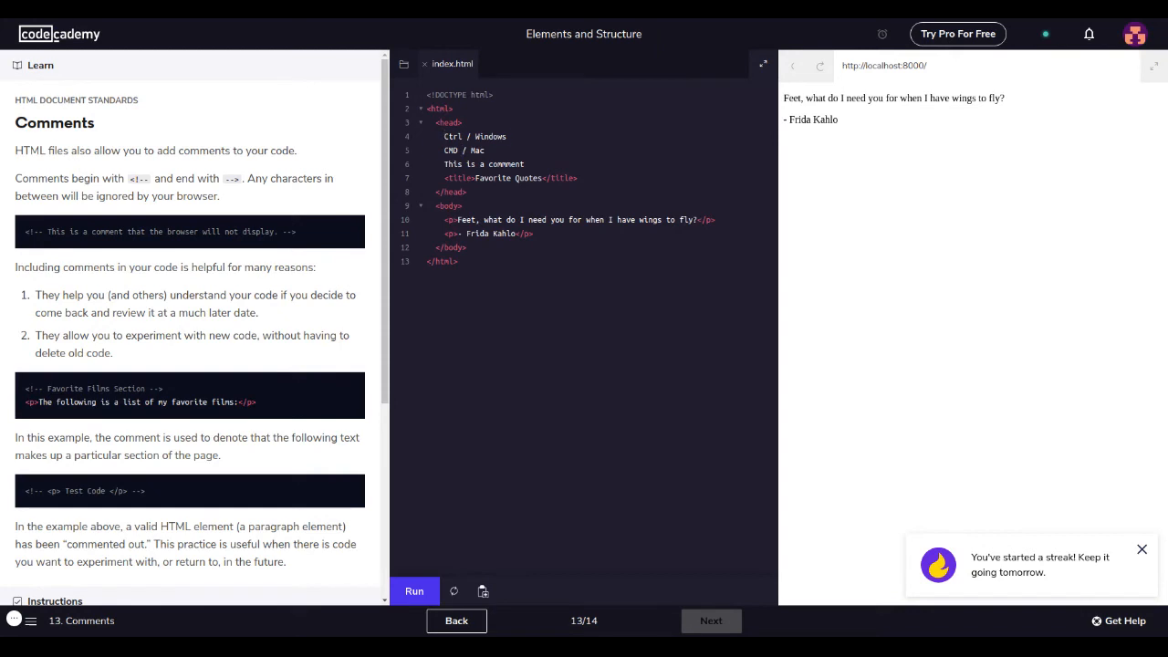
- Strip the comment markers and Windows/Mac words, leaving 'Ctrl /', 'CMD /' and 'This is a comment' as plain text
left_click_drag(442, 135, 525, 164)
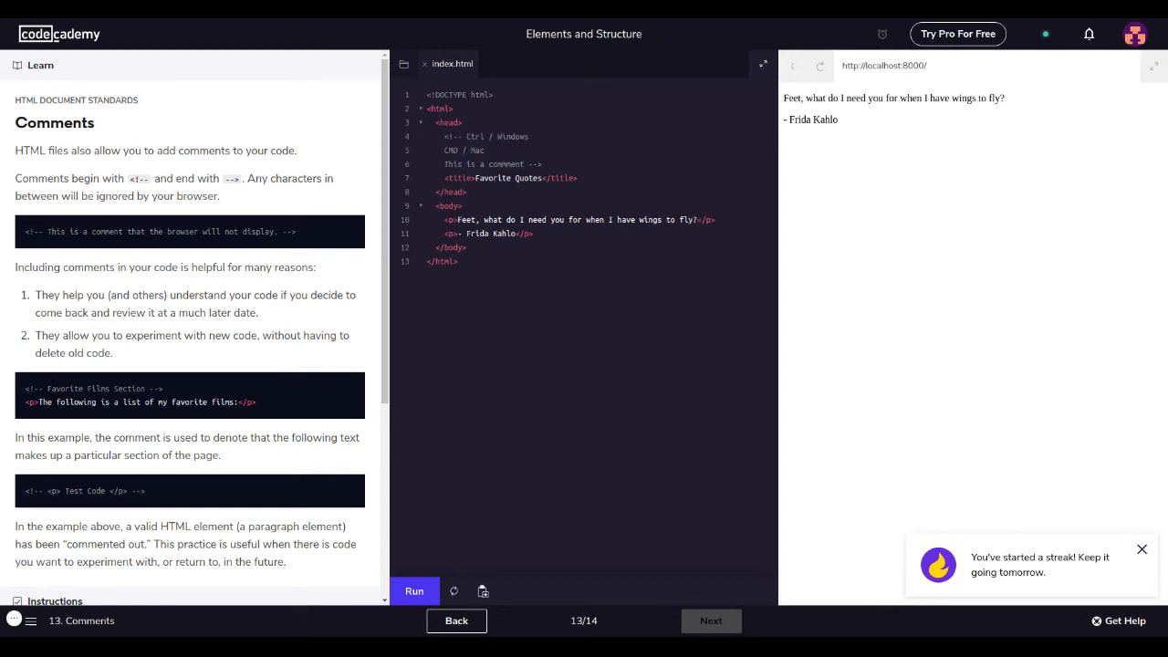
left_click(526, 164)
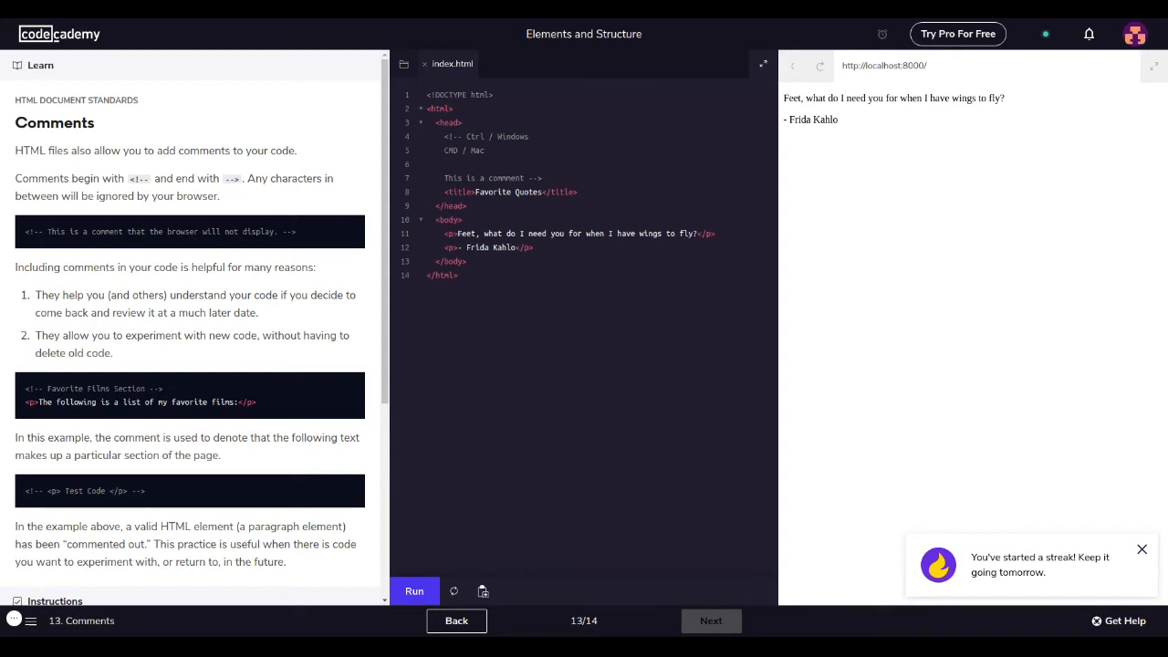
left_click(449, 136)
type(" -->")
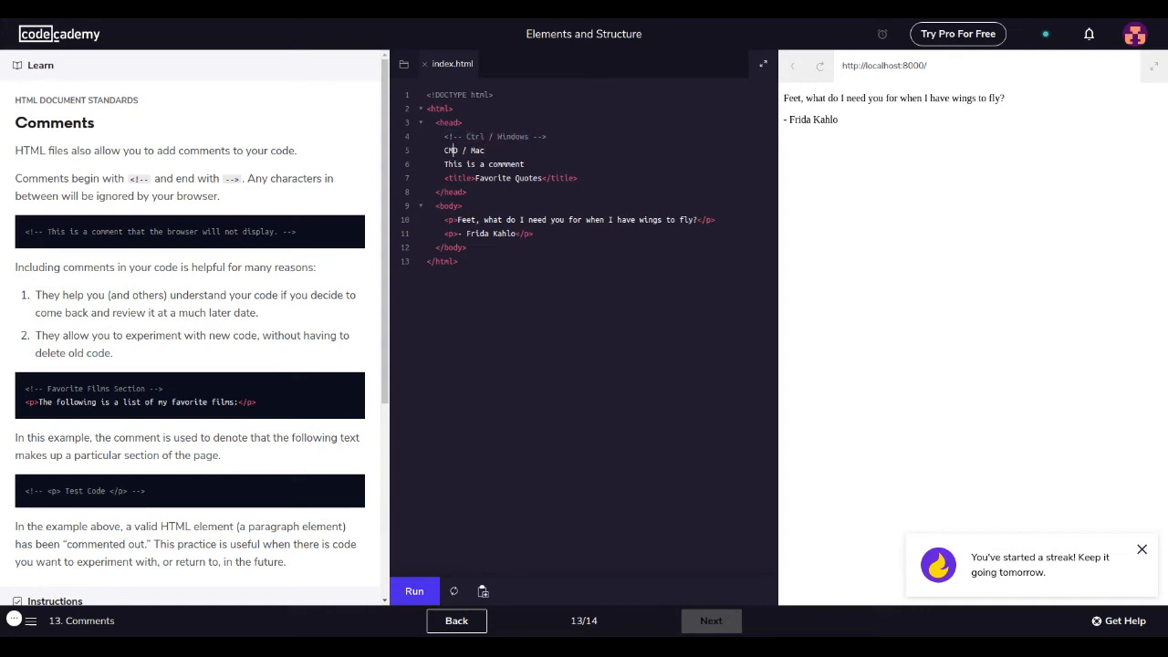
double_click(451, 150)
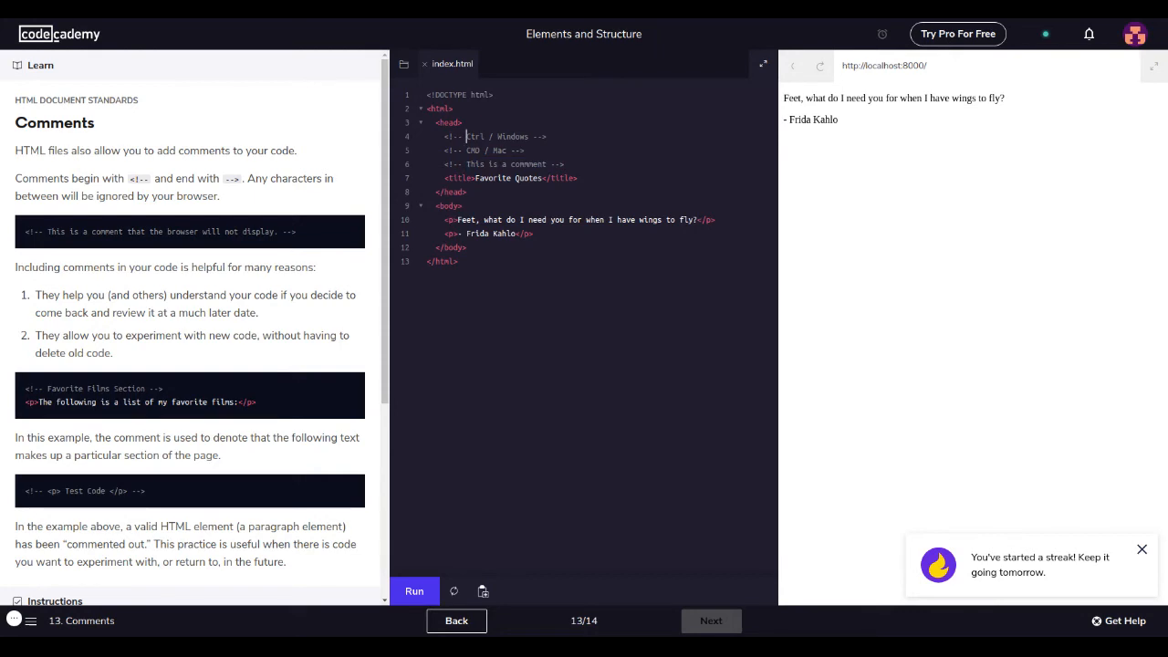
left_click(465, 149)
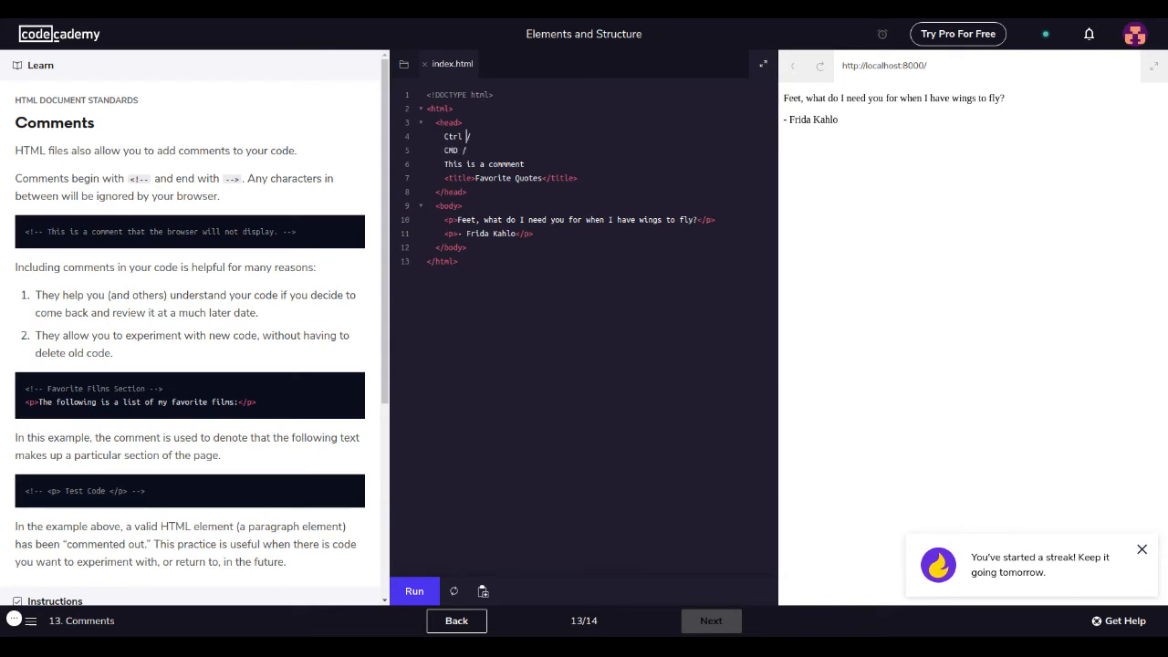
- Comment out the three note lines in index.html's head with Ctrl+/
left_click_drag(446, 135, 446, 164)
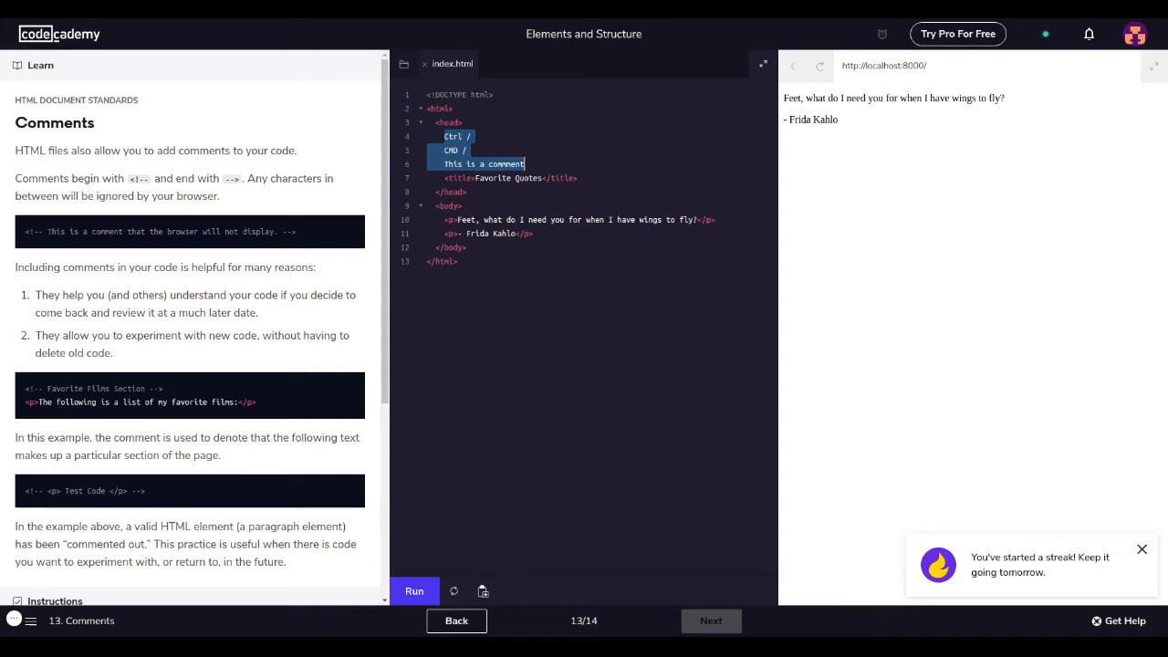
key("ctrl+/")
type("c")
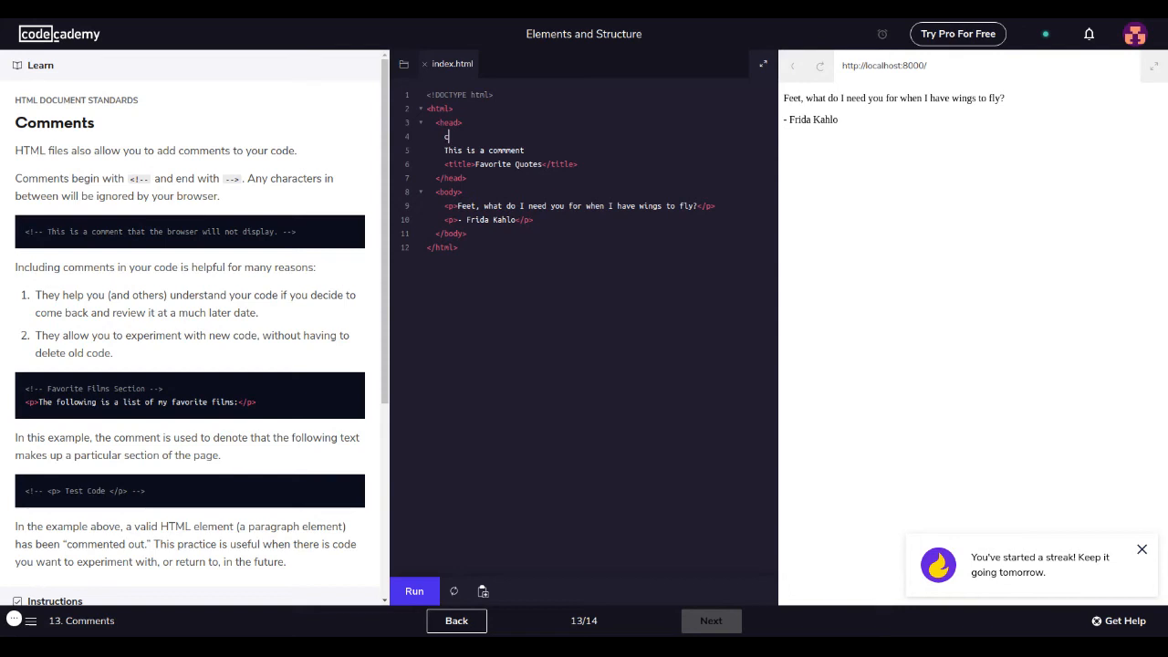
key("Backspace")
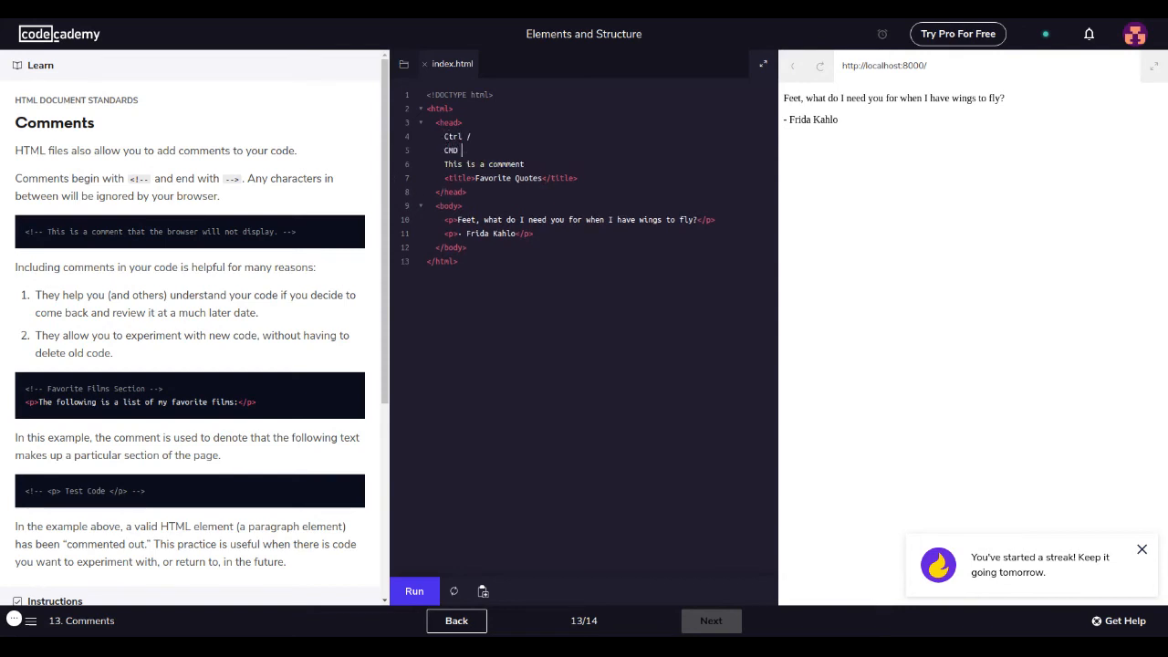
key("ctrl+/")
type(" /")
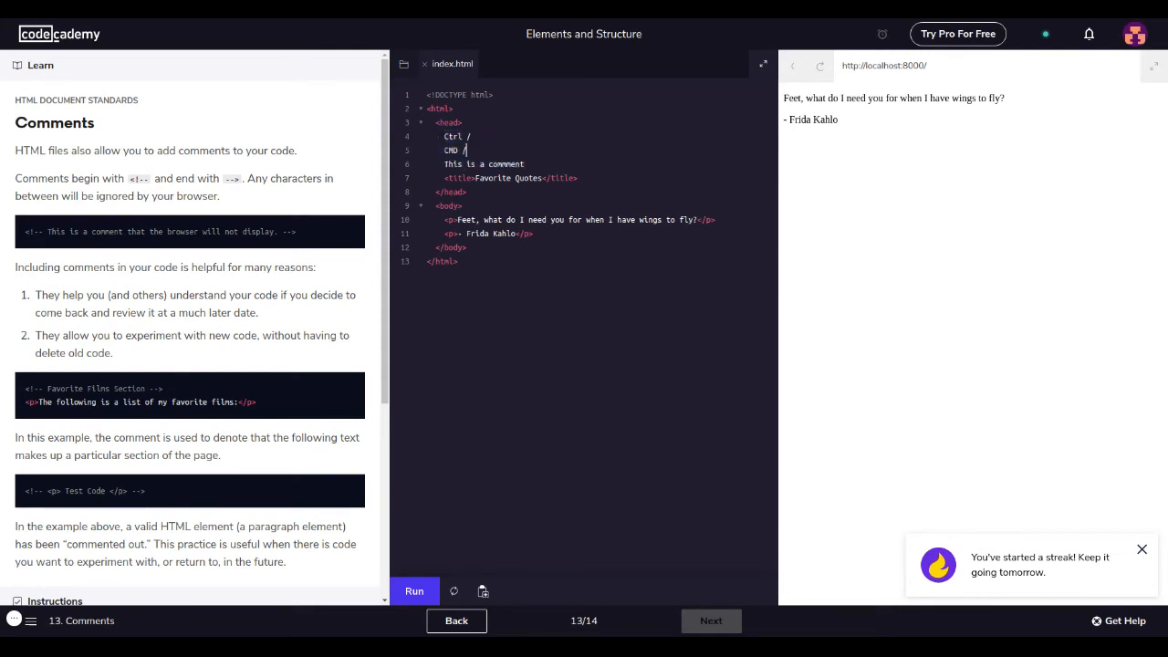
- Add 'Windows/Linux' after the Ctrl / shortcut and 'Mac' after the CMD / shortcut
type("Windows/")
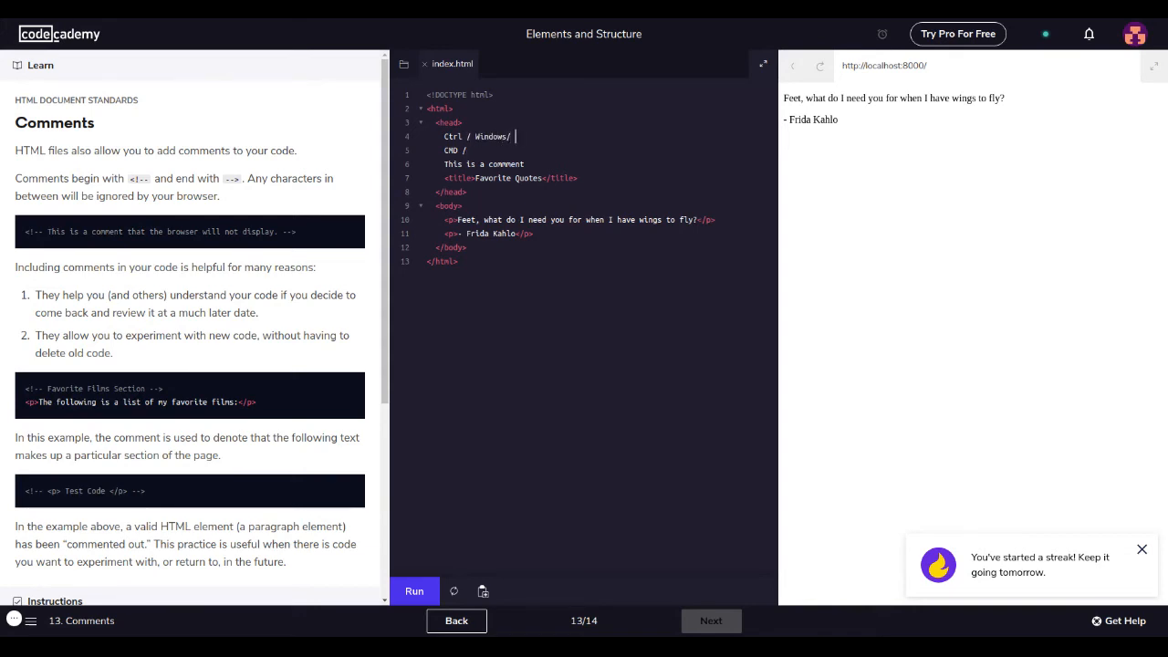
key("Backspace")
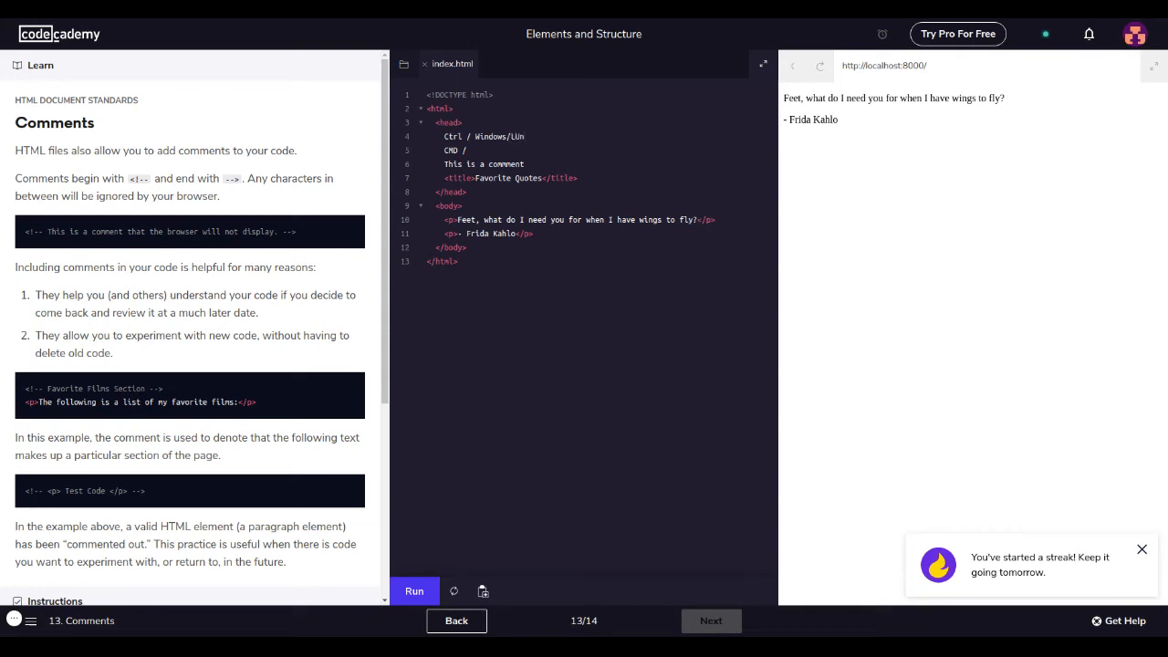
type("Linux")
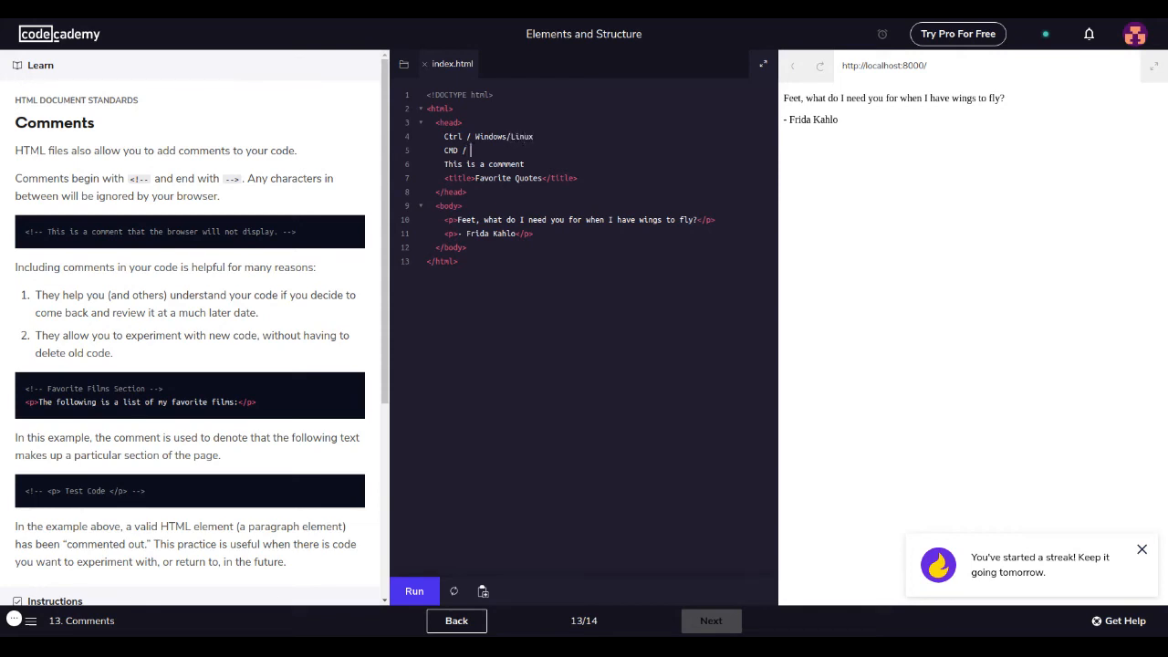
type("Mac -->")
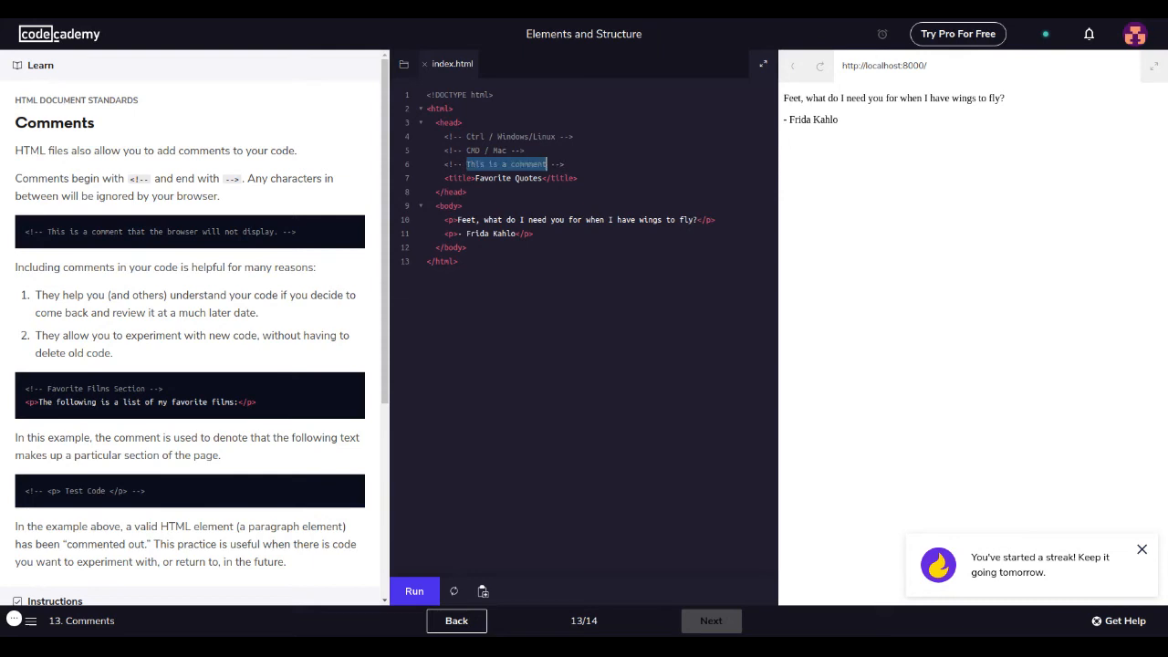
- Run the code to pass the Comments check and advance to the next exercise
scroll("down", 3)
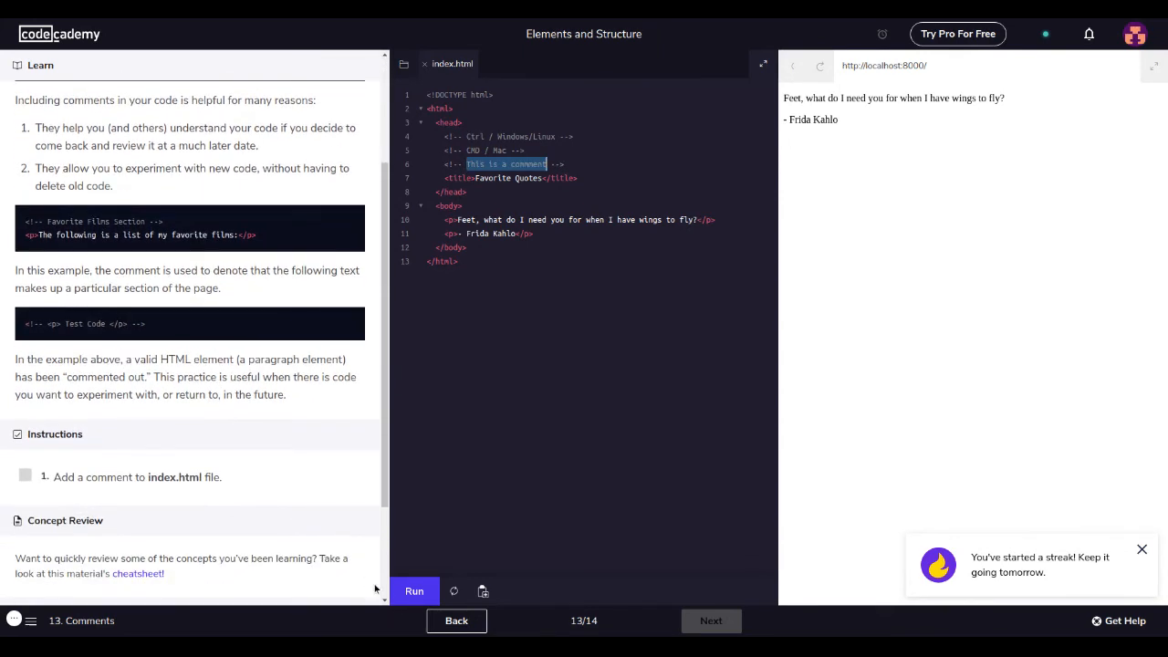
left_click(413, 592)
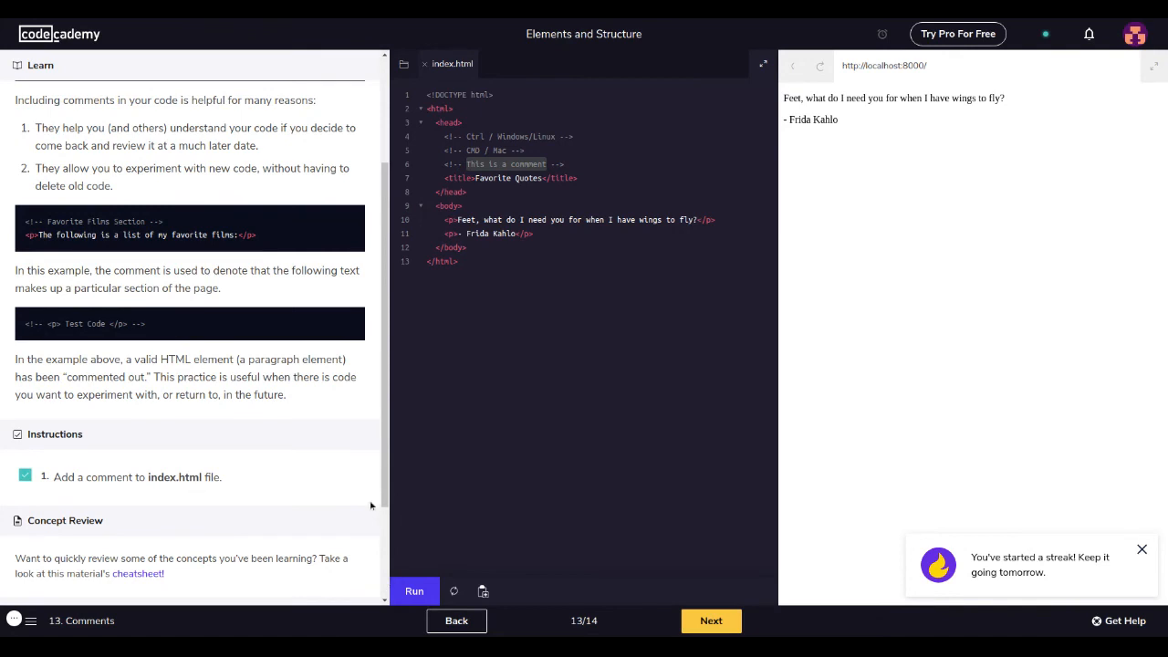
left_click(712, 620)
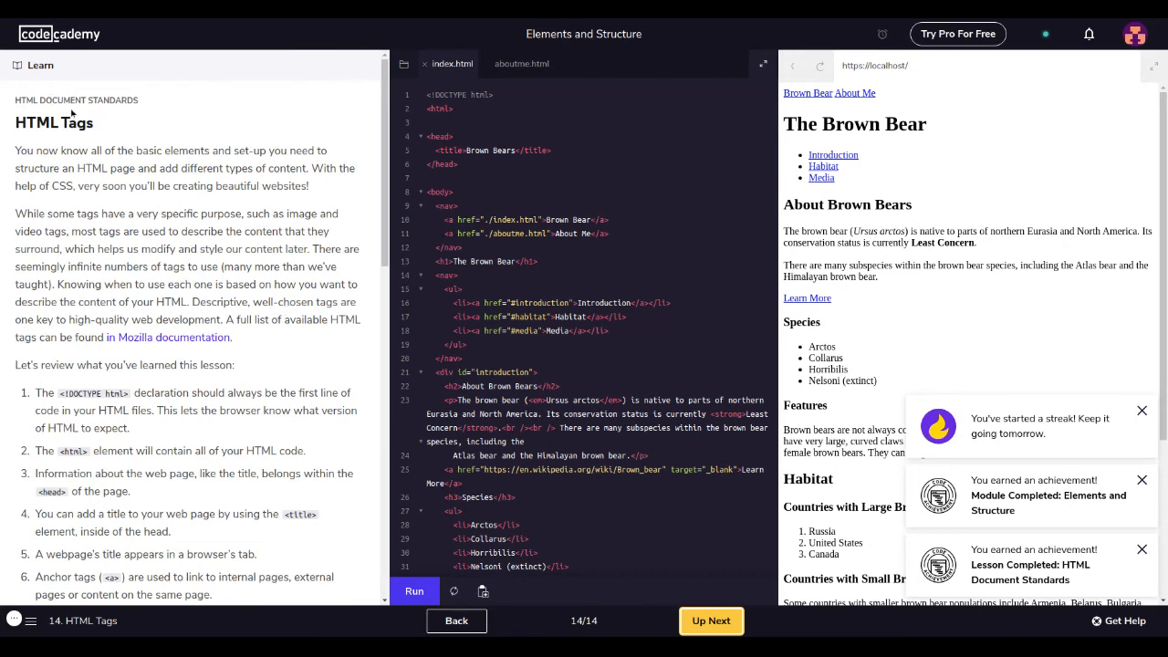
mouse_move(71, 113)
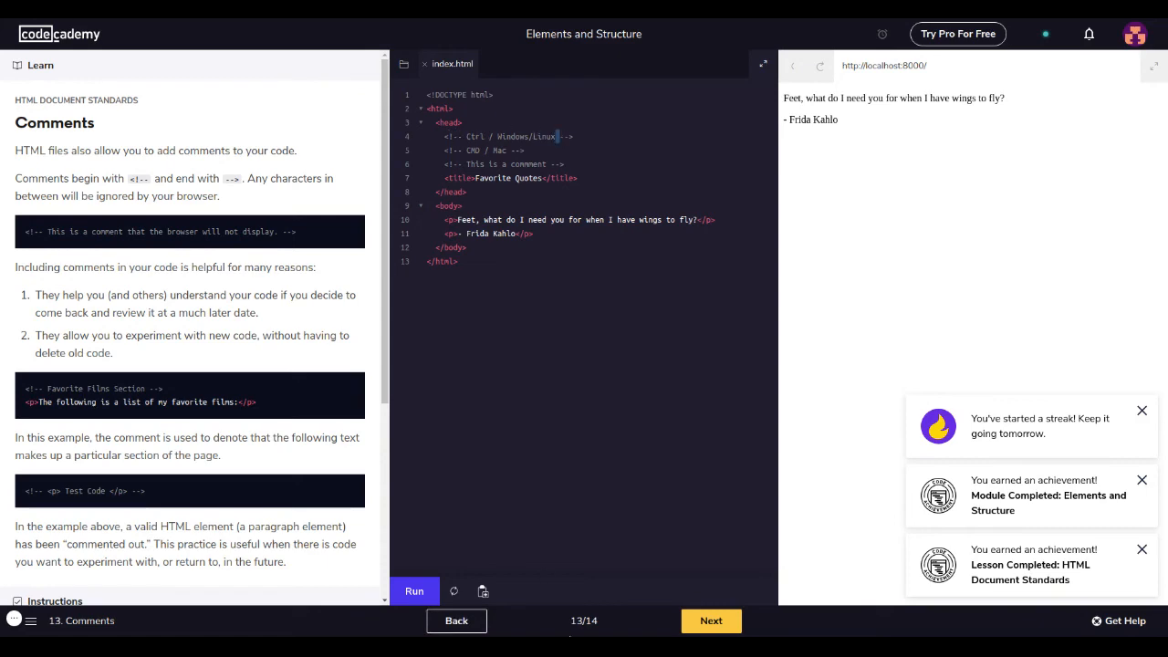
- Move to exercise 14, HTML Tags, and read its recap down to the congratulations message
left_click(712, 621)
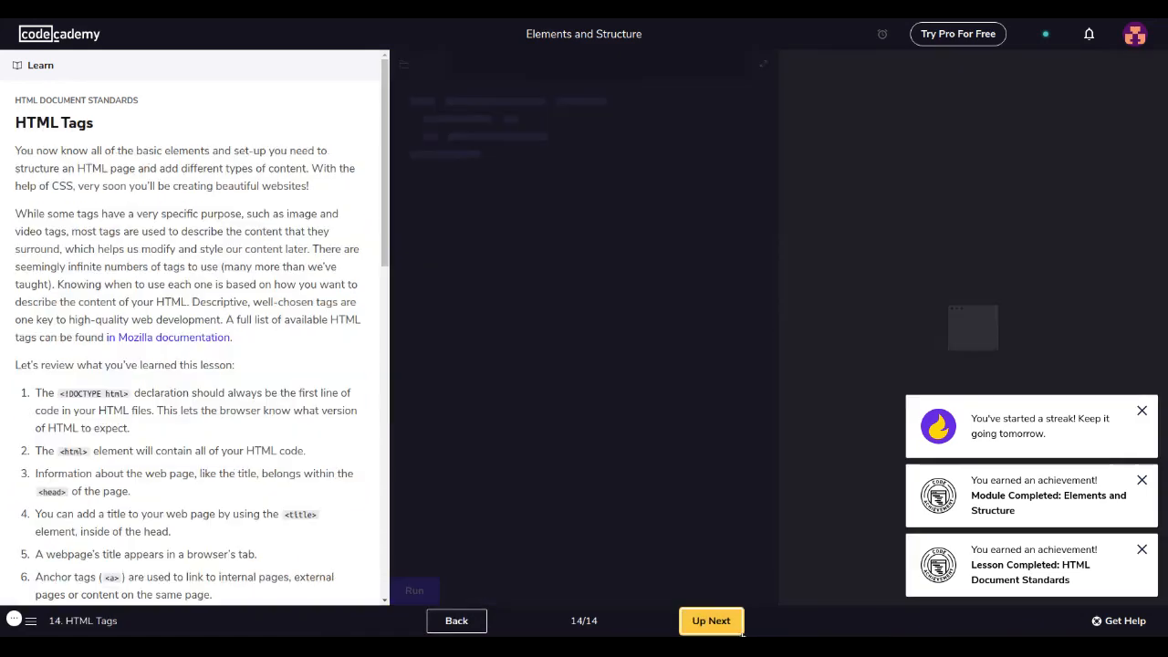
left_click(712, 621)
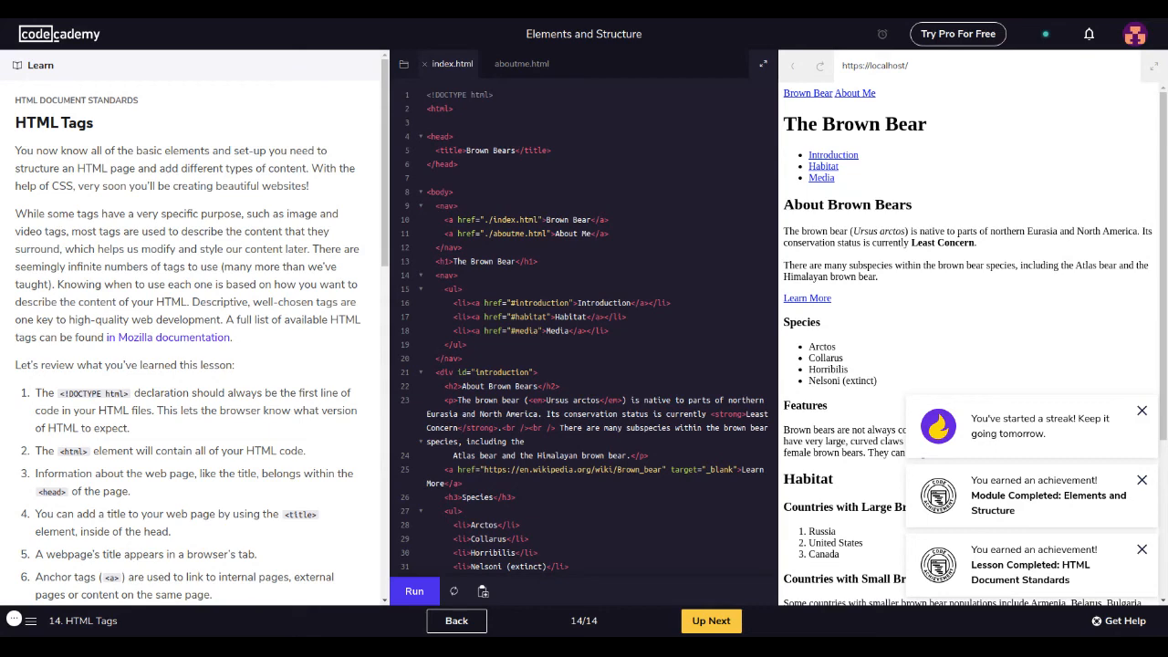
scroll("down", 3)
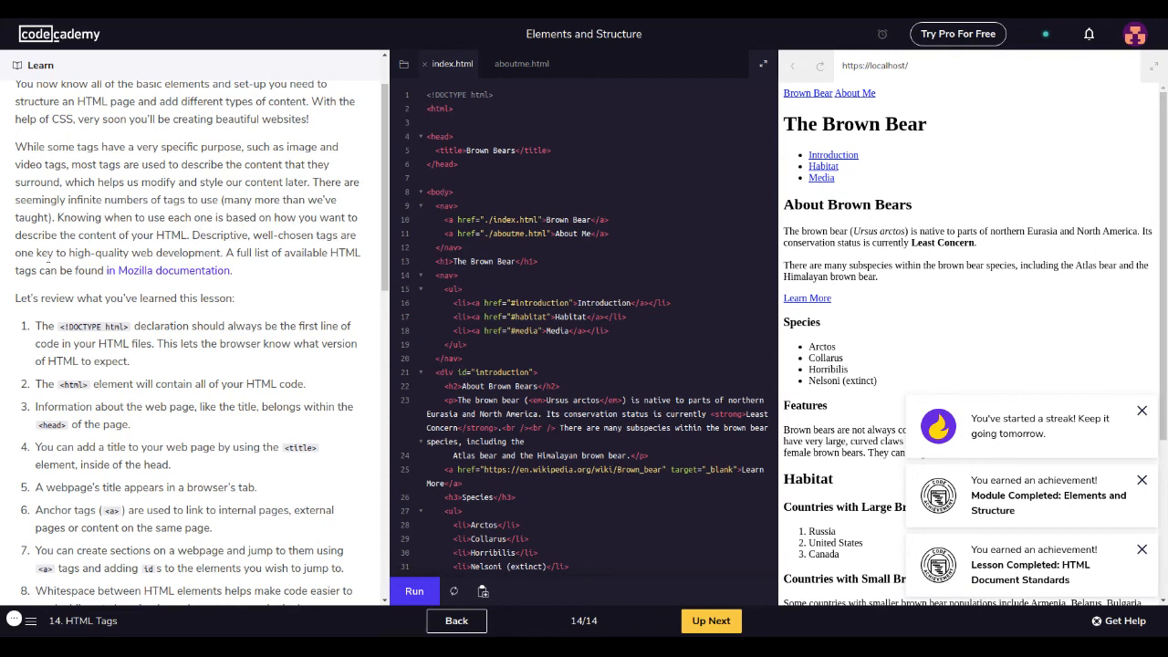
scroll("down", 3)
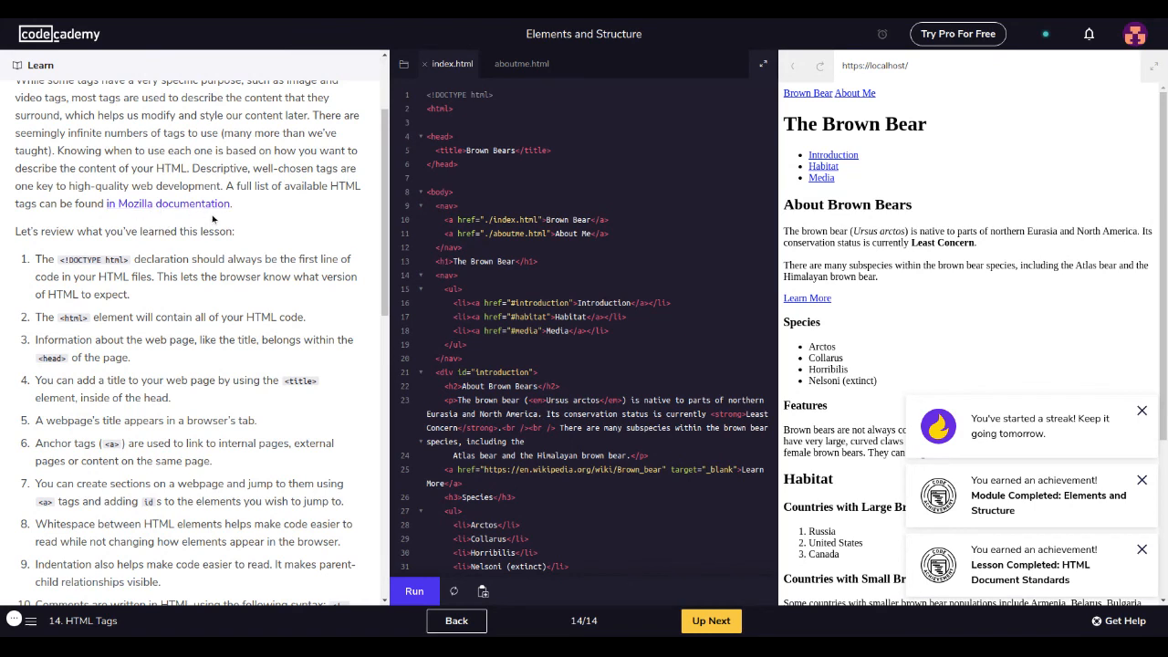
mouse_move(168, 205)
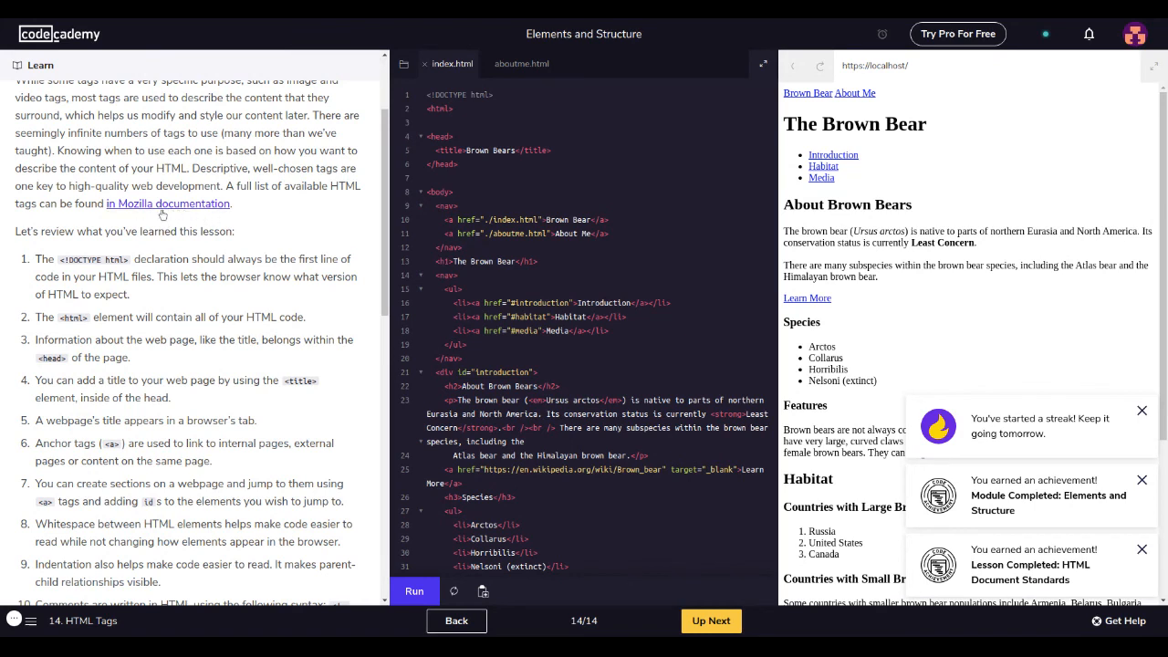
scroll("down", 3)
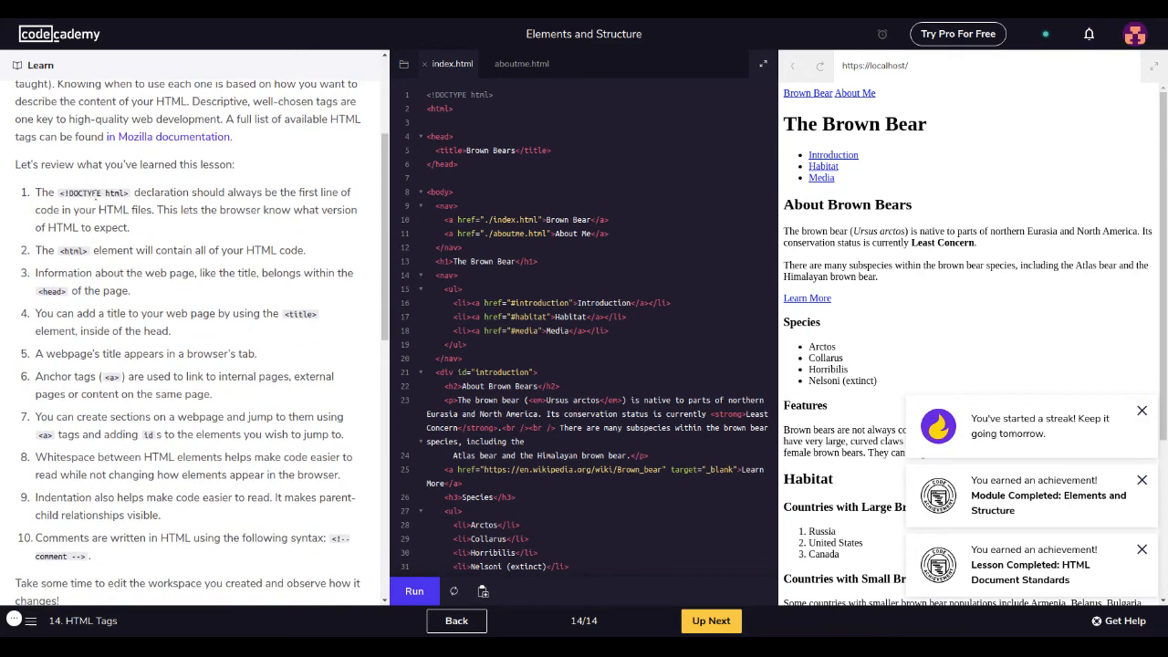
mouse_move(4, 104)
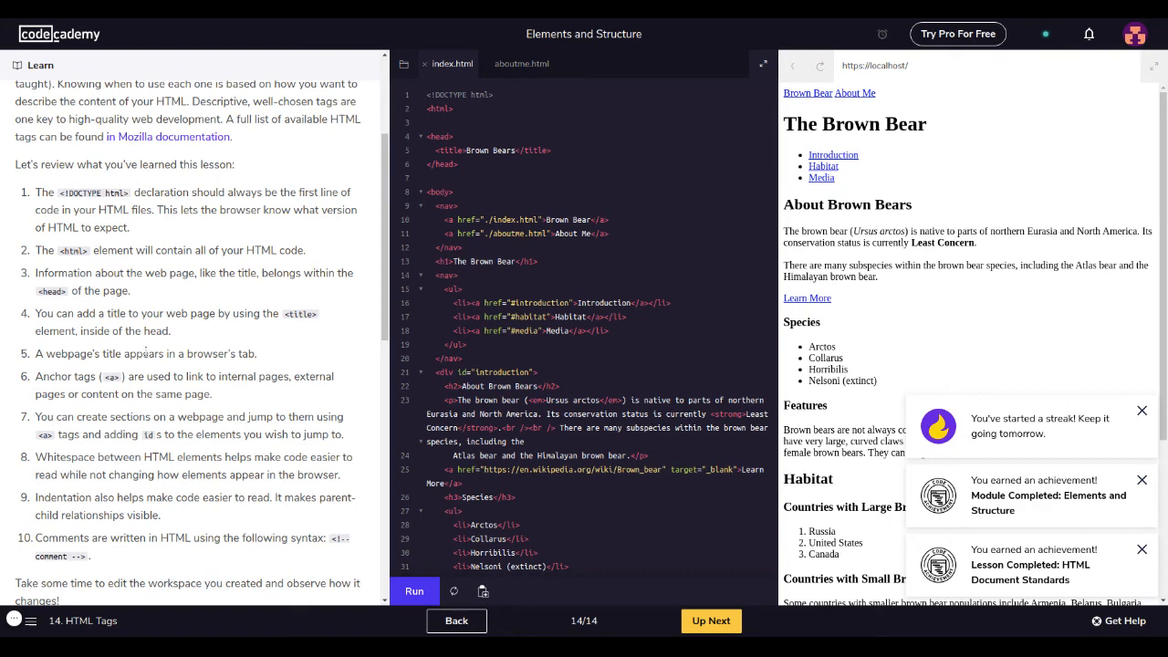
scroll("down", 3)
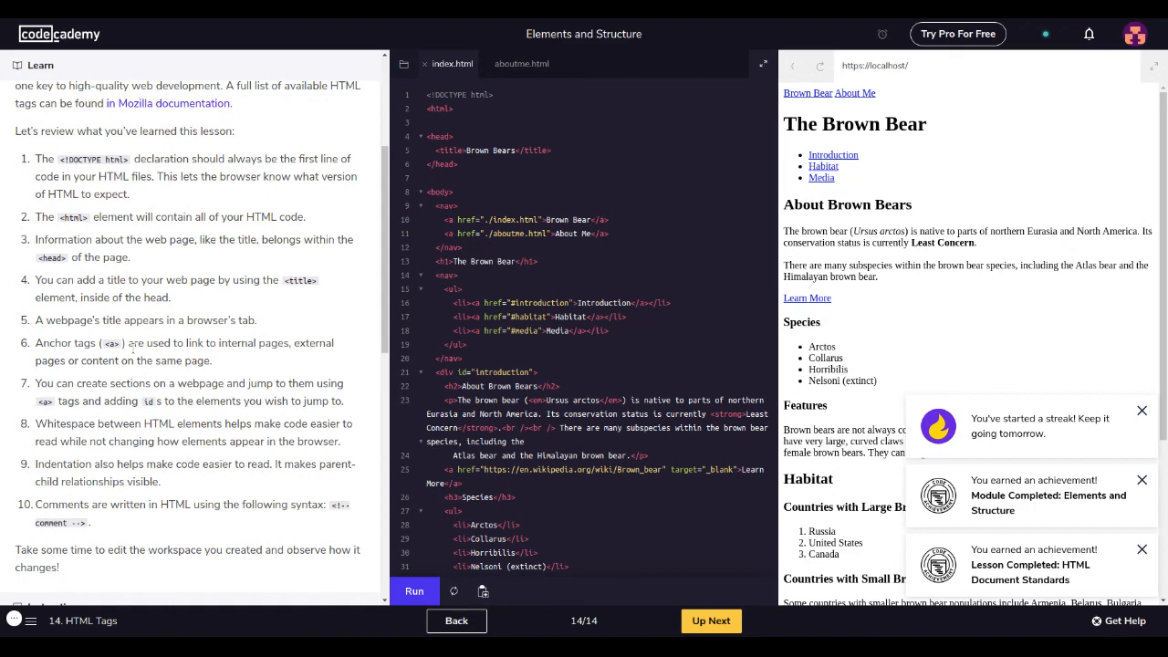
scroll("down", 3)
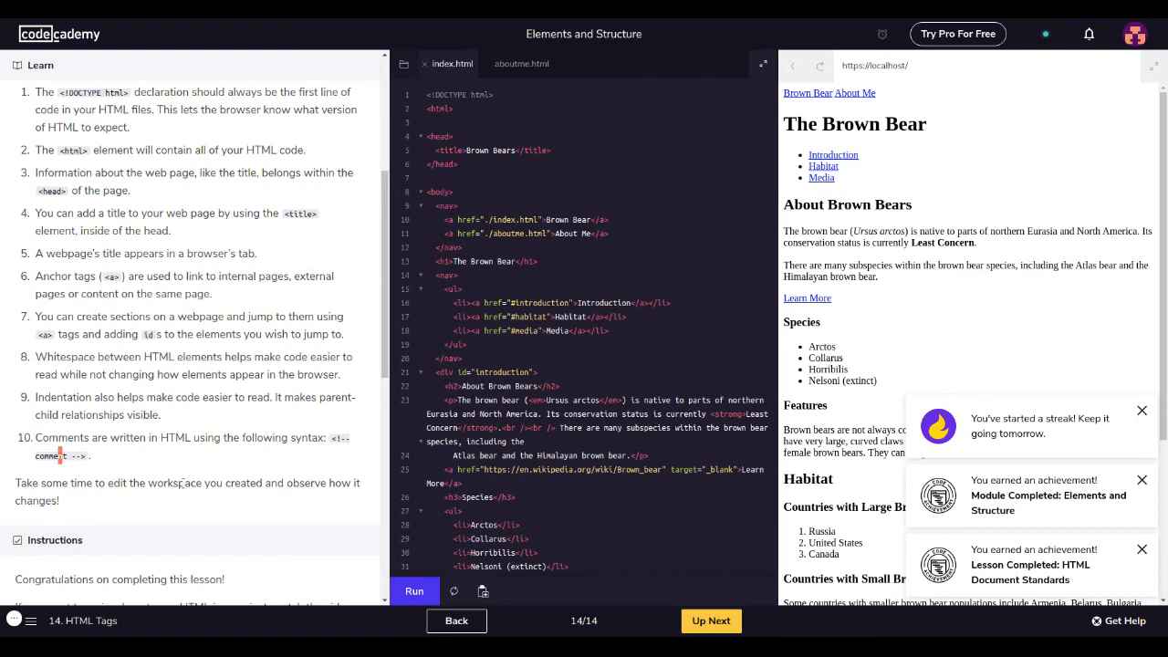
- Scroll down to the bottom controls to bring up the lesson's exercise list
scroll("down", 3)
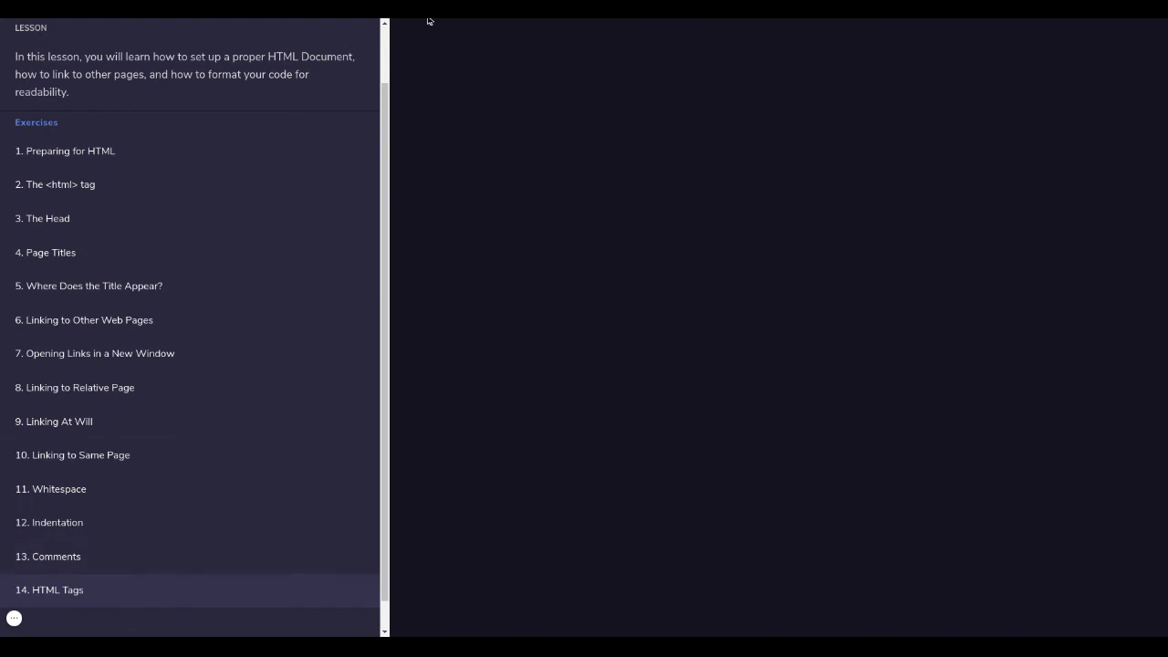
mouse_move(172, 525)
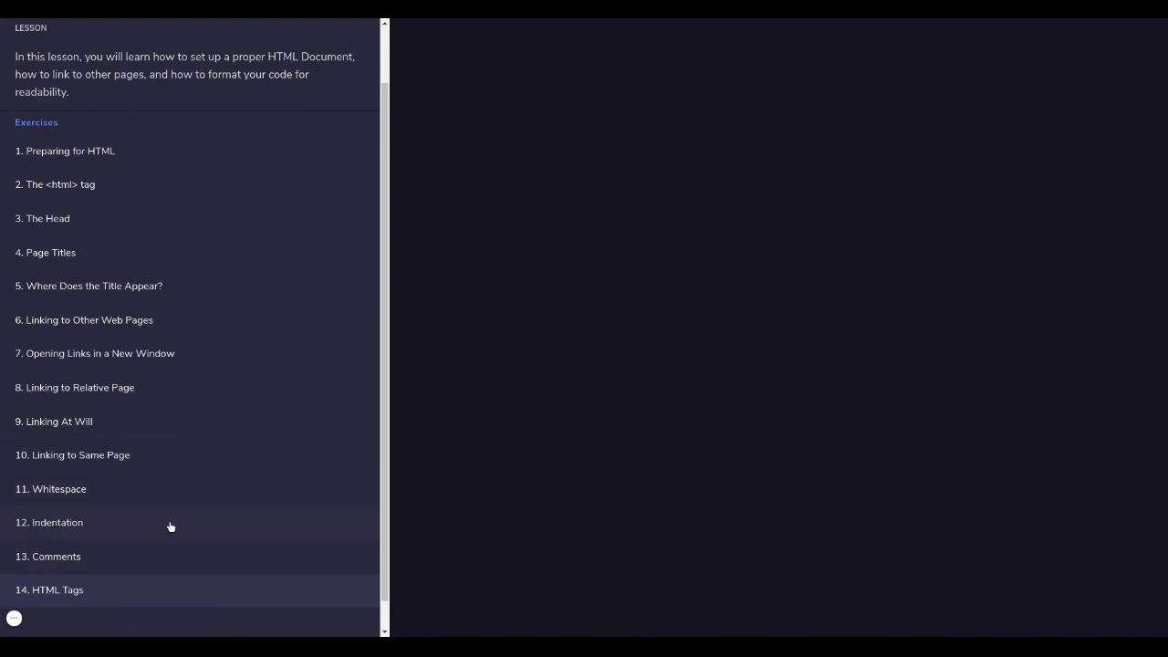
mouse_move(142, 504)
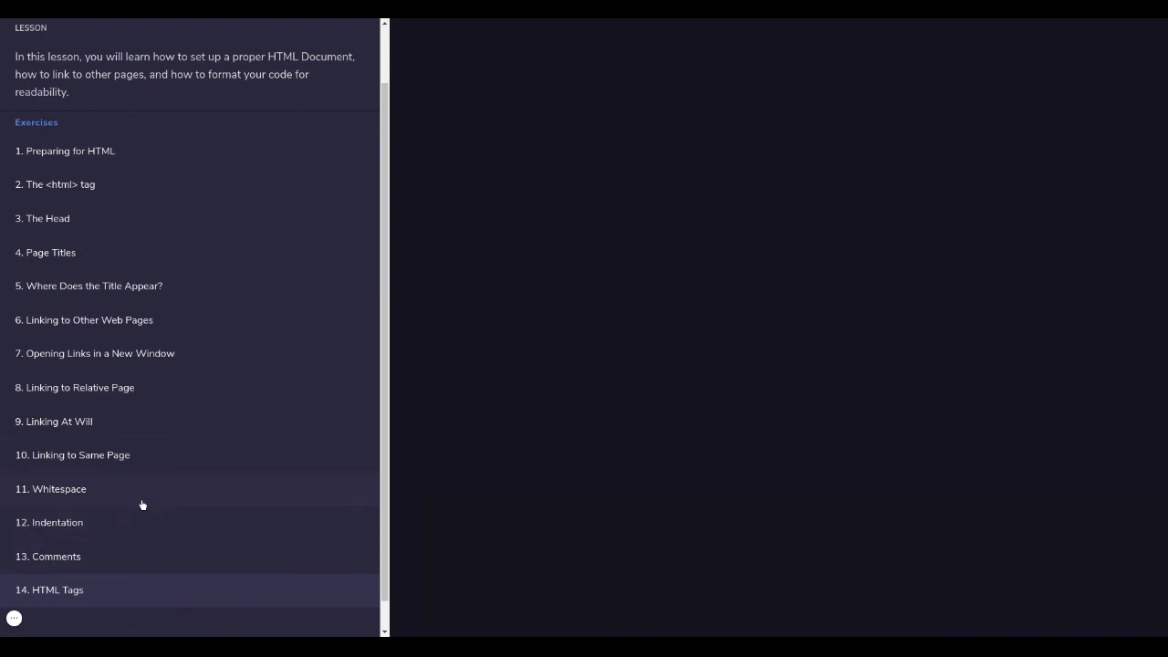
mouse_move(82, 519)
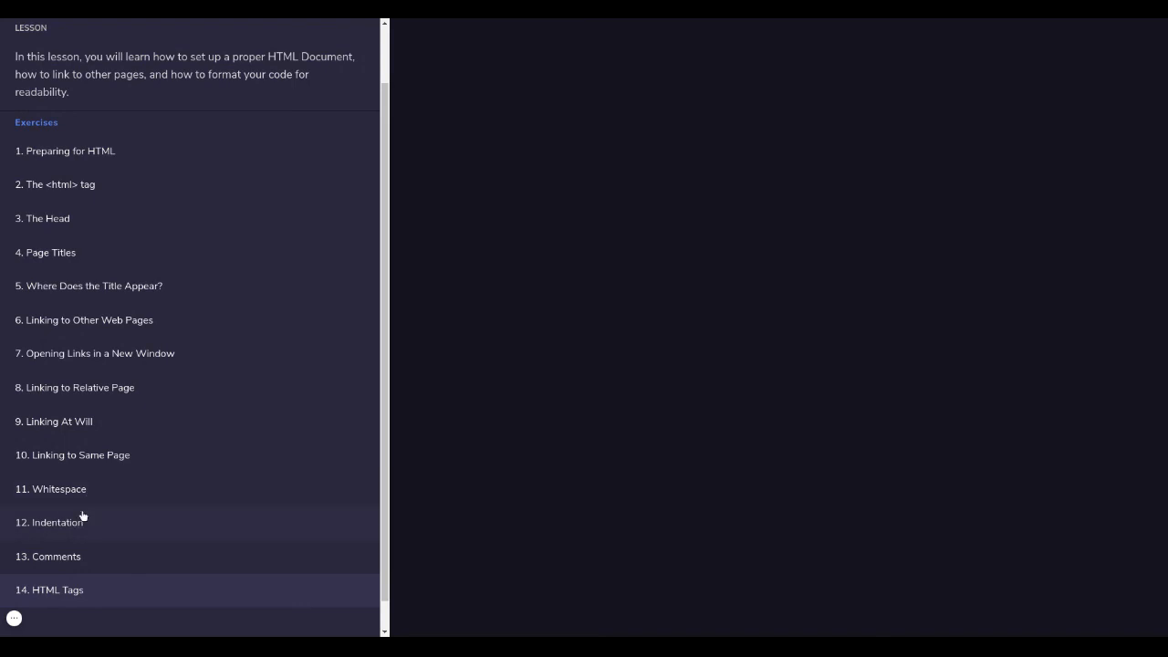